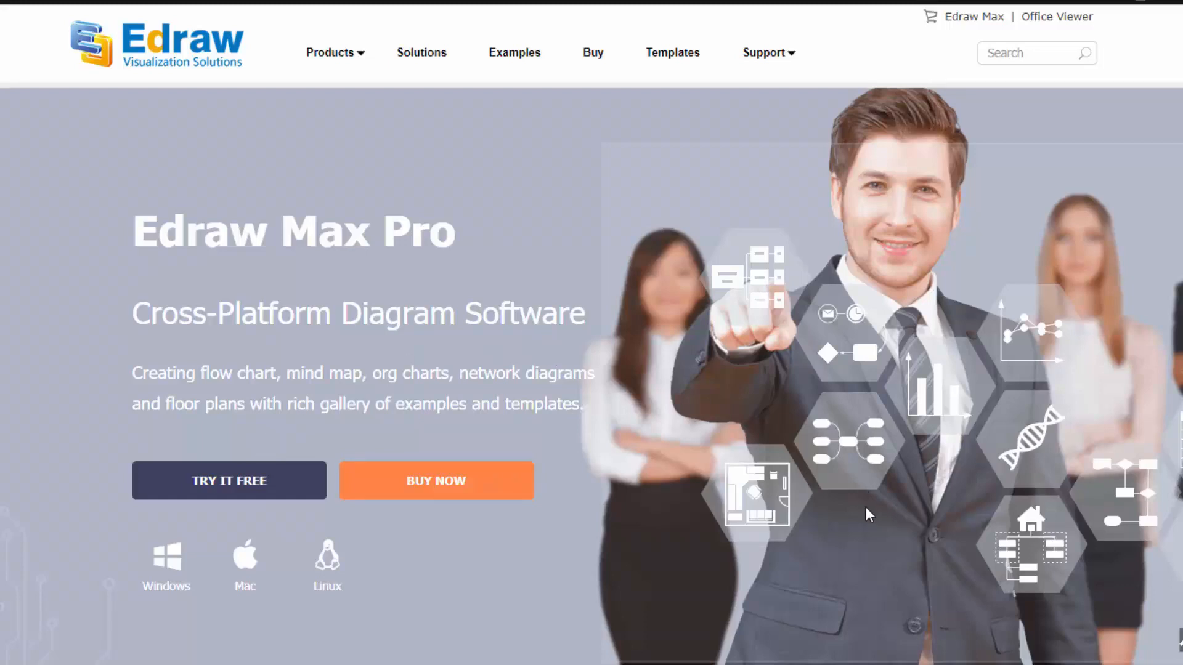
Step: Scroll the Edraw homepage down to the Hot Products listing of Edraw Max, Infographic and Org Chart Creator
{"action": "scroll", "scroll_direction": "down", "scroll_amount": 3}
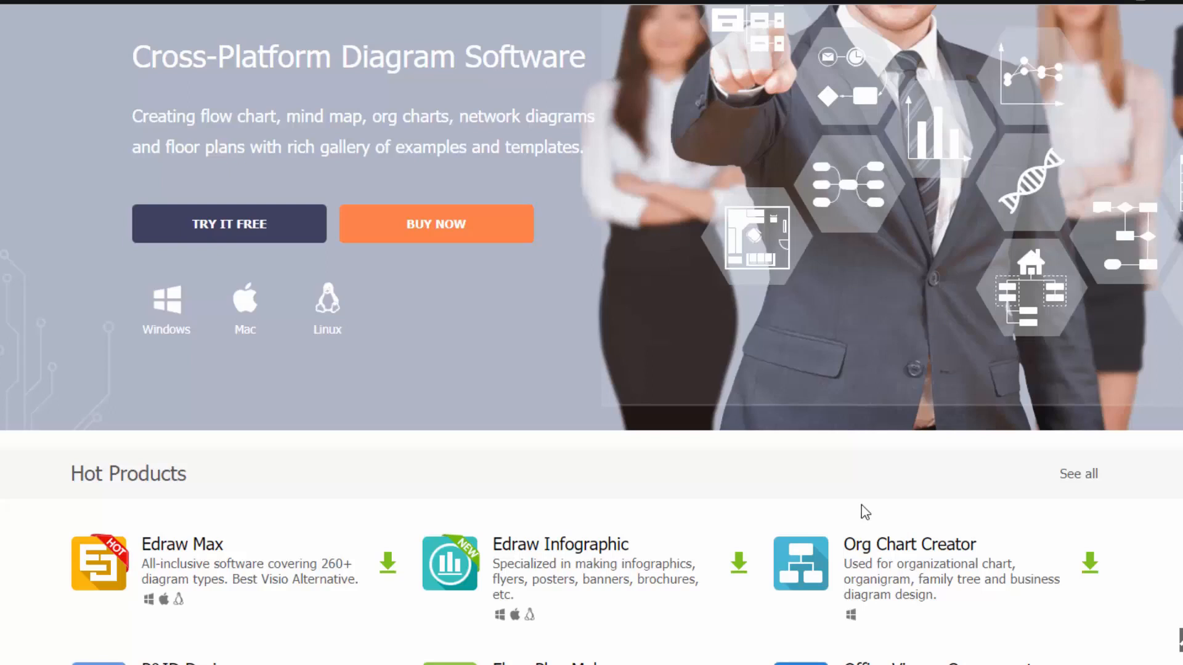
{"action": "scroll", "scroll_direction": "down", "scroll_amount": 3}
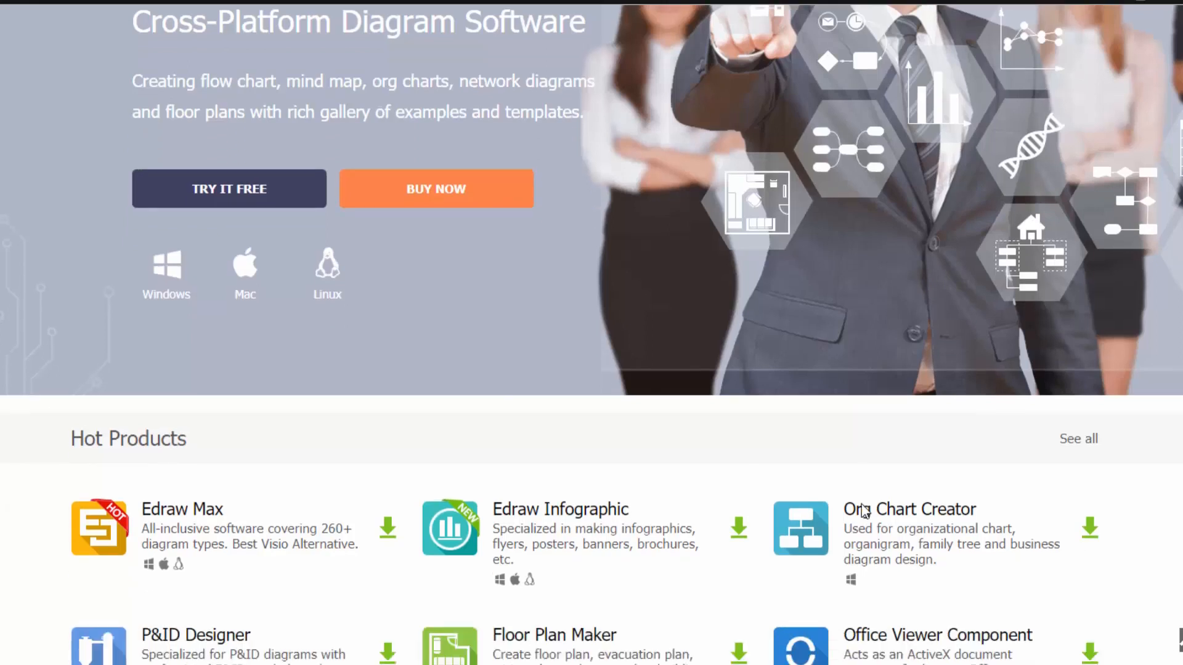
{"action": "scroll", "scroll_direction": "down", "scroll_amount": 3}
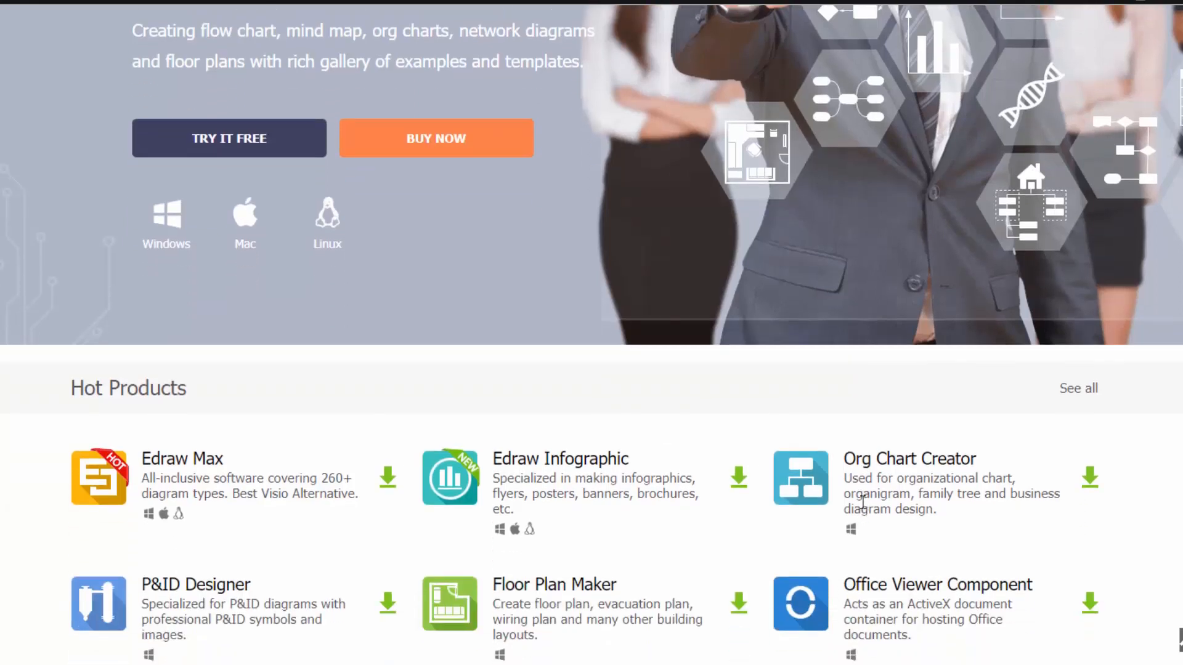
{"action": "scroll", "scroll_direction": "down", "scroll_amount": 3}
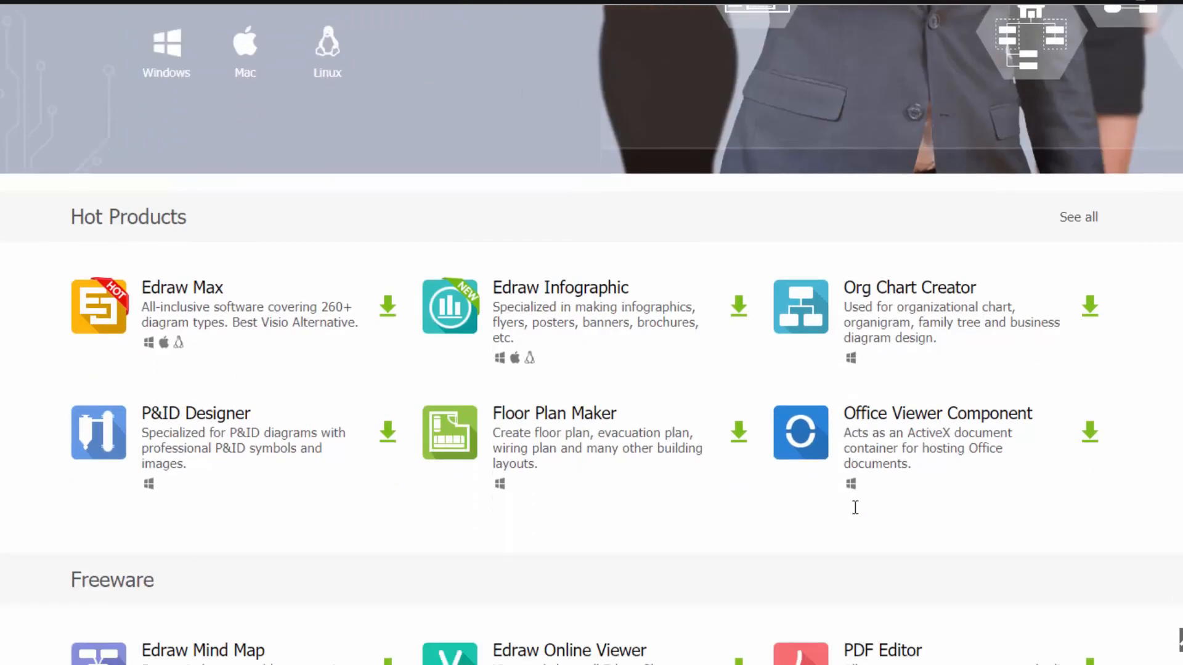
{"action": "scroll", "scroll_direction": "down", "scroll_amount": 3}
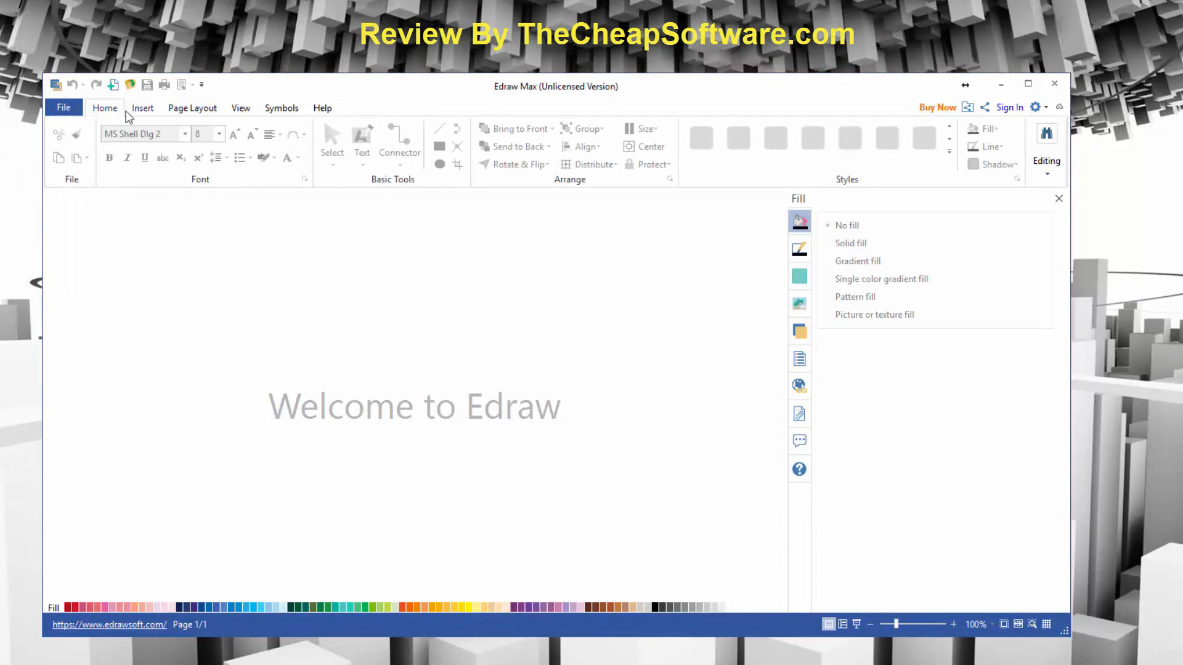
Step: Look through the Symbols and Help ribbon tabs, then go to the File menu
{"action": "left_click", "coordinate": [282, 107]}
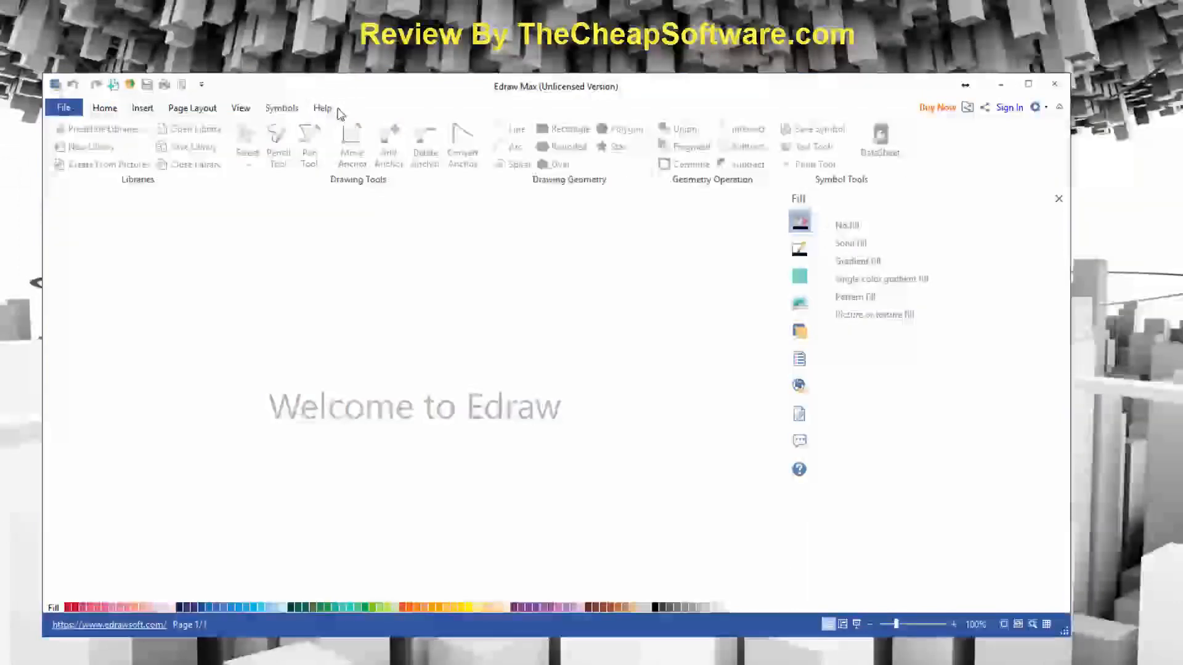
{"action": "left_click", "coordinate": [322, 107]}
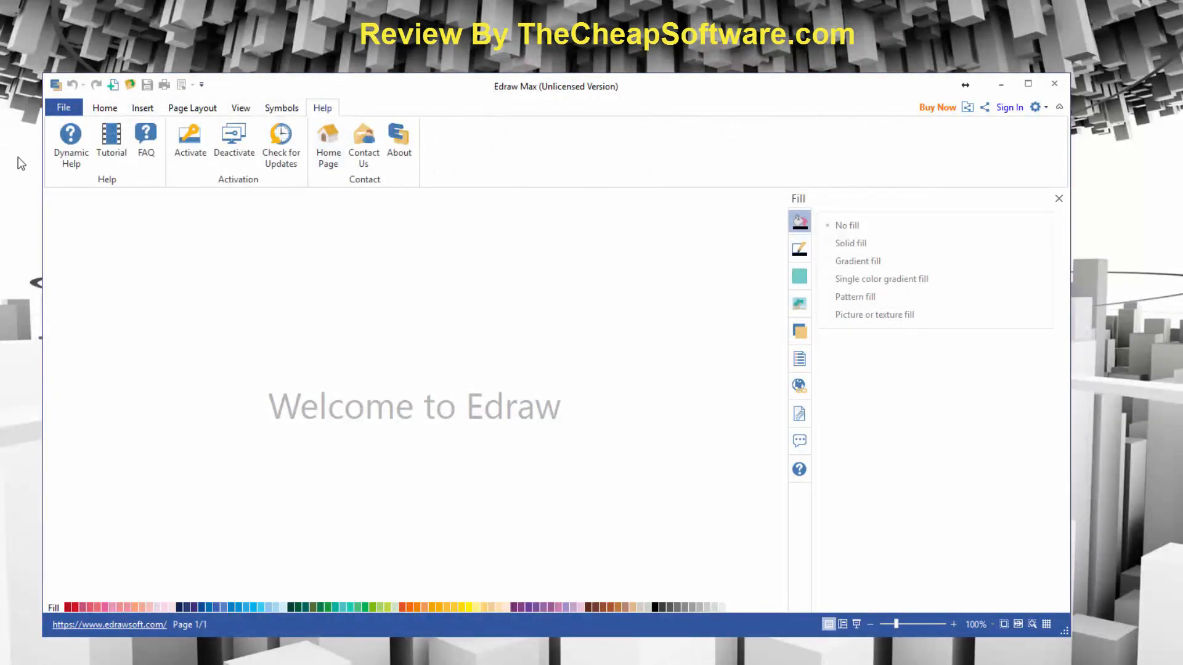
{"action": "left_click", "coordinate": [63, 108]}
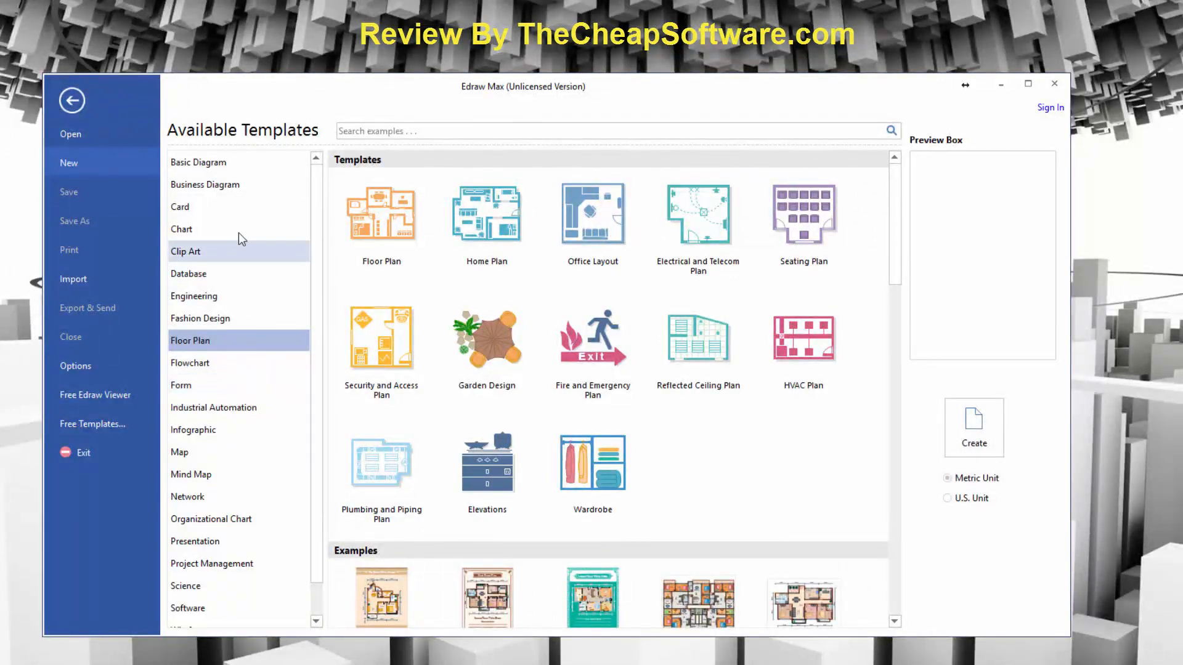
Step: Browse Basic and Business Diagram templates, then create a drawing from Floor Plan's Home Plan
{"action": "left_click", "coordinate": [198, 161]}
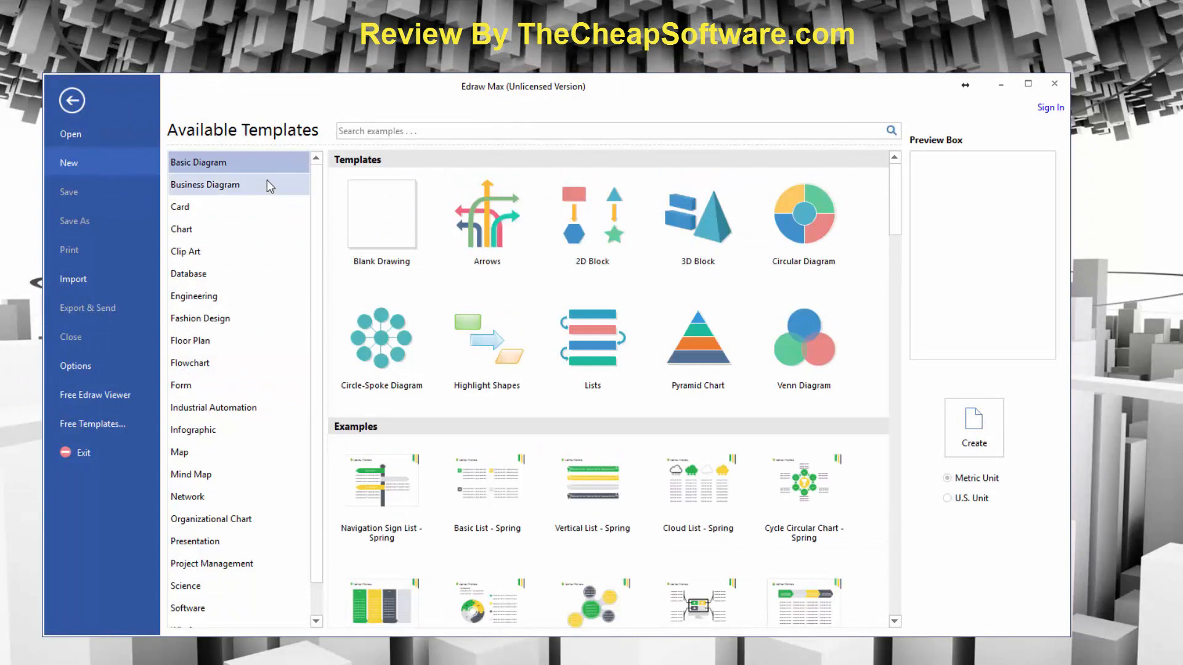
{"action": "left_click", "coordinate": [205, 184]}
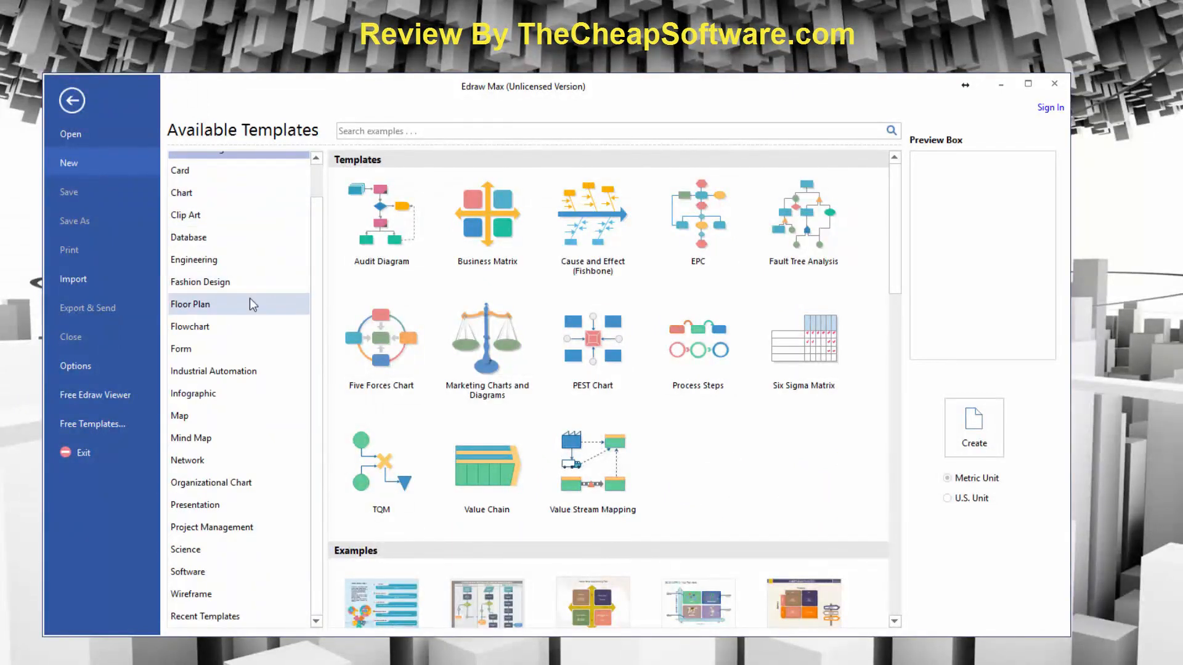
{"action": "left_click", "coordinate": [190, 304]}
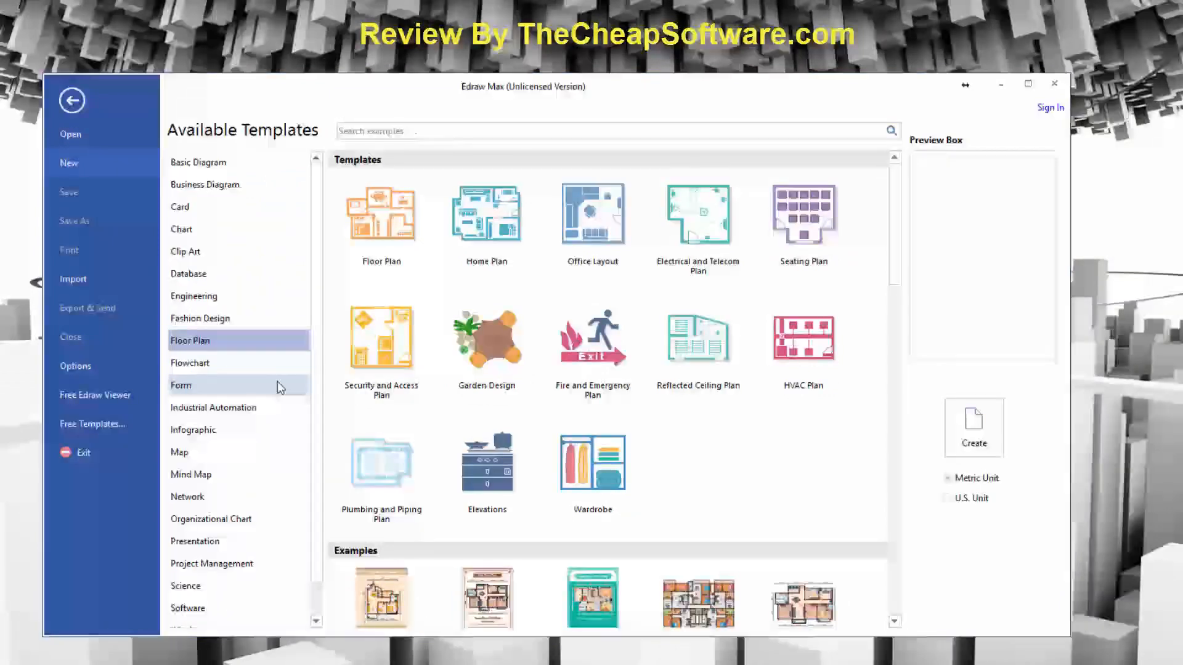
{"action": "left_click", "coordinate": [592, 337]}
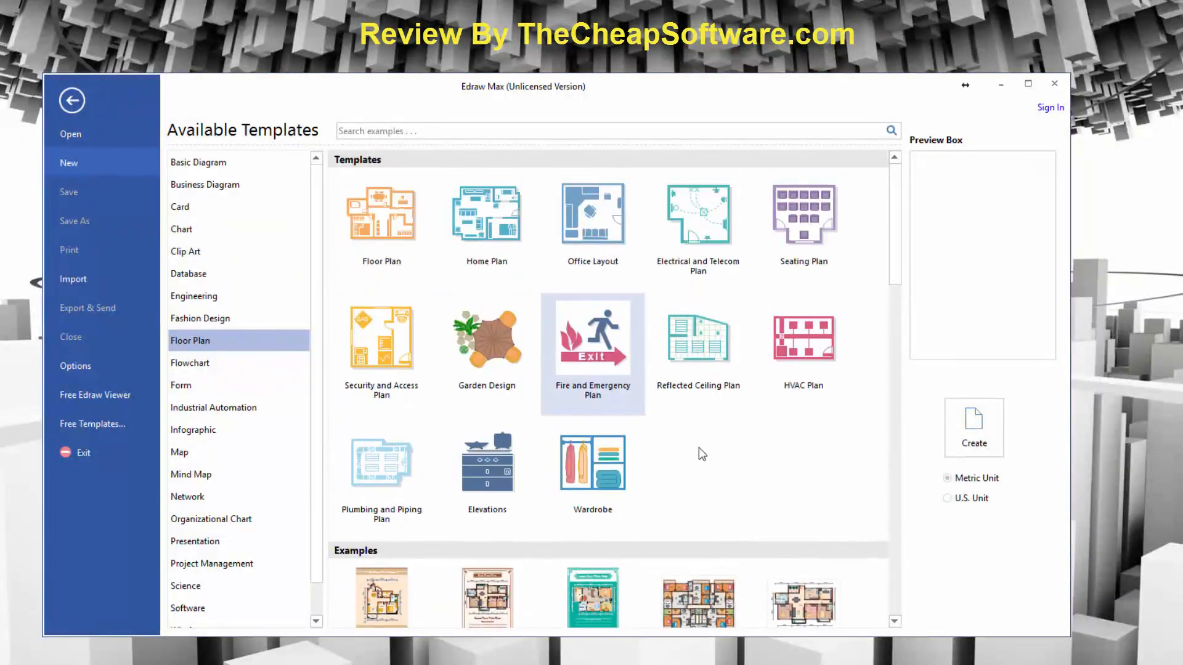
{"action": "left_click", "coordinate": [486, 214]}
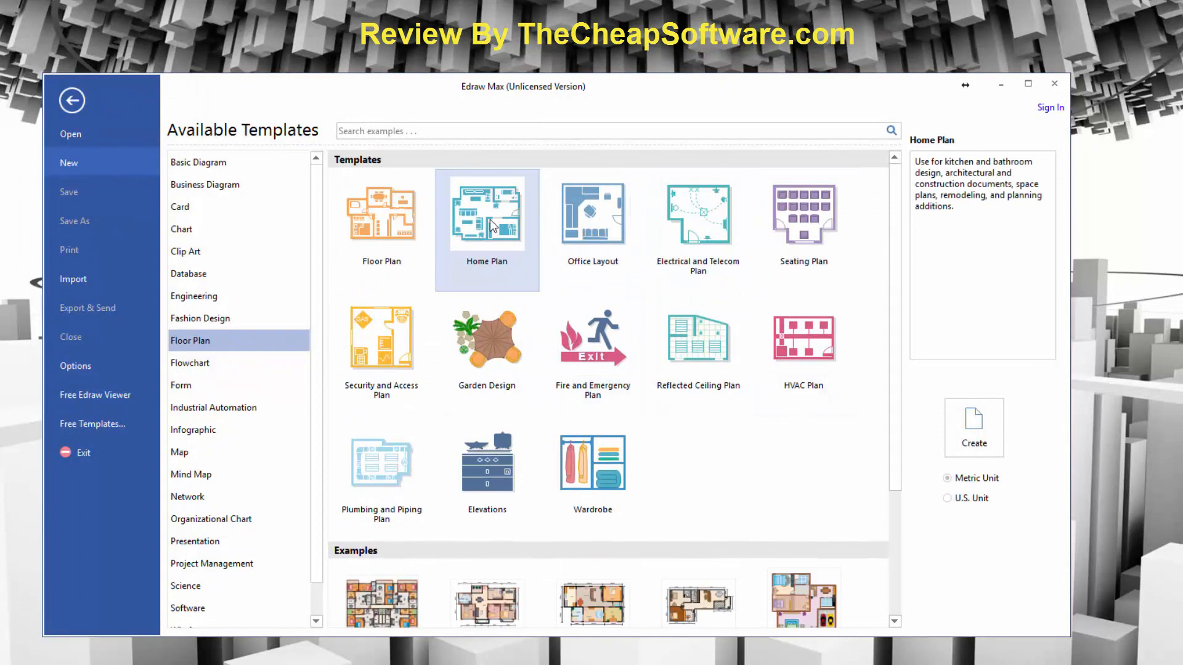
{"action": "left_click", "coordinate": [973, 420]}
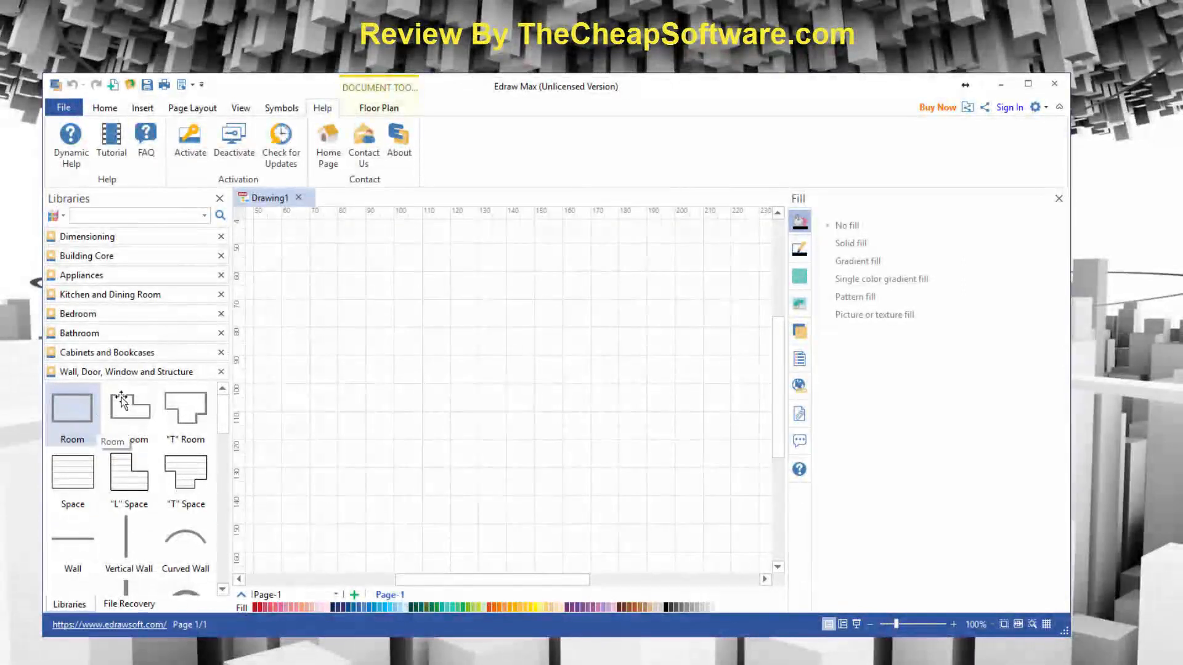
Step: Scroll the Wall, Door, Window and Structure library to reach the 'T' Room shape
{"action": "scroll", "scroll_direction": "down", "scroll_amount": 3}
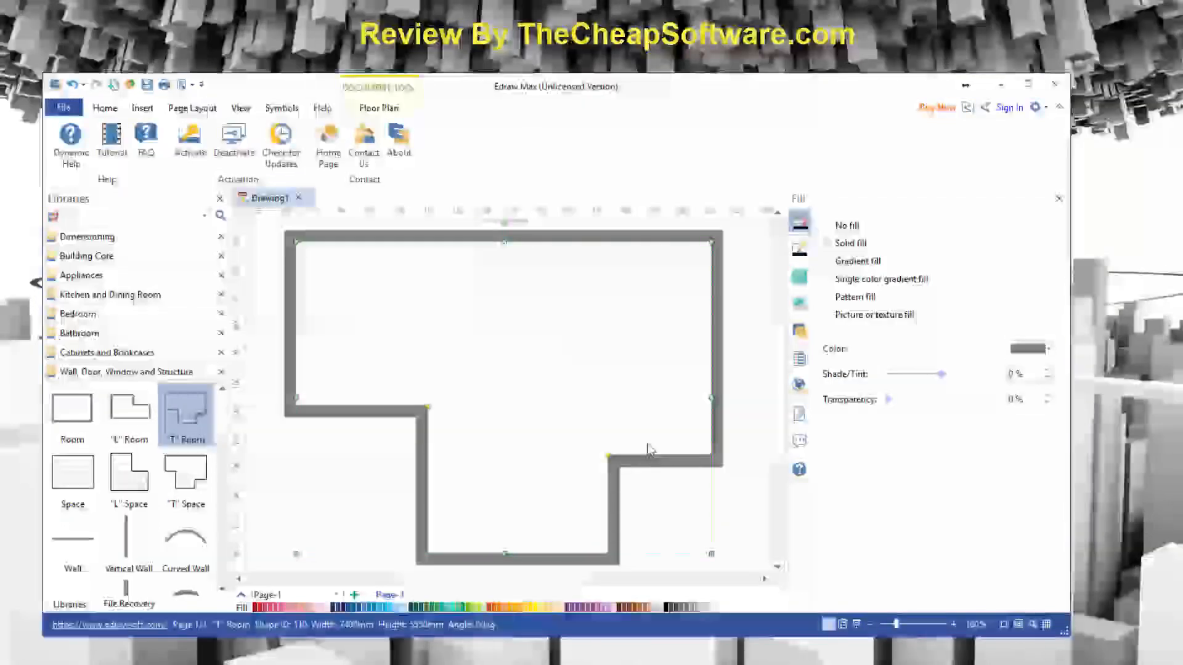
Step: Recolour the room walls pink then black, and set wall thickness to 100
{"action": "left_click", "coordinate": [308, 607]}
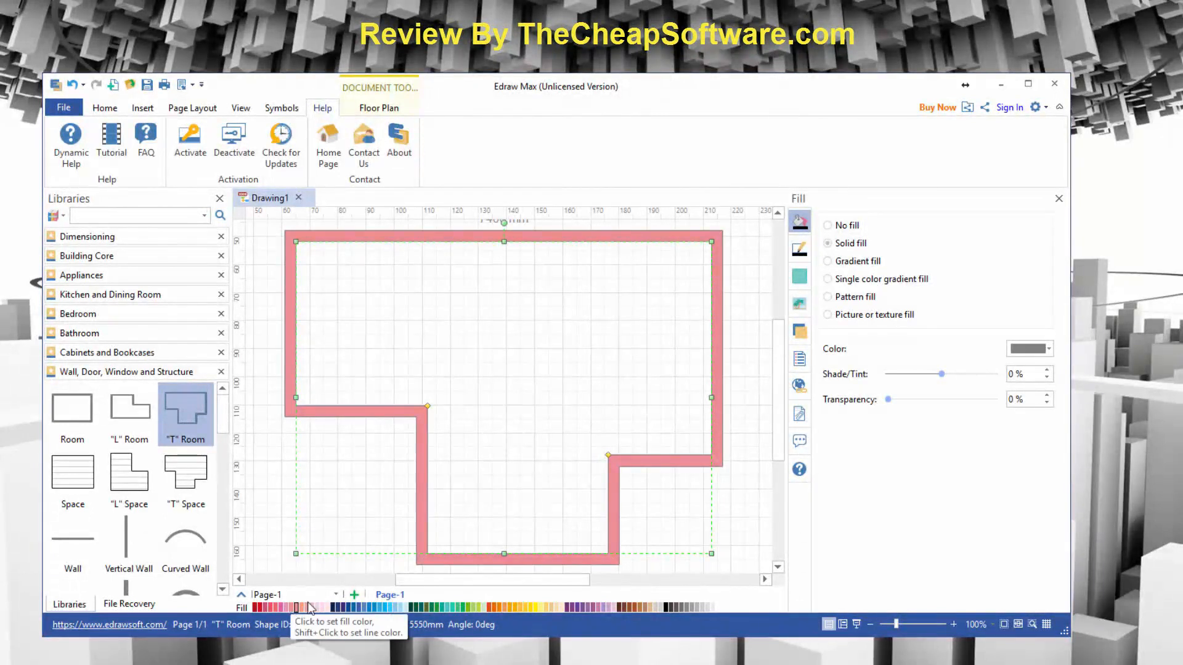
{"action": "left_click", "coordinate": [668, 608]}
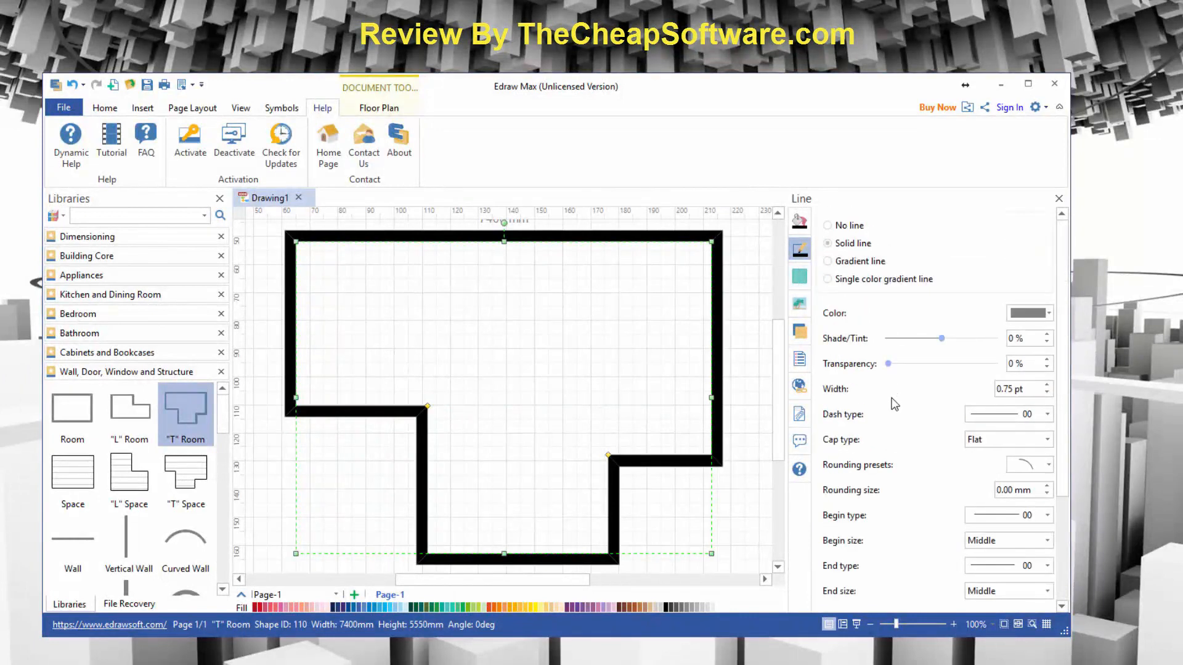
{"action": "left_click", "coordinate": [799, 281]}
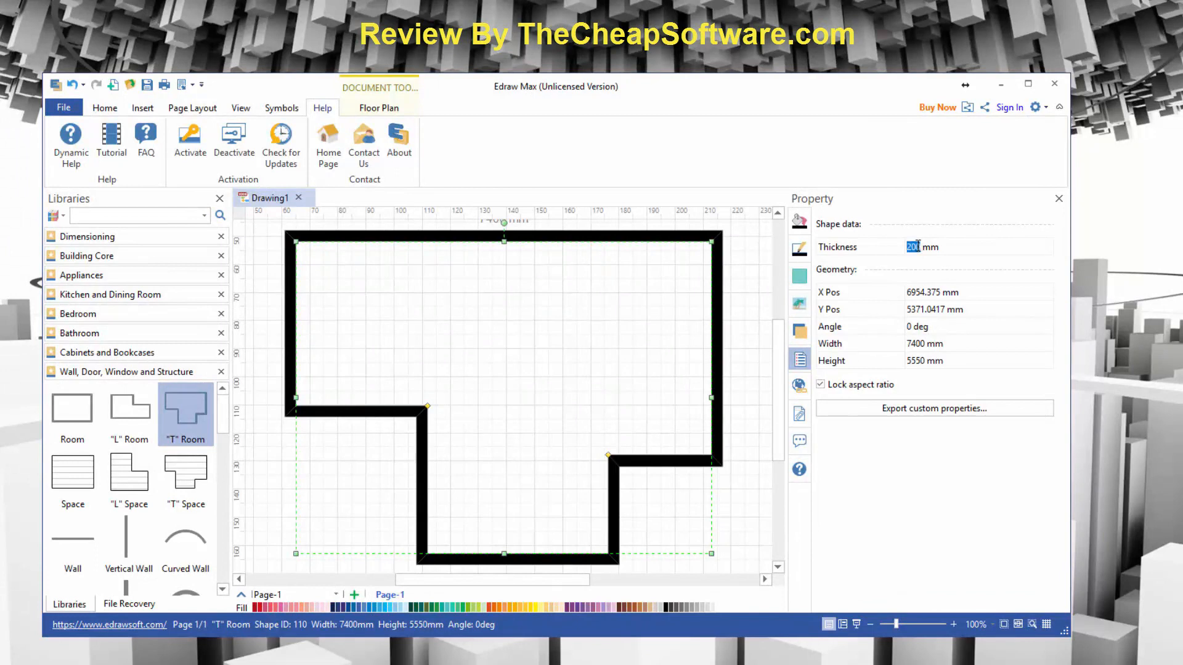
{"action": "type", "text": "100"}
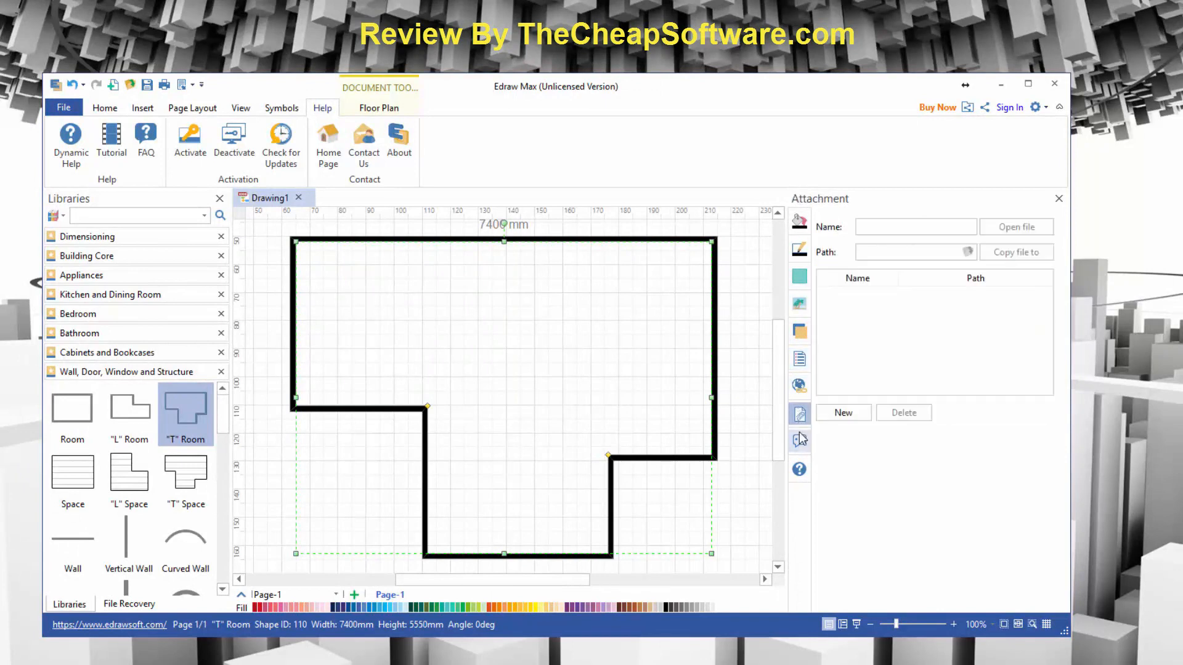
Step: Show the Comments panel and deselect the room by clicking empty canvas
{"action": "left_click", "coordinate": [798, 441]}
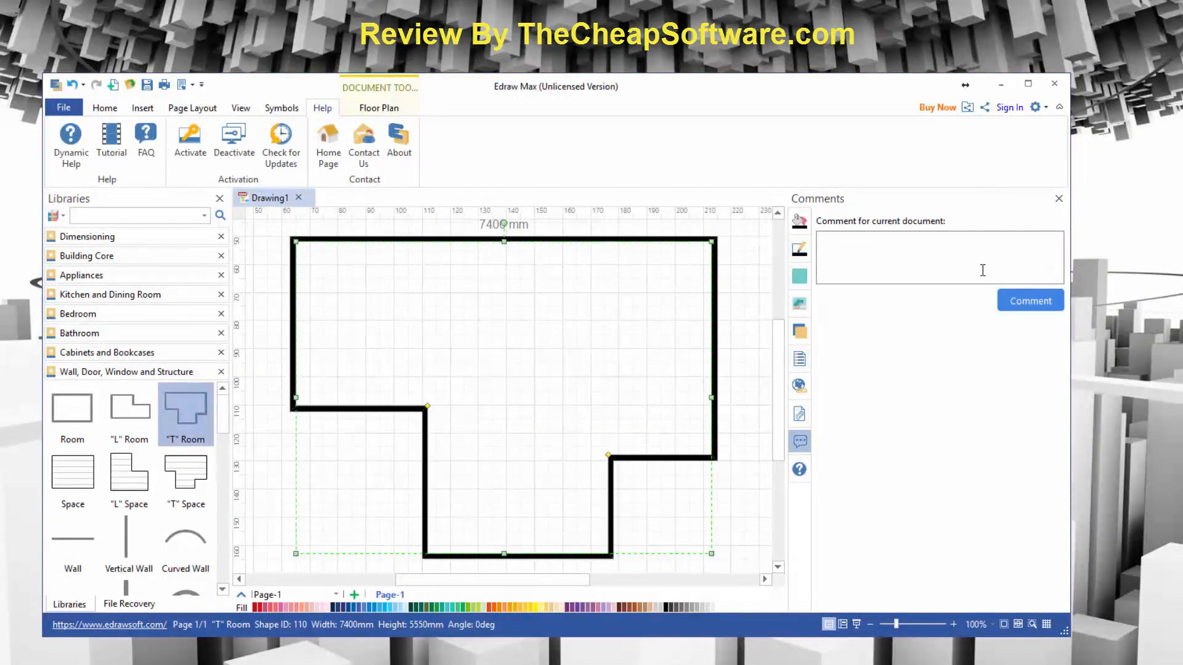
{"action": "left_click", "coordinate": [660, 379]}
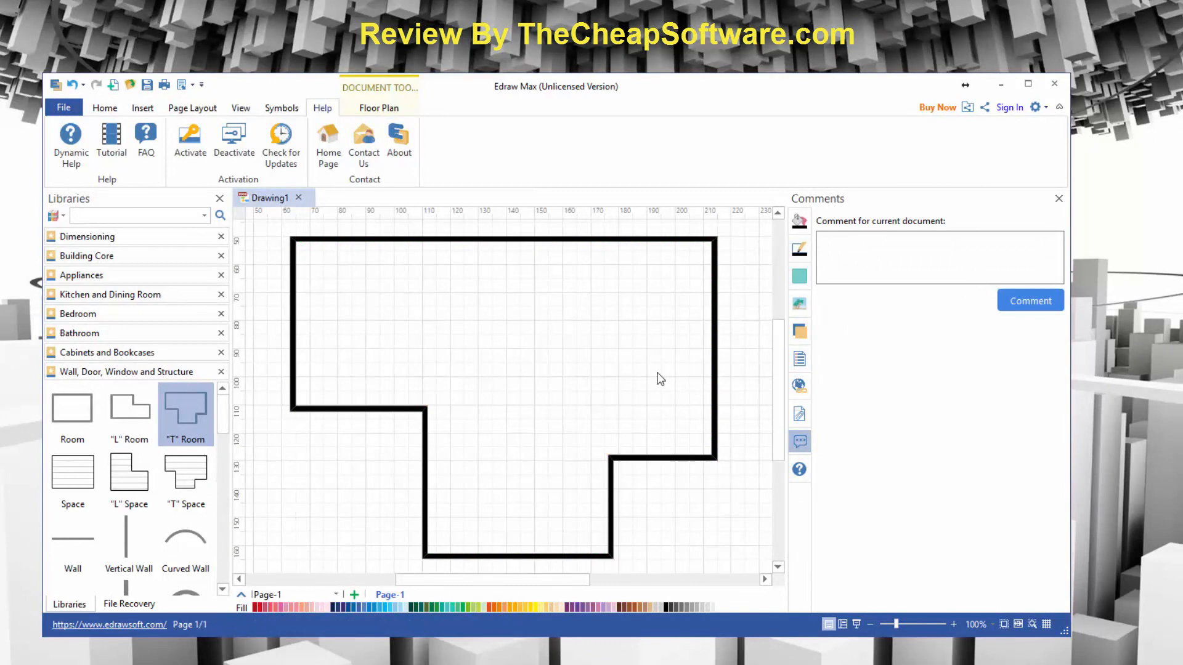
{"action": "left_click", "coordinate": [939, 257]}
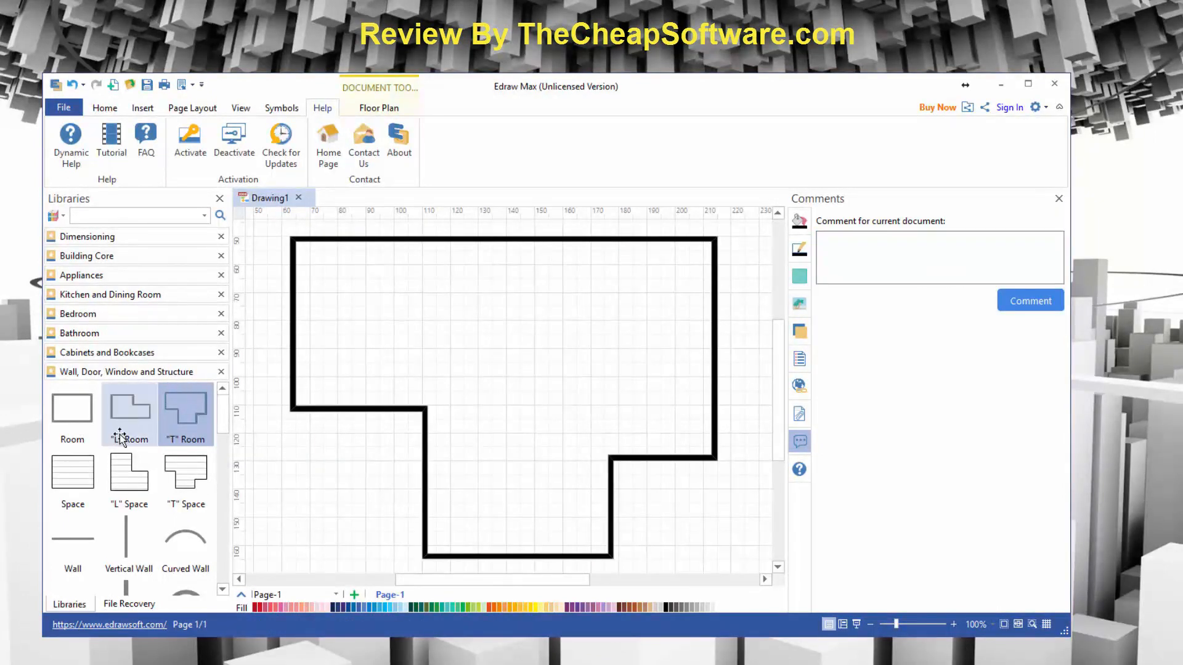
Step: Place a door on the room's bottom wall and a single bed in its upper right
{"action": "scroll", "scroll_direction": "down", "scroll_amount": 3}
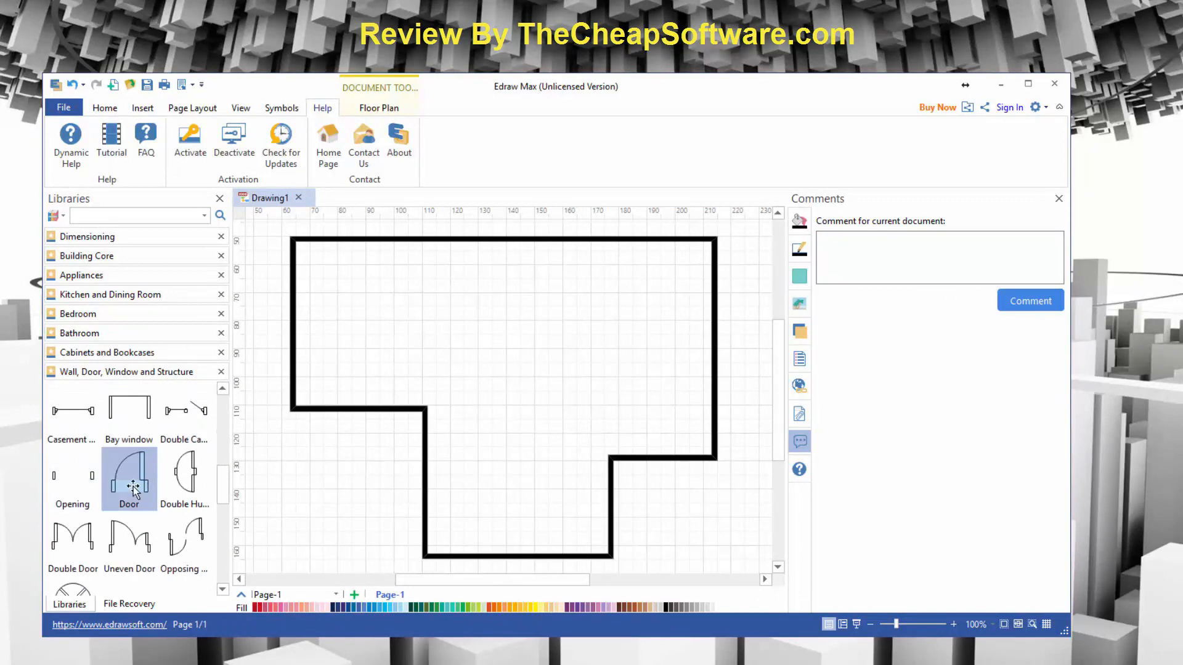
{"action": "left_click_drag", "start_coordinate": [128, 479], "coordinate": [501, 524]}
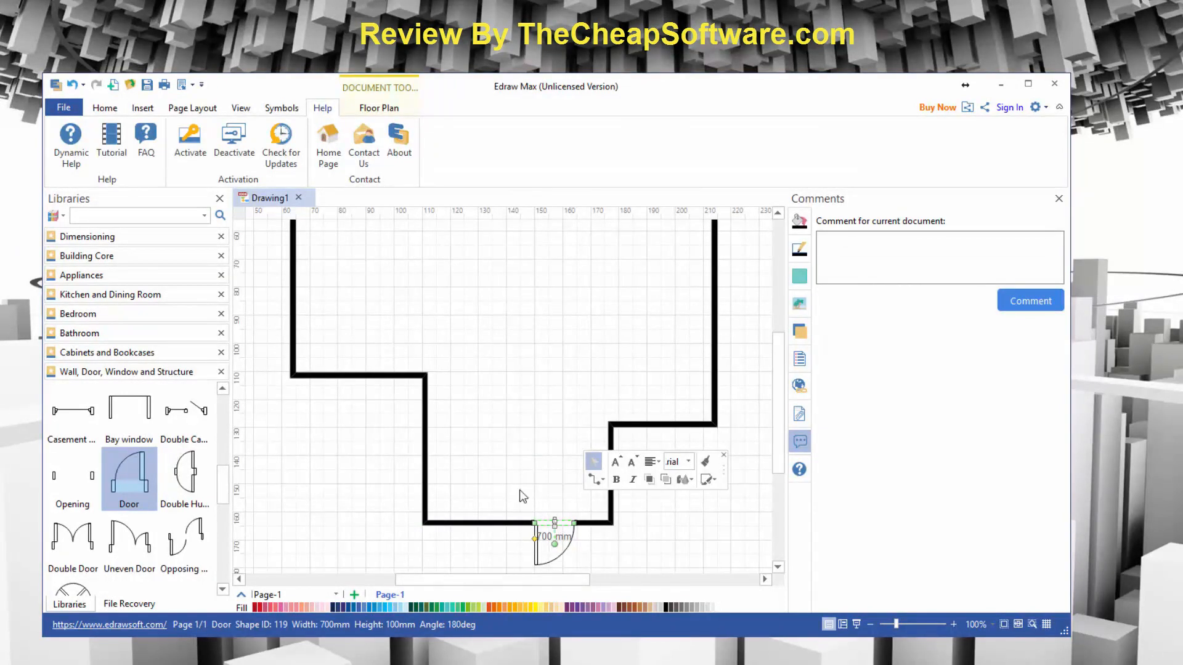
{"action": "mouse_move", "coordinate": [483, 446]}
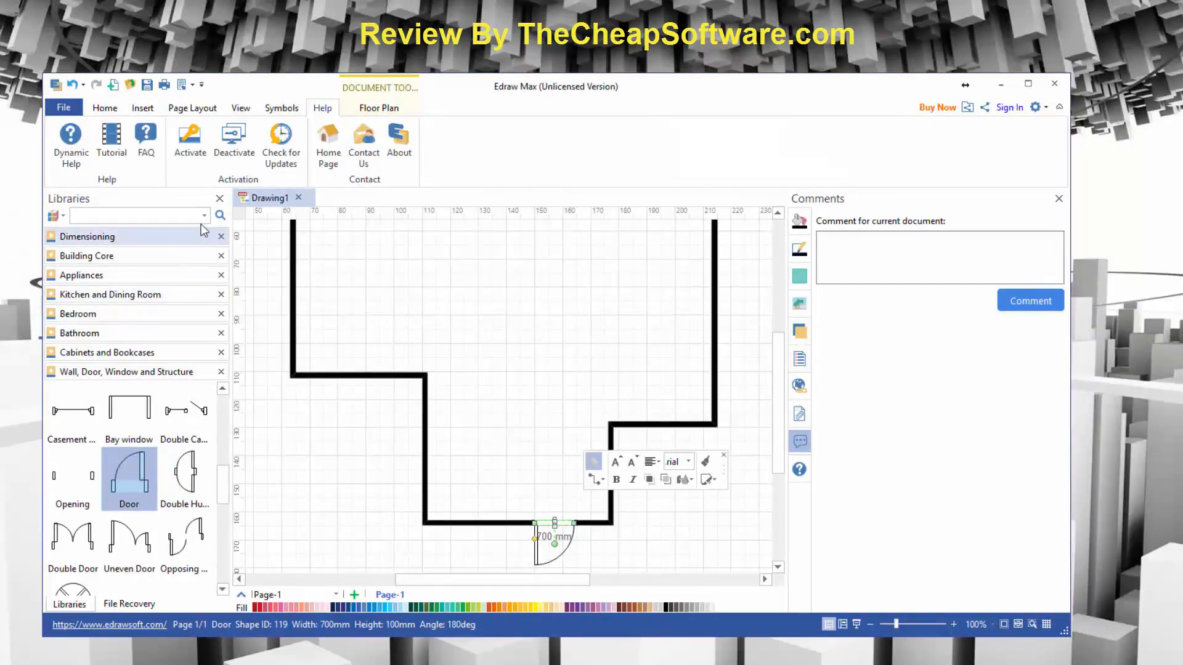
{"action": "left_click", "coordinate": [516, 419]}
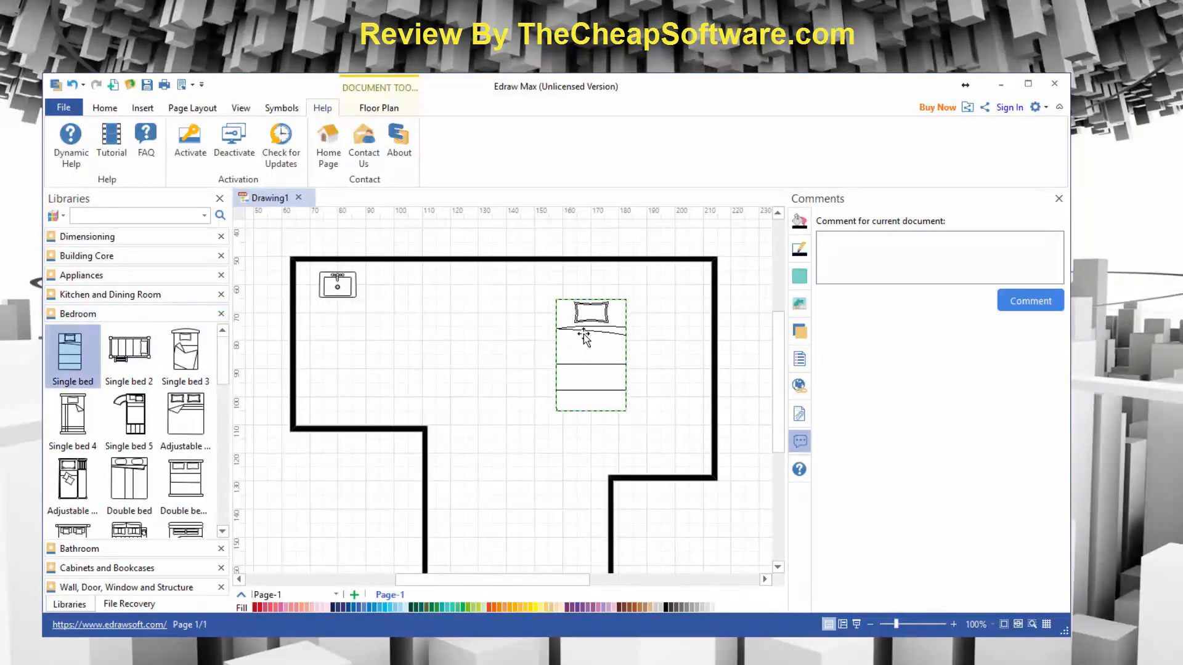
{"action": "left_click_drag", "start_coordinate": [591, 354], "coordinate": [659, 324]}
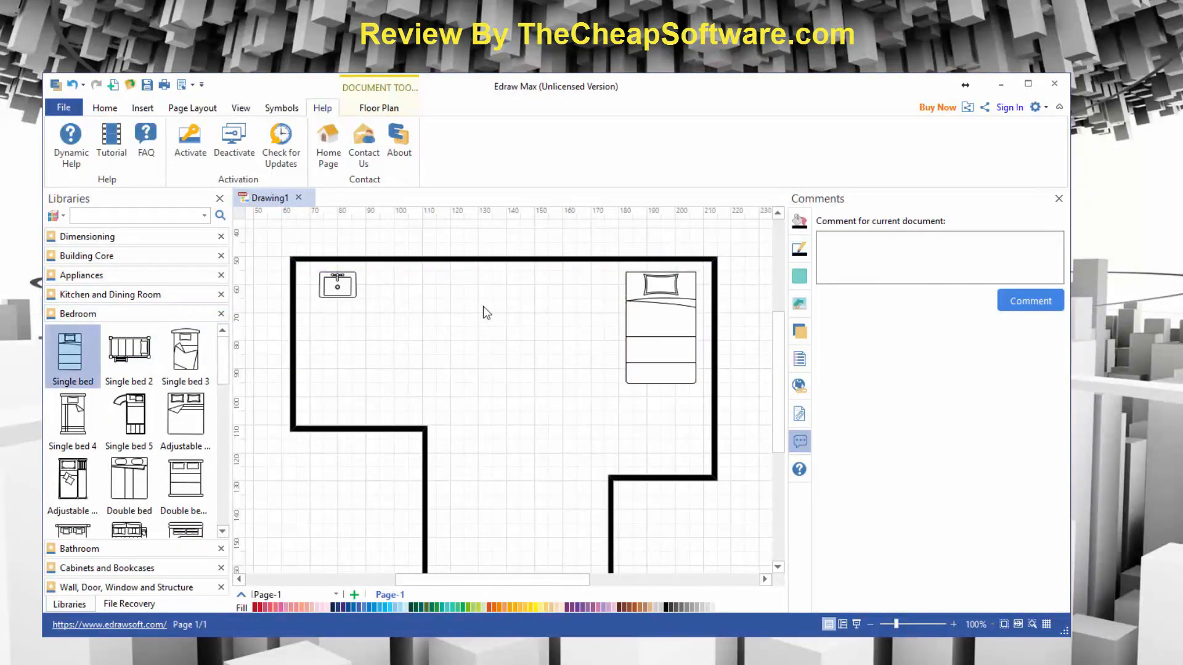
{"action": "left_click", "coordinate": [105, 108]}
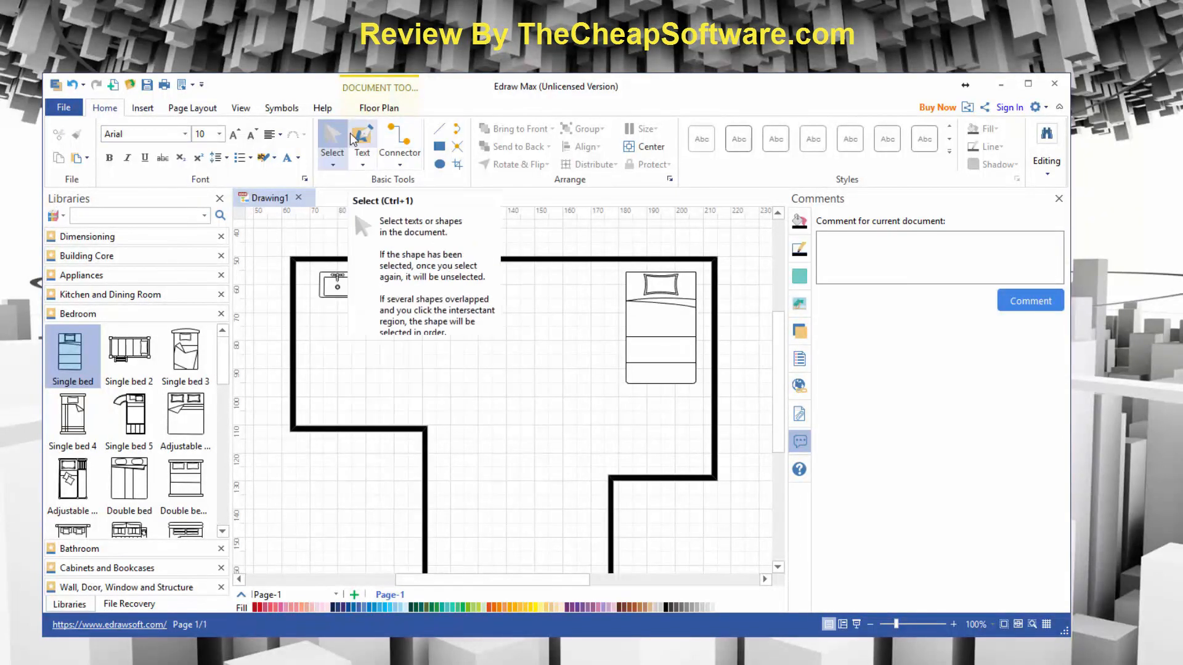
Step: Switch to the shape selection tool and bring up the Insert tab options
{"action": "left_click", "coordinate": [363, 140]}
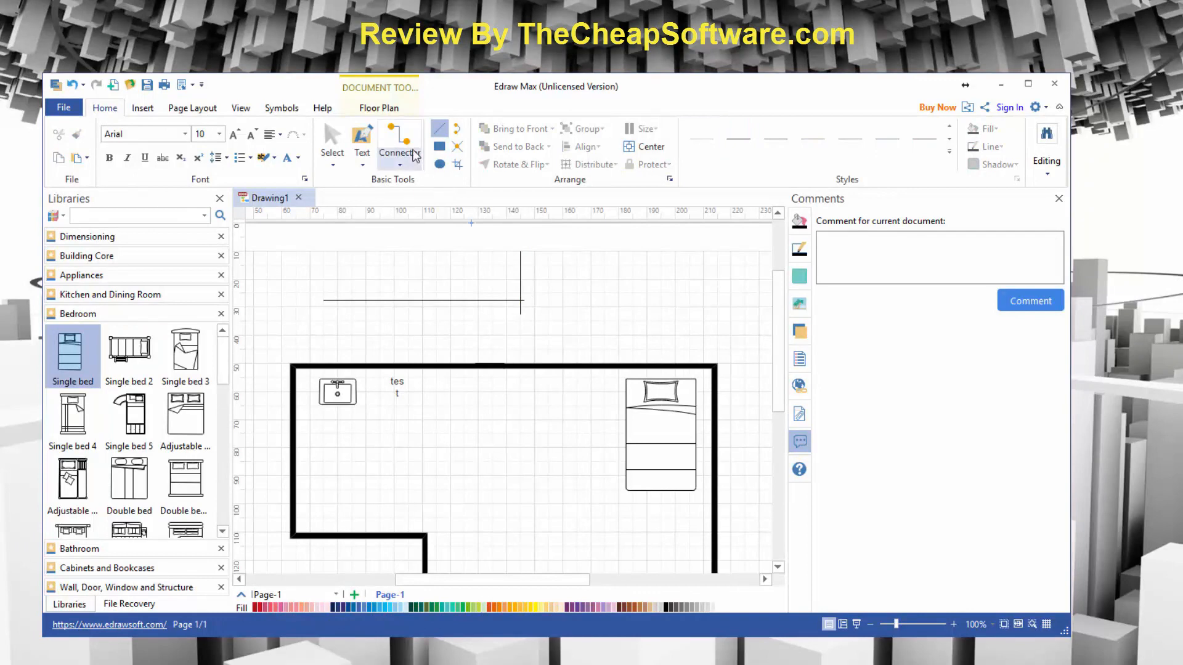
{"action": "mouse_move", "coordinate": [439, 147]}
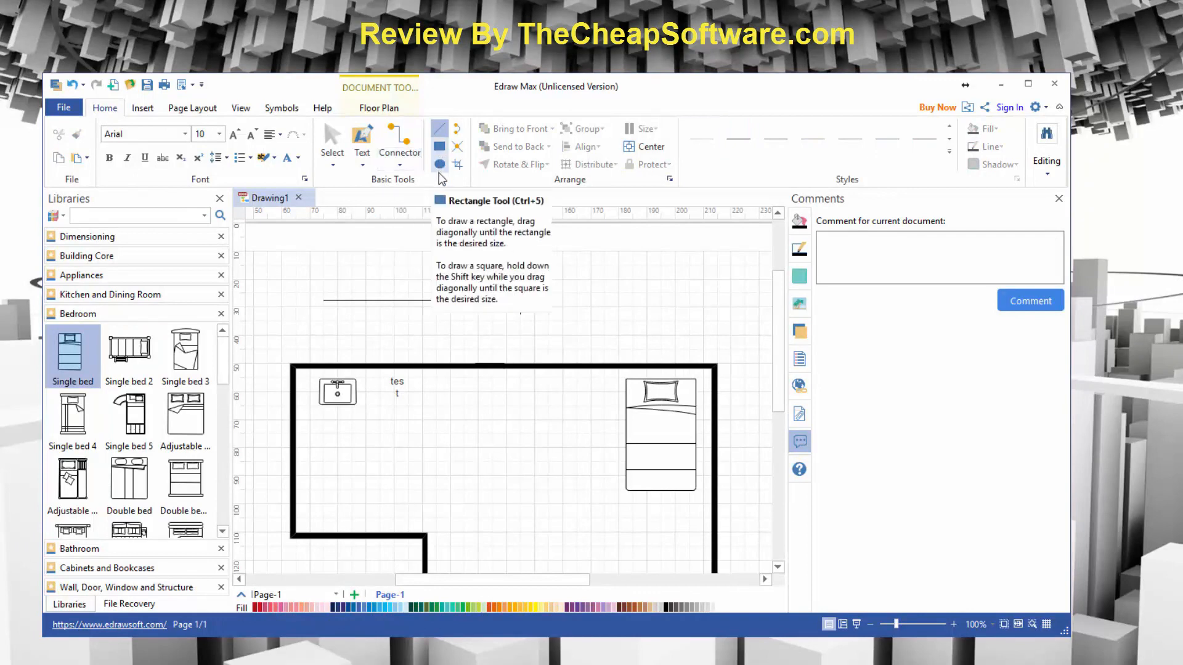
{"action": "mouse_move", "coordinate": [401, 147]}
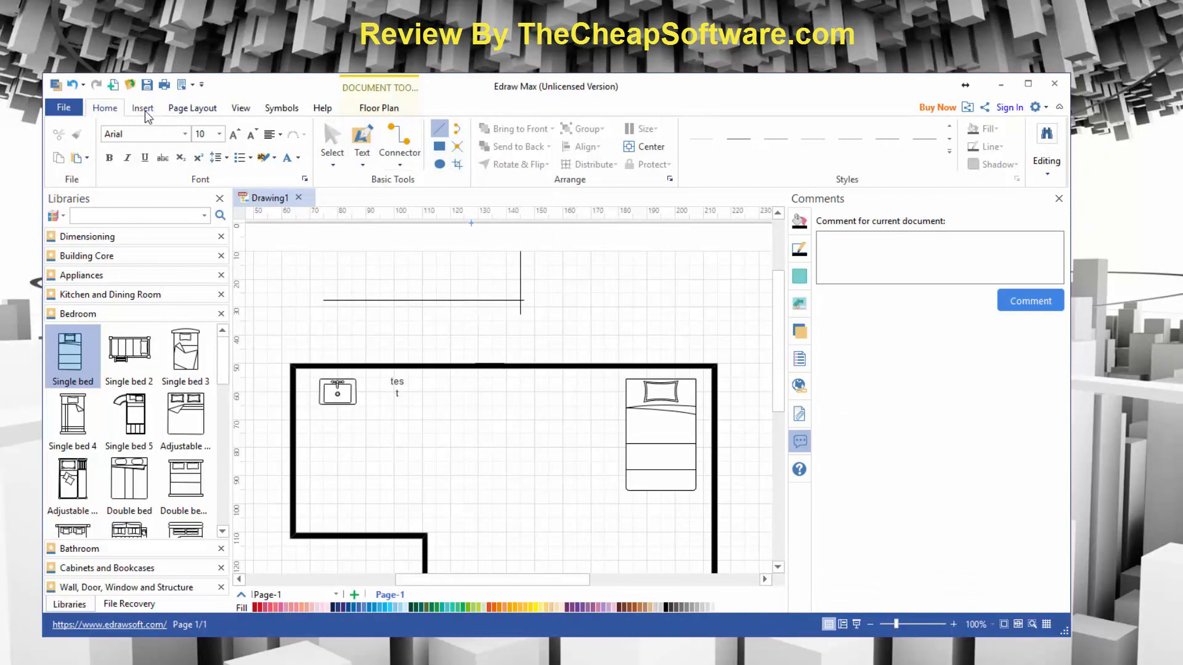
{"action": "left_click", "coordinate": [141, 107]}
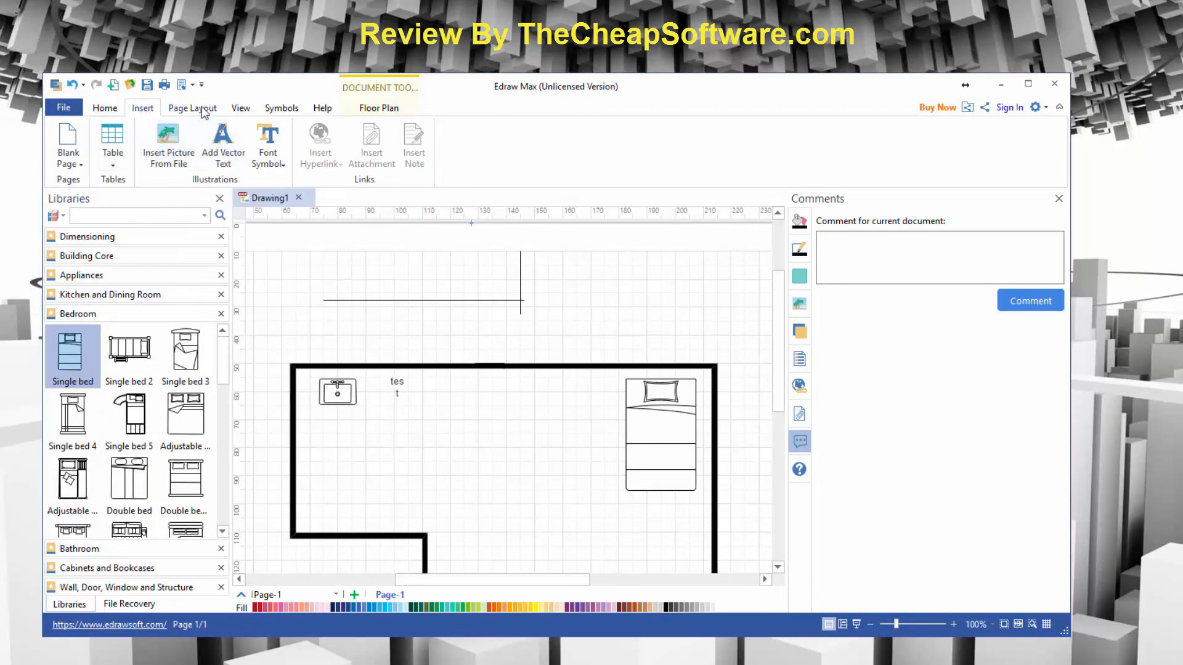
Step: Browse Page Layout paper sizes, toggle View display options, then show the Symbols tools
{"action": "left_click", "coordinate": [191, 107]}
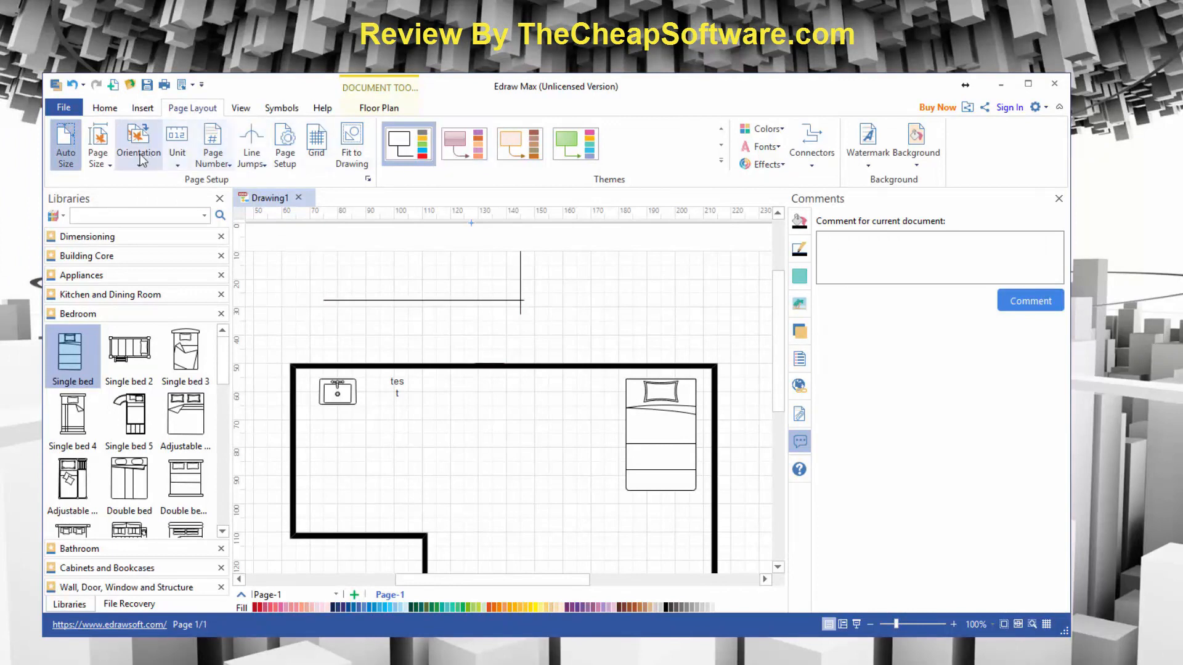
{"action": "mouse_move", "coordinate": [138, 144]}
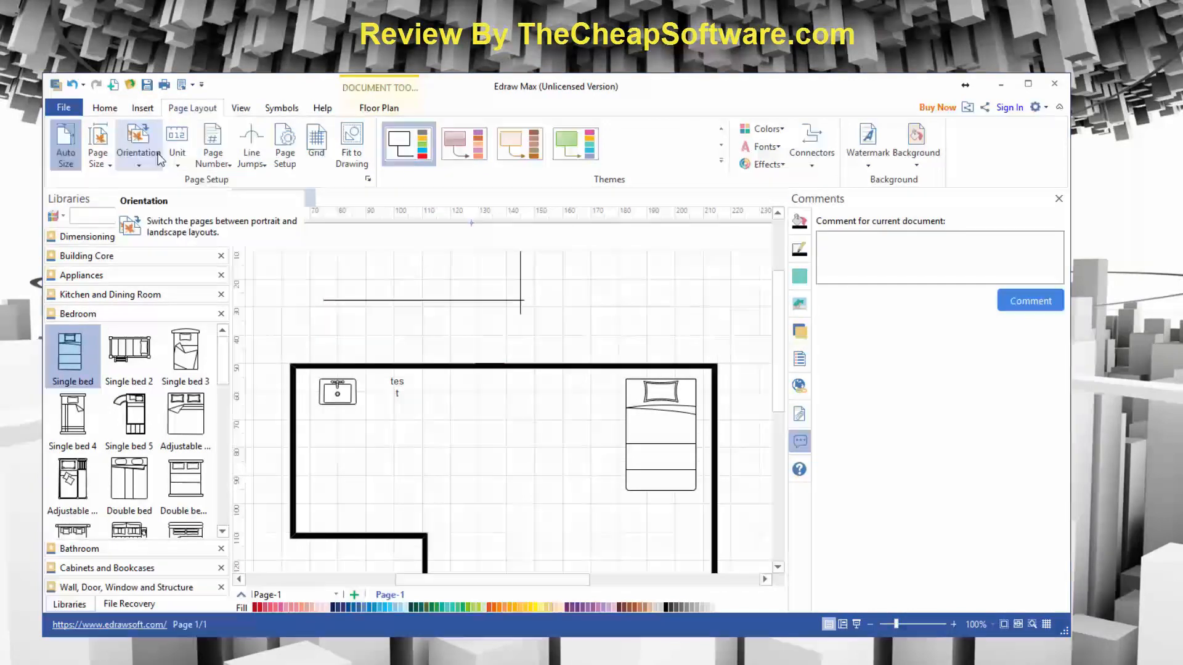
{"action": "mouse_move", "coordinate": [213, 144]}
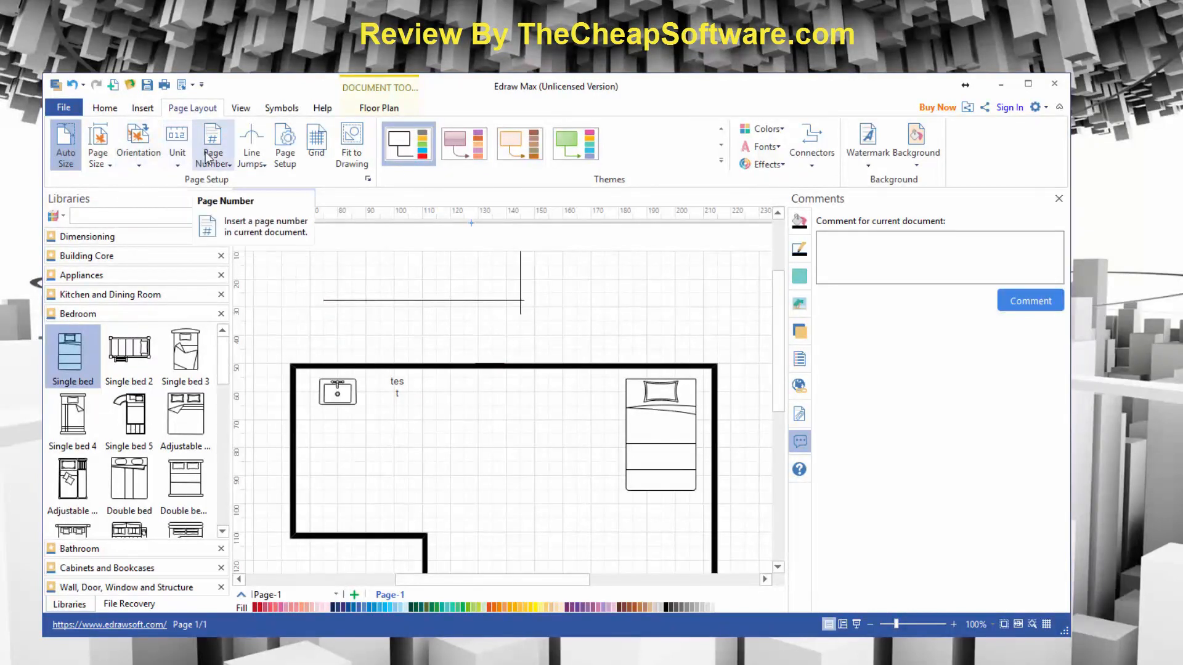
{"action": "mouse_move", "coordinate": [251, 143]}
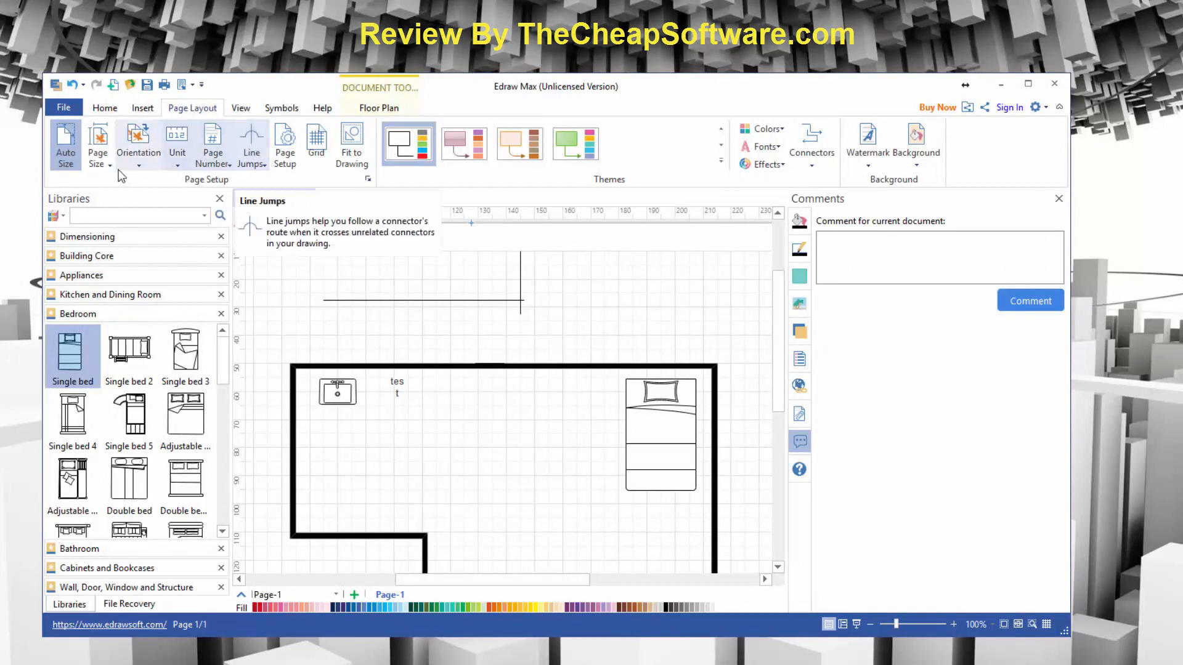
{"action": "left_click", "coordinate": [97, 143]}
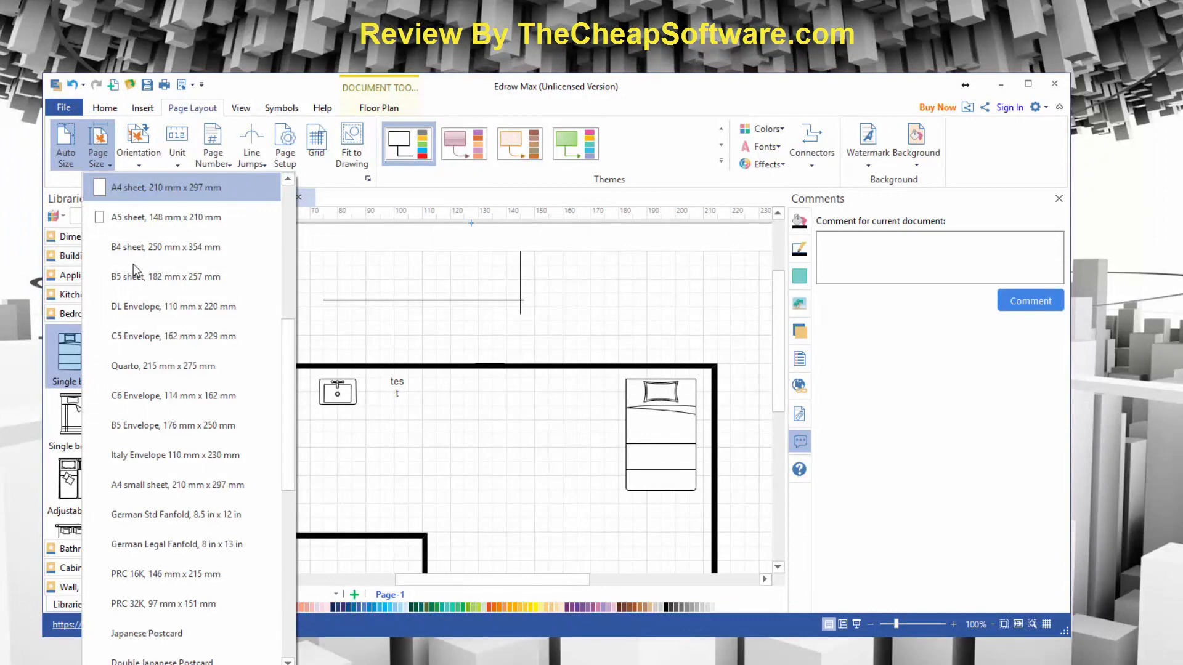
{"action": "left_click", "coordinate": [240, 108]}
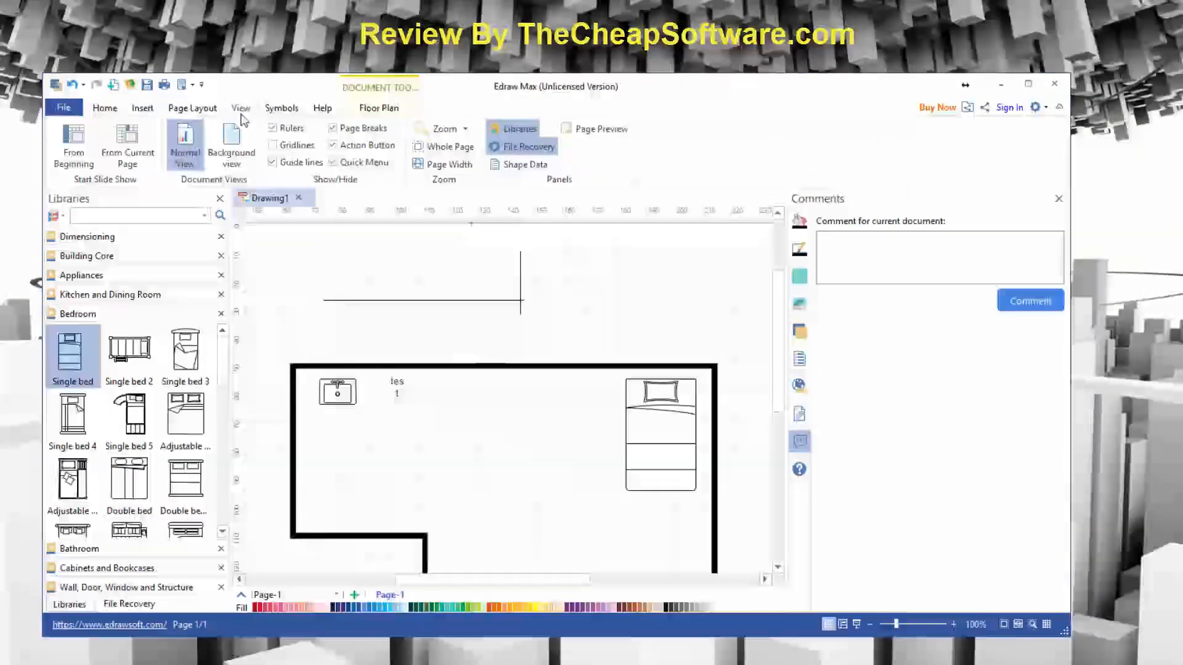
{"action": "left_click", "coordinate": [272, 145]}
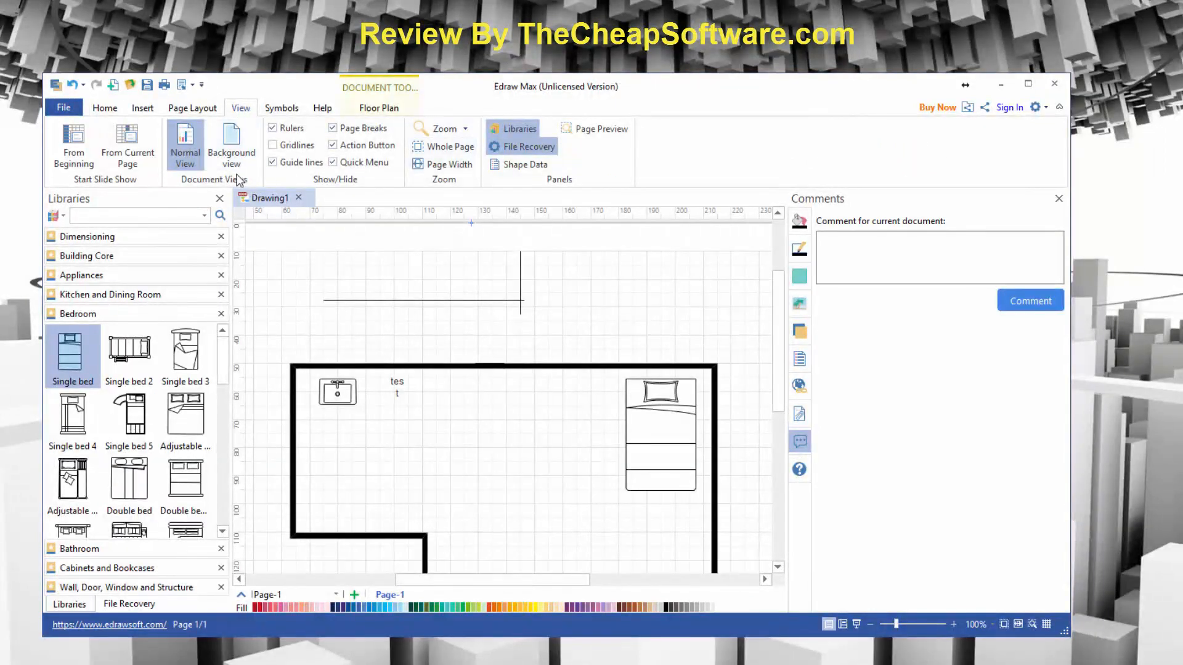
{"action": "left_click", "coordinate": [231, 144]}
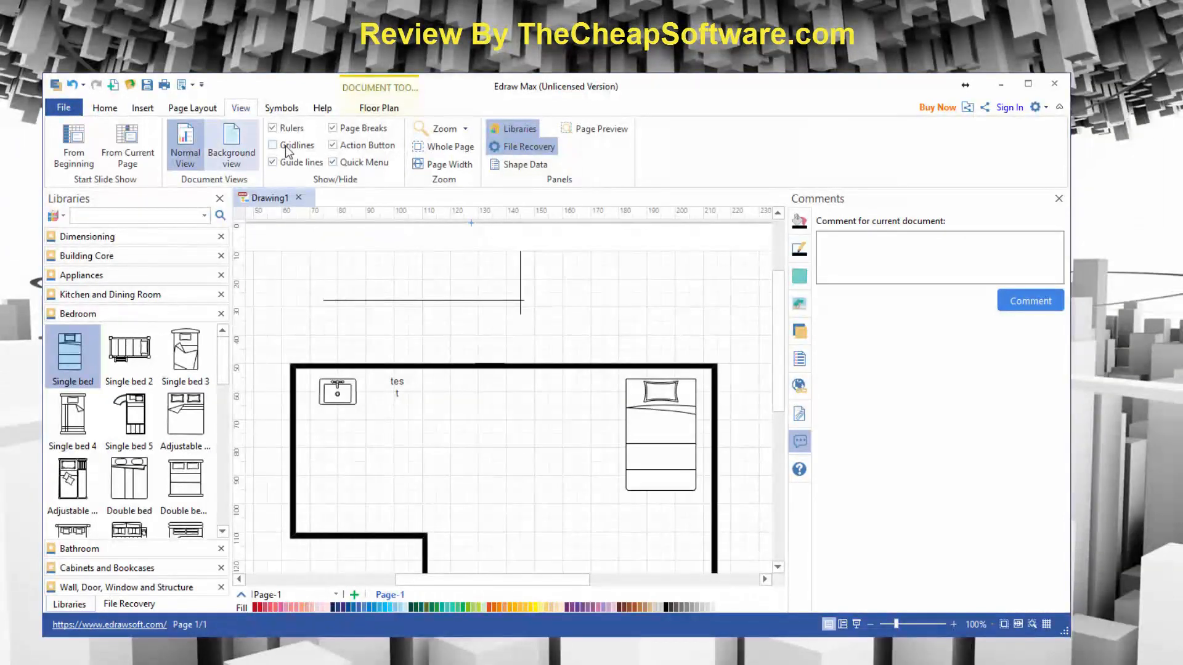
{"action": "left_click", "coordinate": [272, 145]}
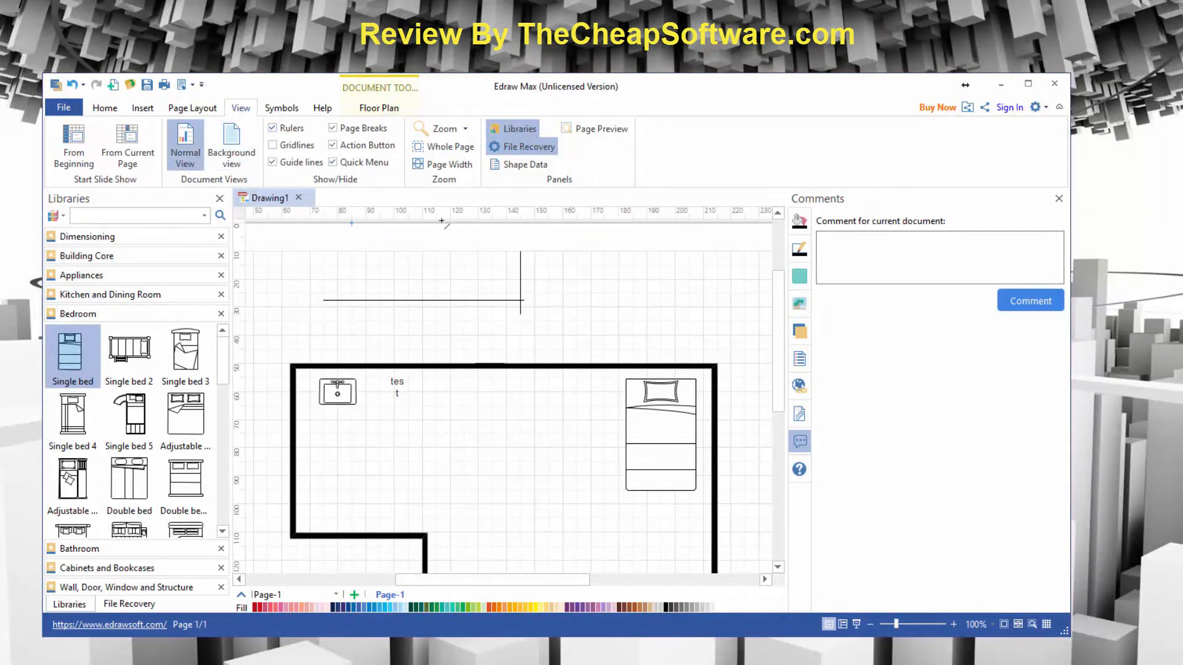
{"action": "left_click", "coordinate": [273, 162]}
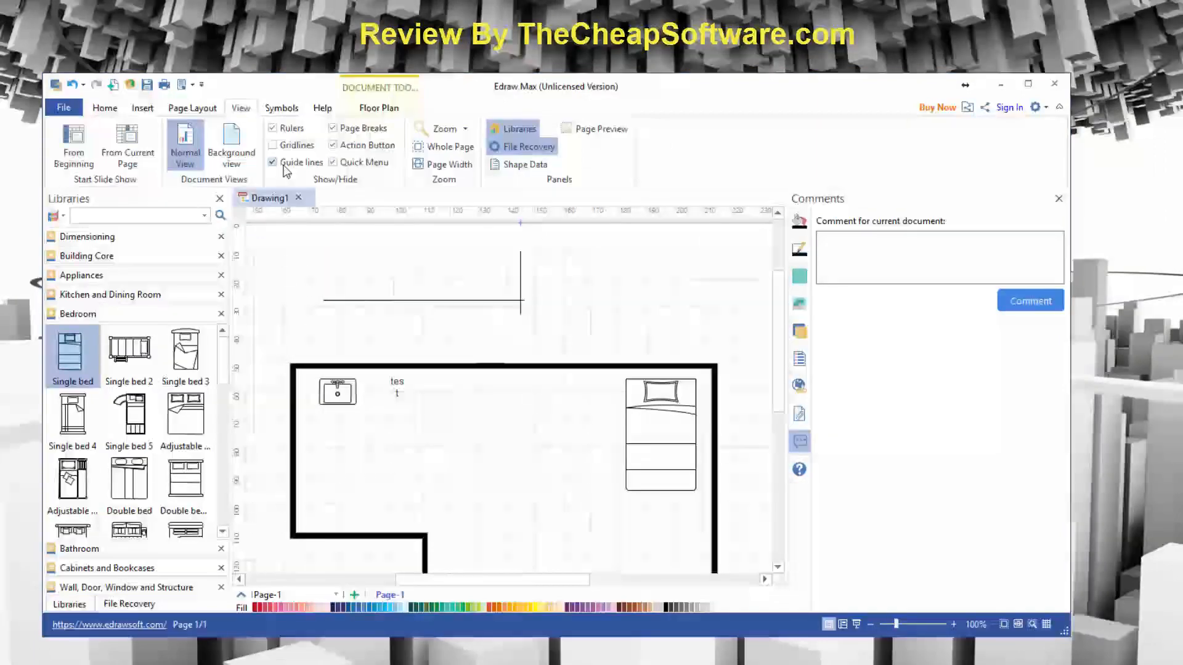
{"action": "left_click", "coordinate": [282, 107]}
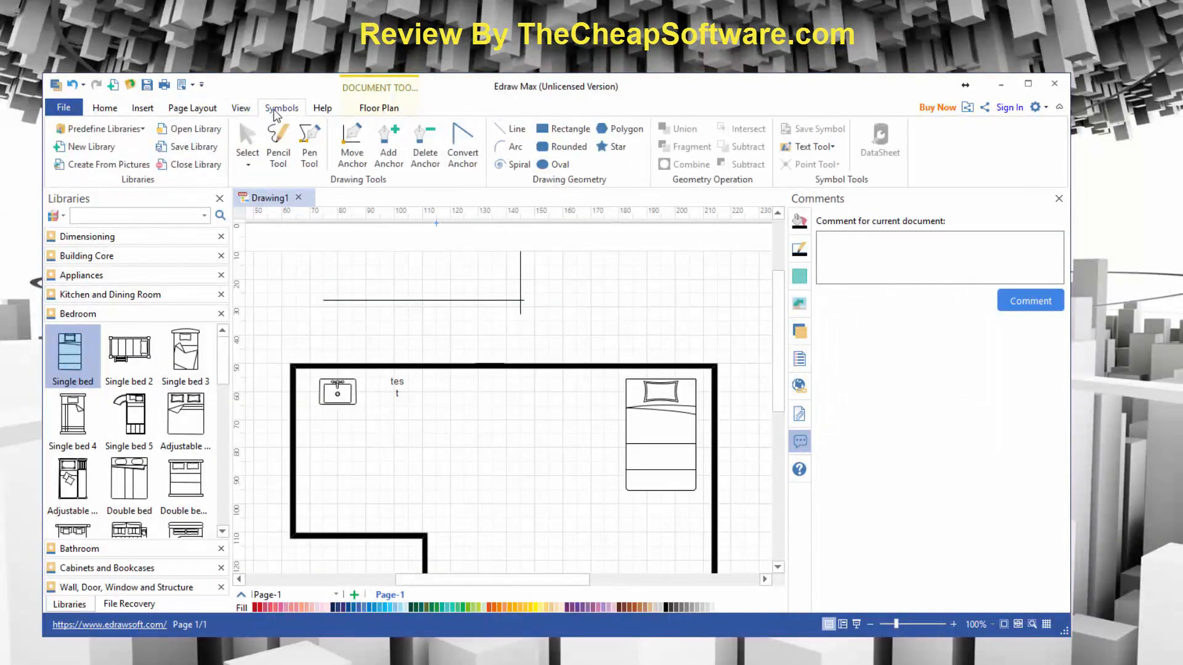
{"action": "mouse_move", "coordinate": [309, 144]}
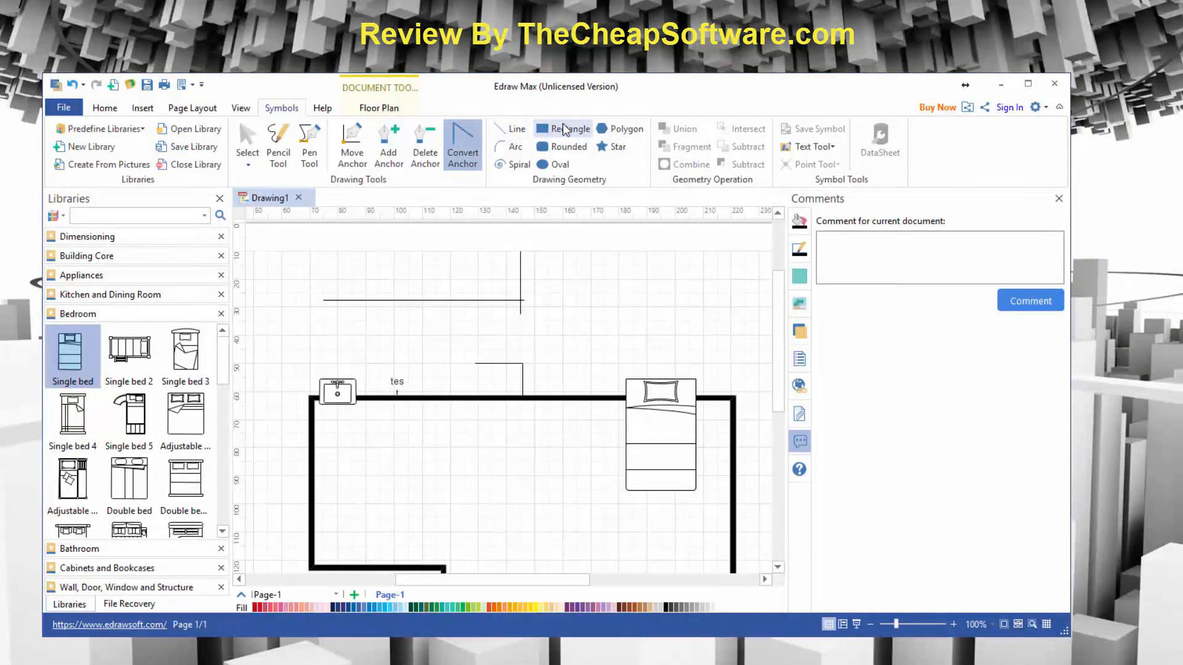
{"action": "mouse_move", "coordinate": [636, 149]}
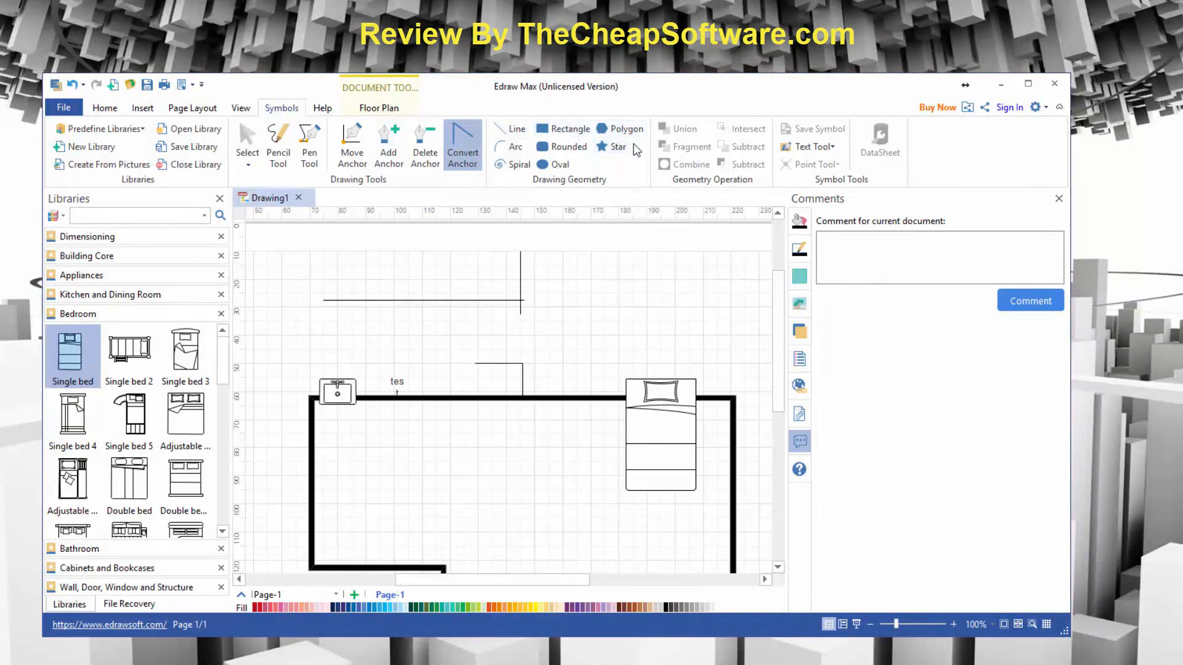
Step: Scroll the page and return to the File new-drawing template gallery
{"action": "scroll", "scroll_direction": "down", "scroll_amount": 3}
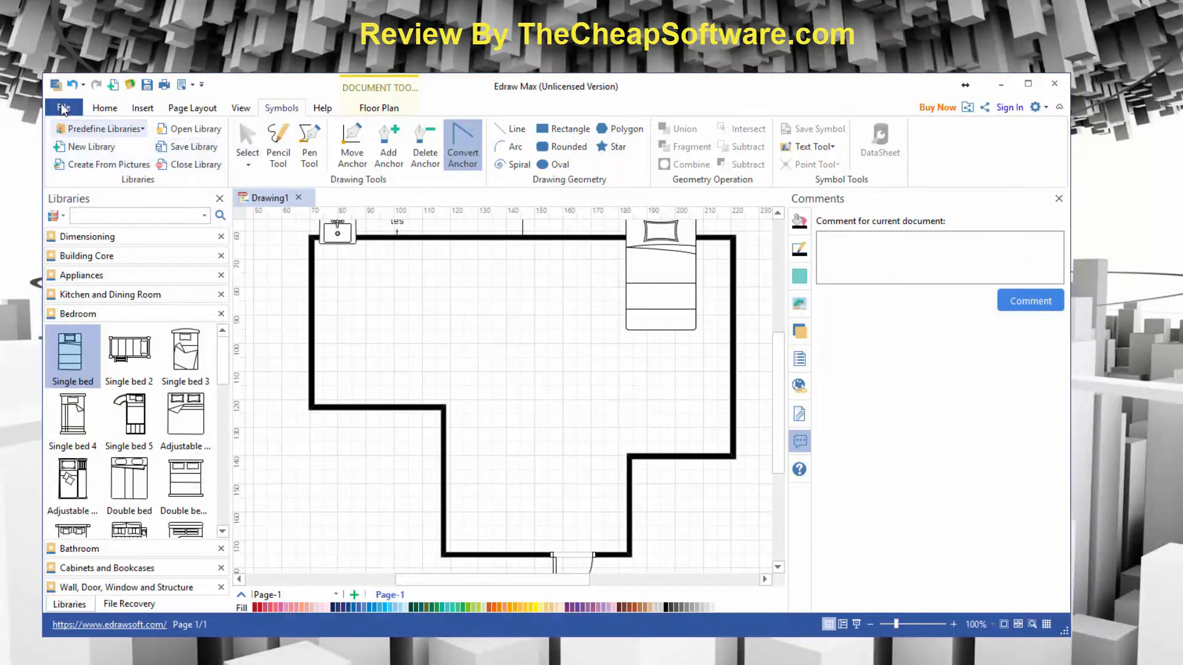
{"action": "left_click", "coordinate": [63, 107]}
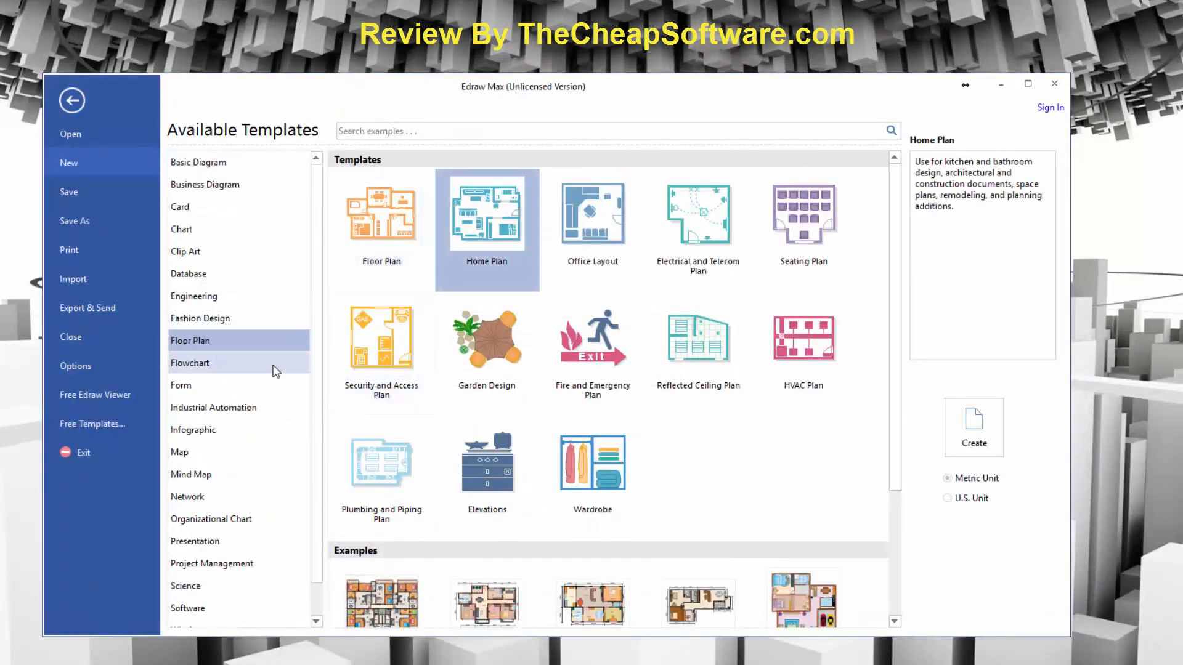
Step: Show the Flowchart category and scroll down to its examples, including Ecommerce Flowchart
{"action": "left_click", "coordinate": [190, 363]}
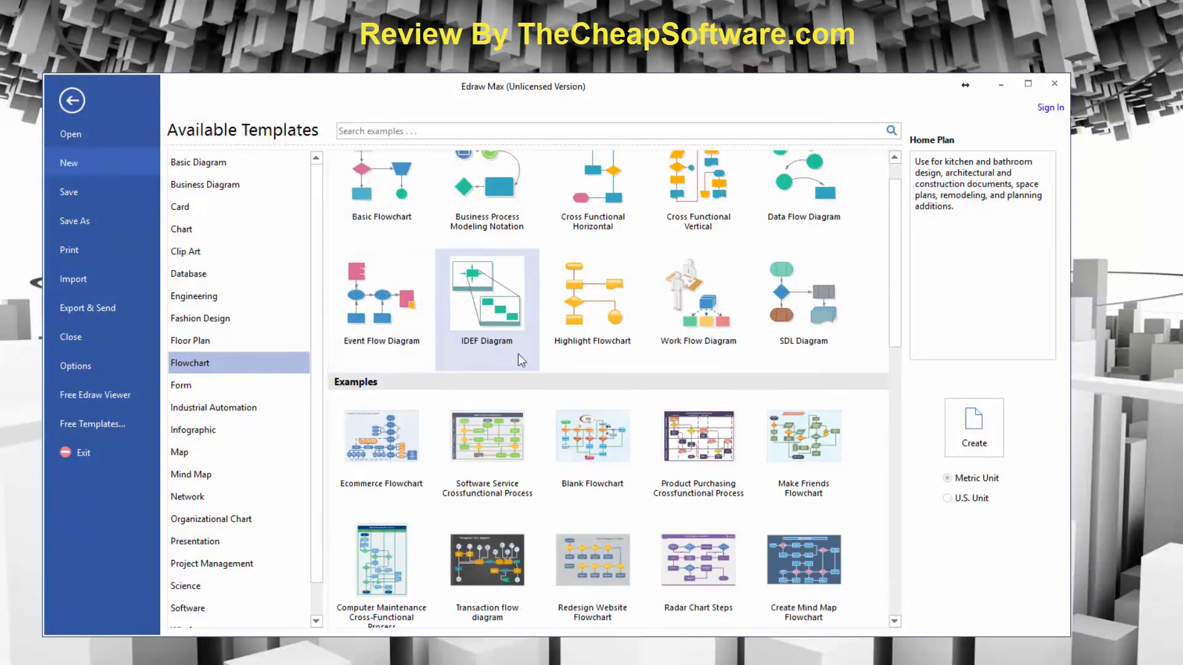
{"action": "scroll", "scroll_direction": "down", "scroll_amount": 3}
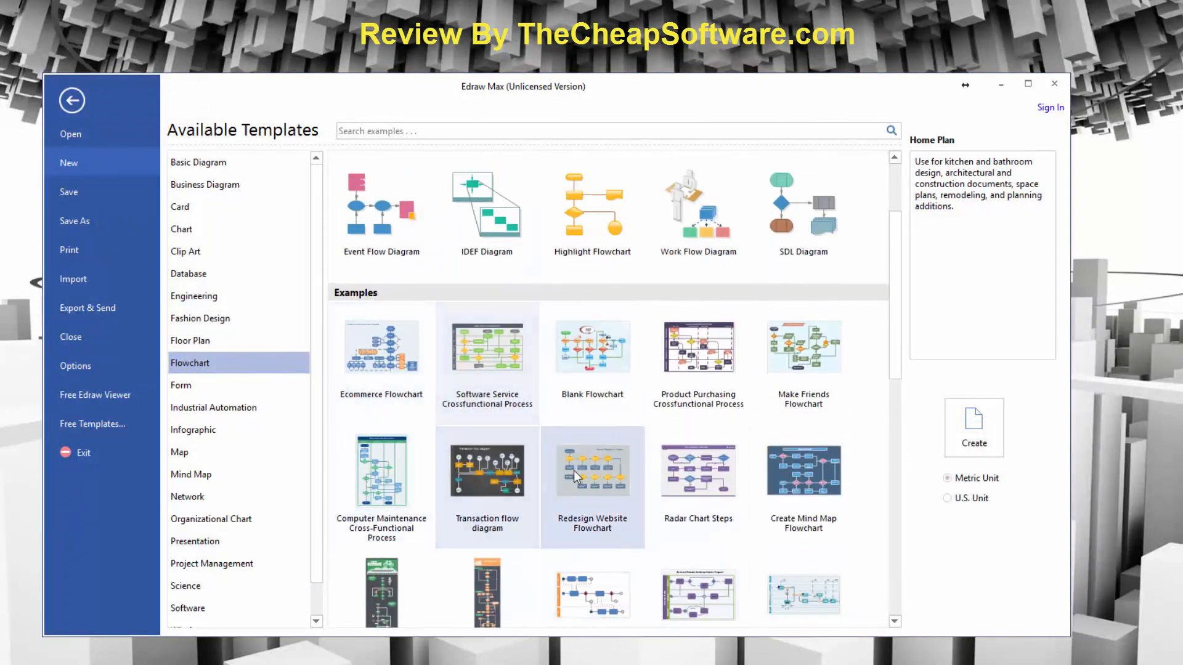
{"action": "scroll", "scroll_direction": "down", "scroll_amount": 3}
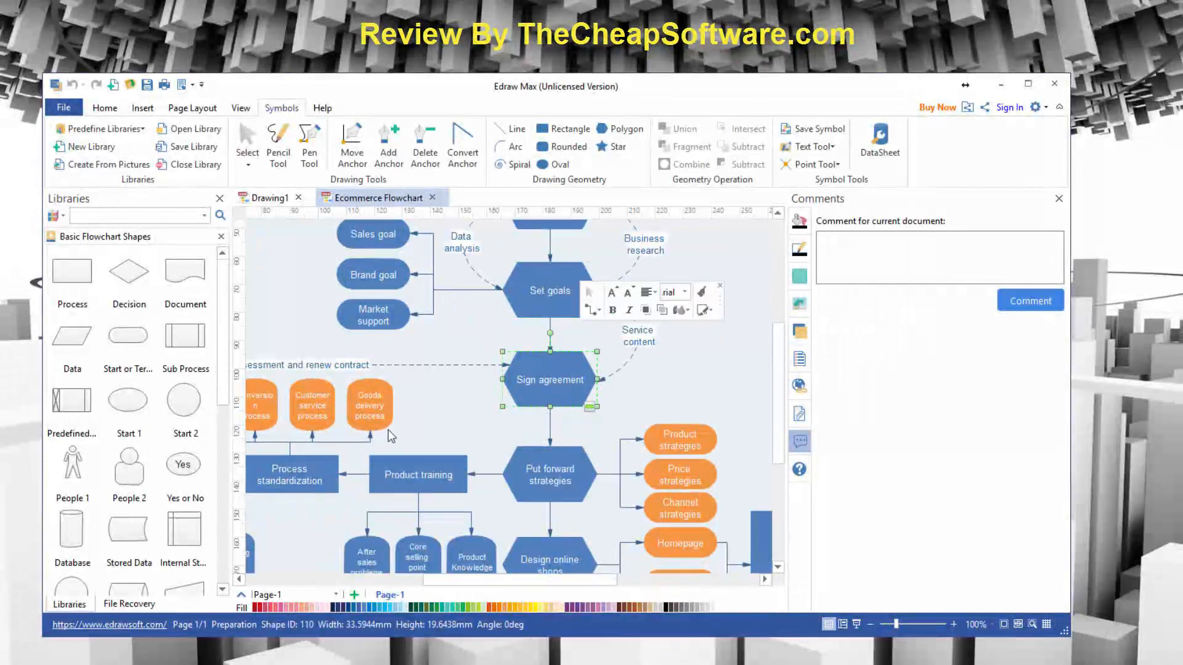
Step: Type 'Testing' into the Design online shops shape
{"action": "scroll", "scroll_direction": "down", "scroll_amount": 3}
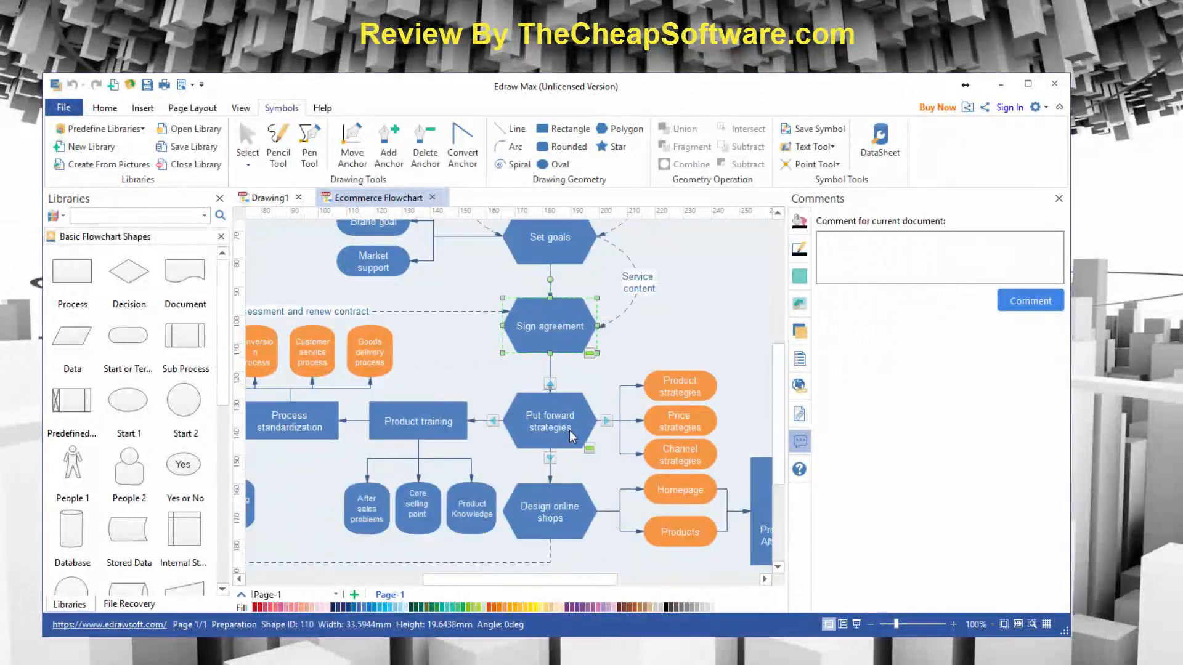
{"action": "double_click", "coordinate": [548, 511]}
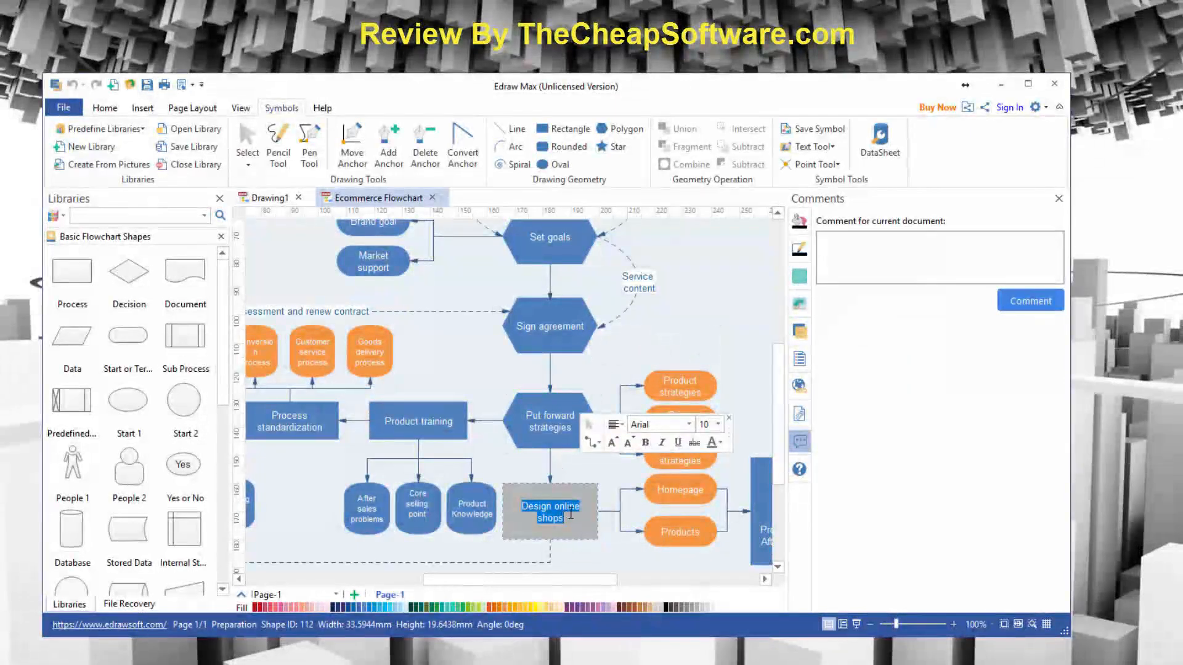
{"action": "type", "text": "Testing"}
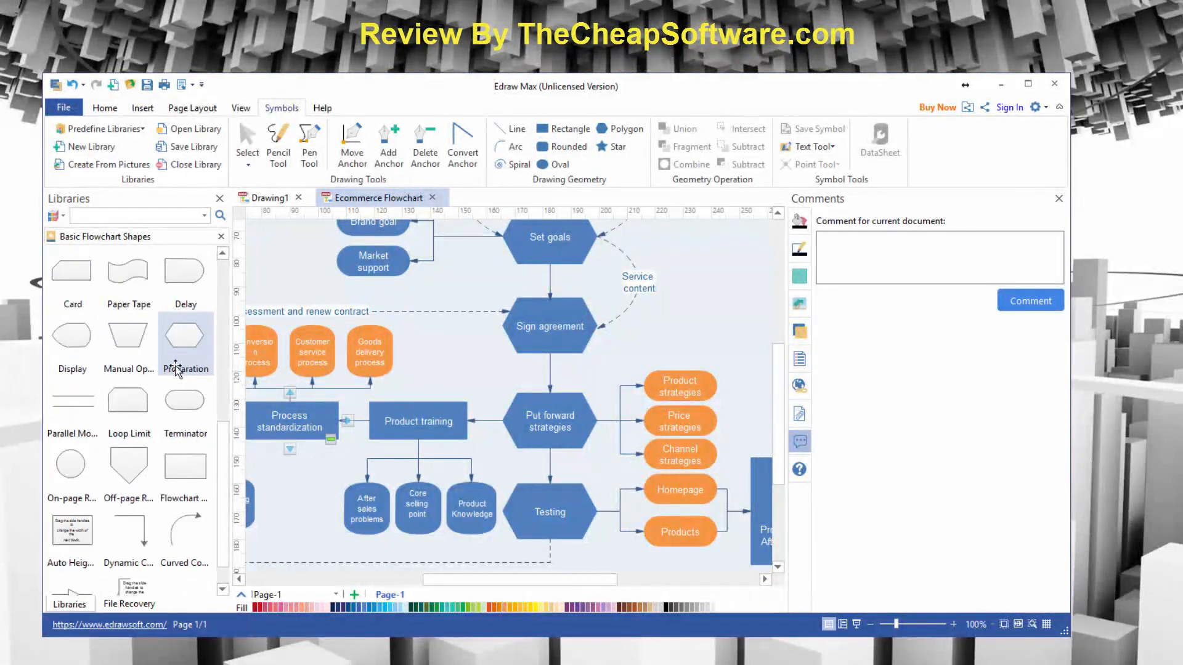
Step: Place blank rounded terminator shapes to the right of the main flow
{"action": "scroll", "scroll_direction": "down", "scroll_amount": 3}
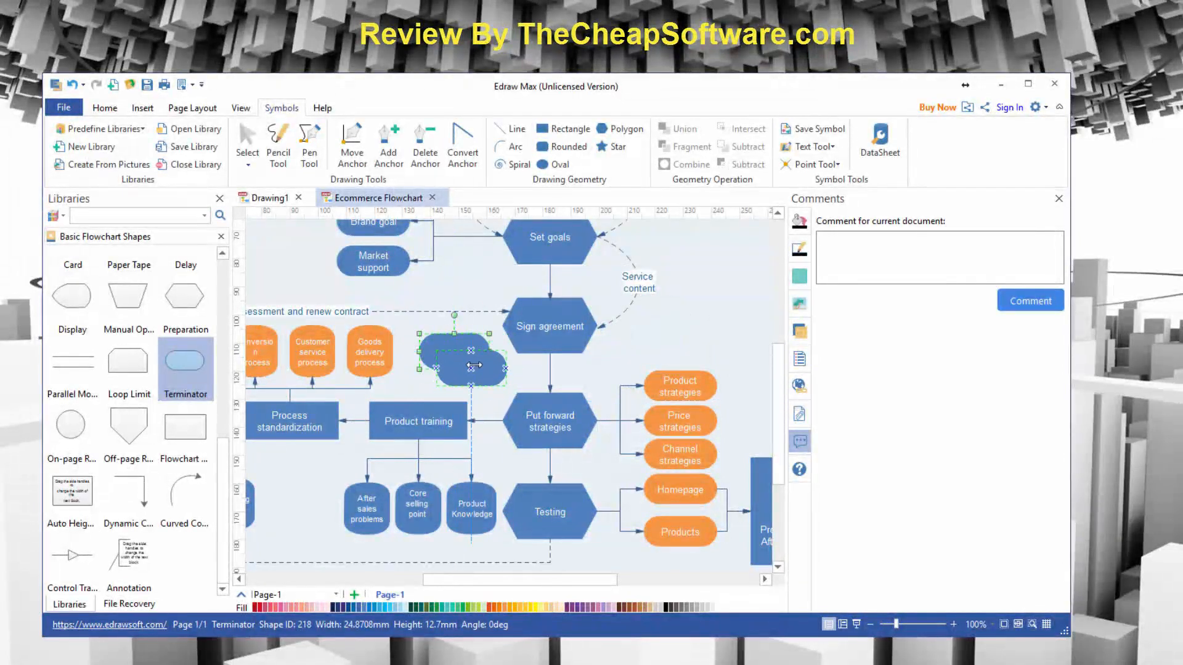
{"action": "left_click_drag", "start_coordinate": [453, 361], "coordinate": [453, 349]}
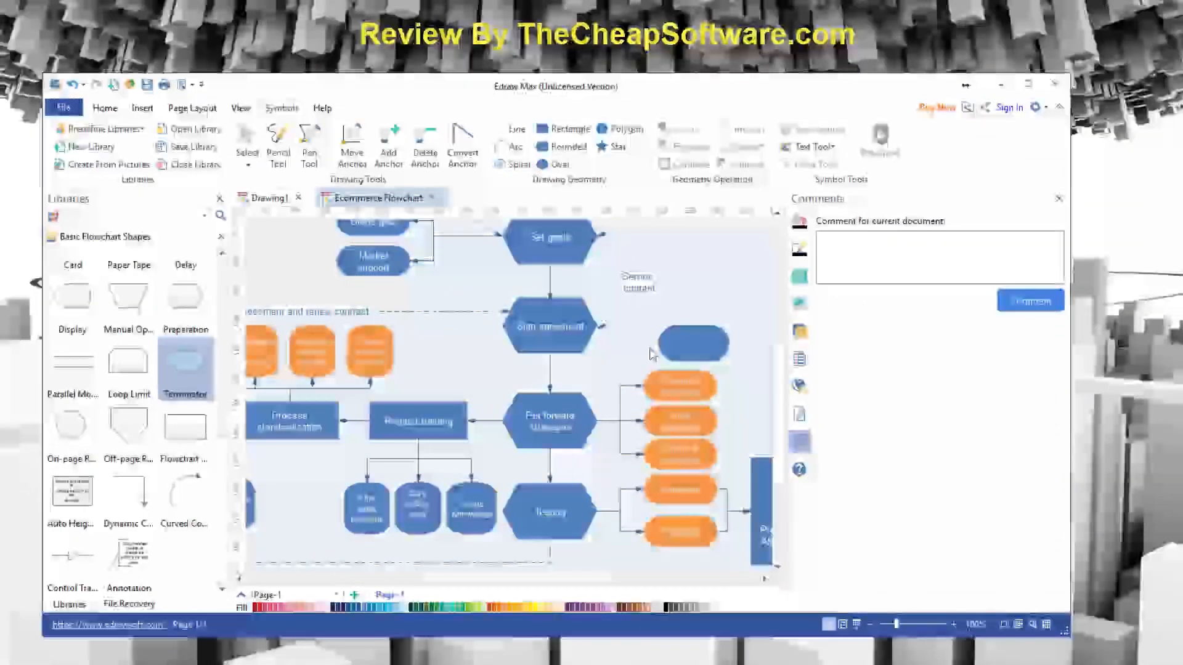
{"action": "left_click", "coordinate": [673, 343]}
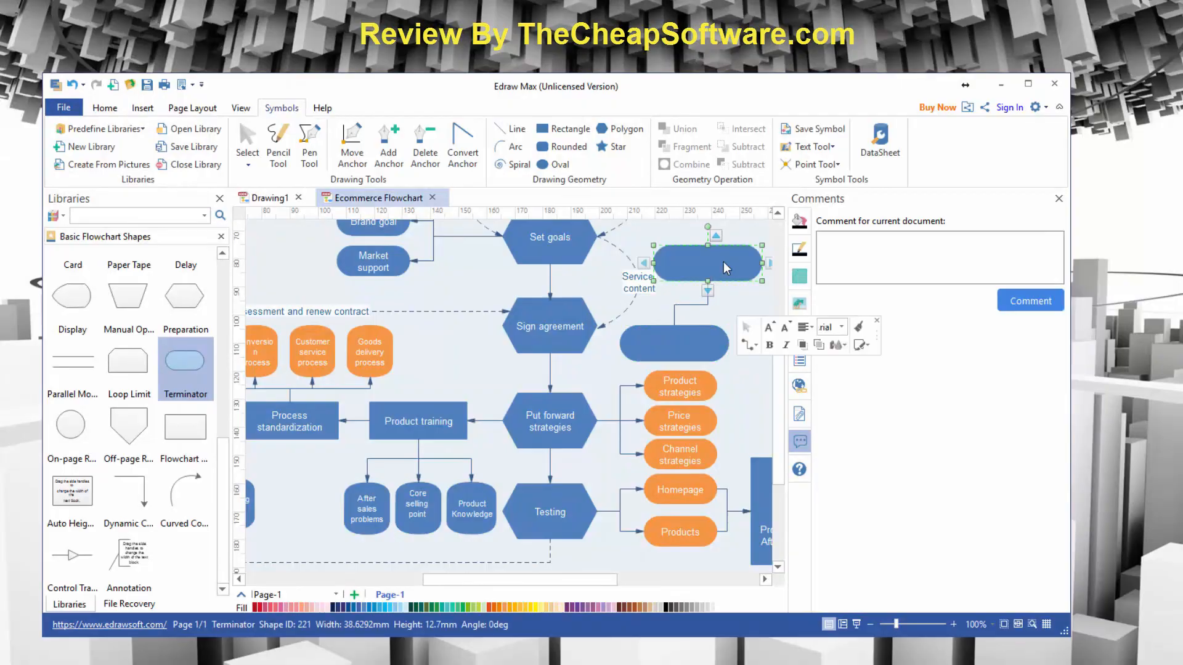
{"action": "scroll", "scroll_direction": "down", "scroll_amount": 3}
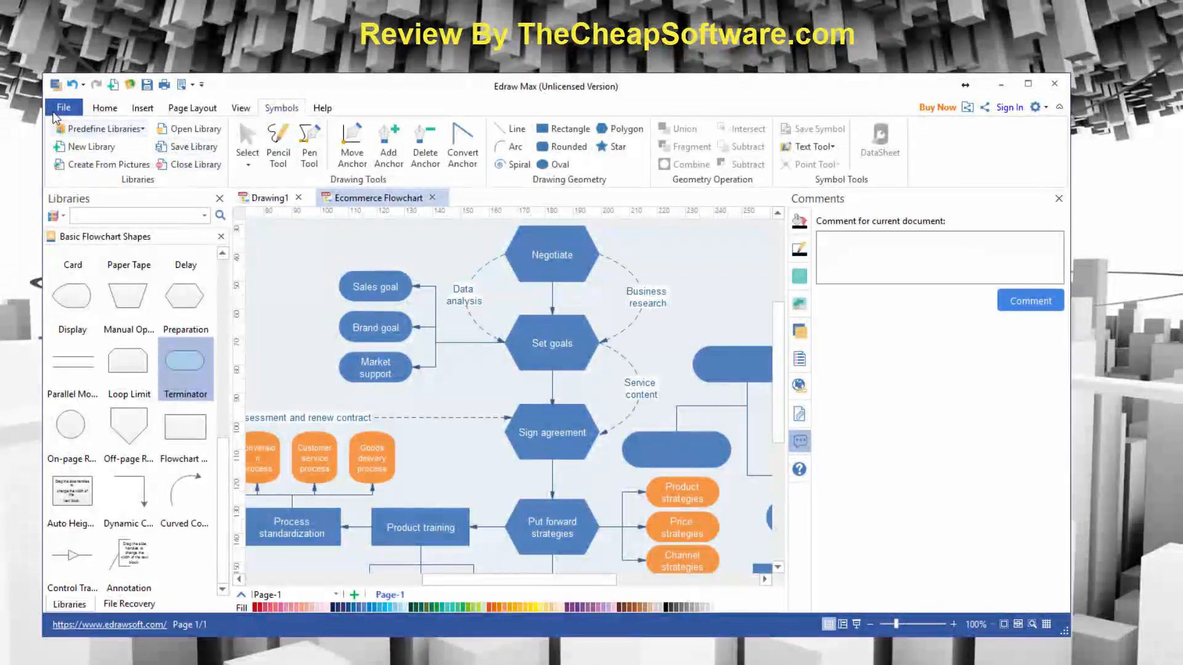
Step: Create a new Drawing3, then close the Drawing1 floor plan without saving
{"action": "left_click", "coordinate": [64, 108]}
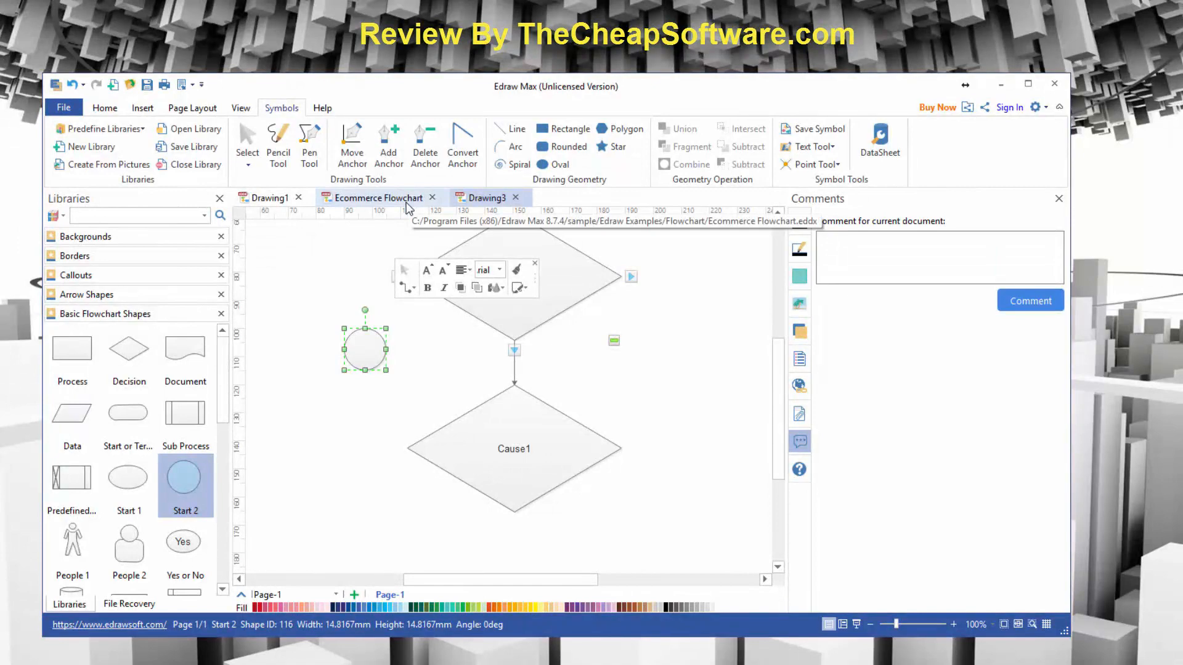
{"action": "left_click", "coordinate": [269, 198]}
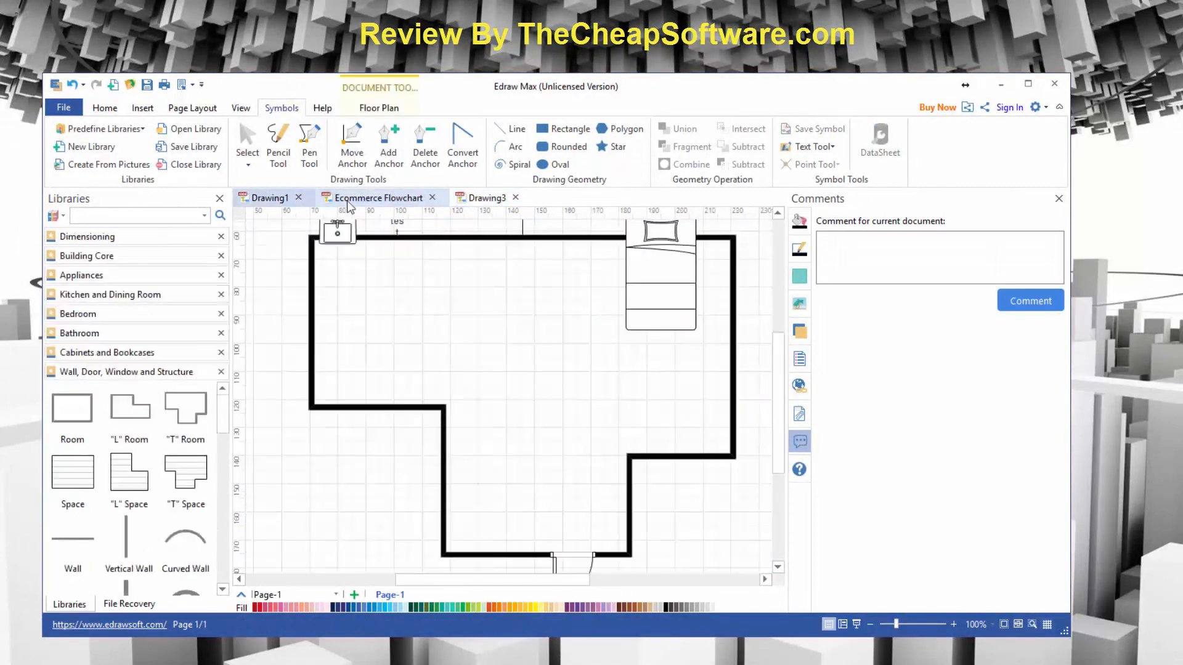
{"action": "left_click", "coordinate": [379, 197]}
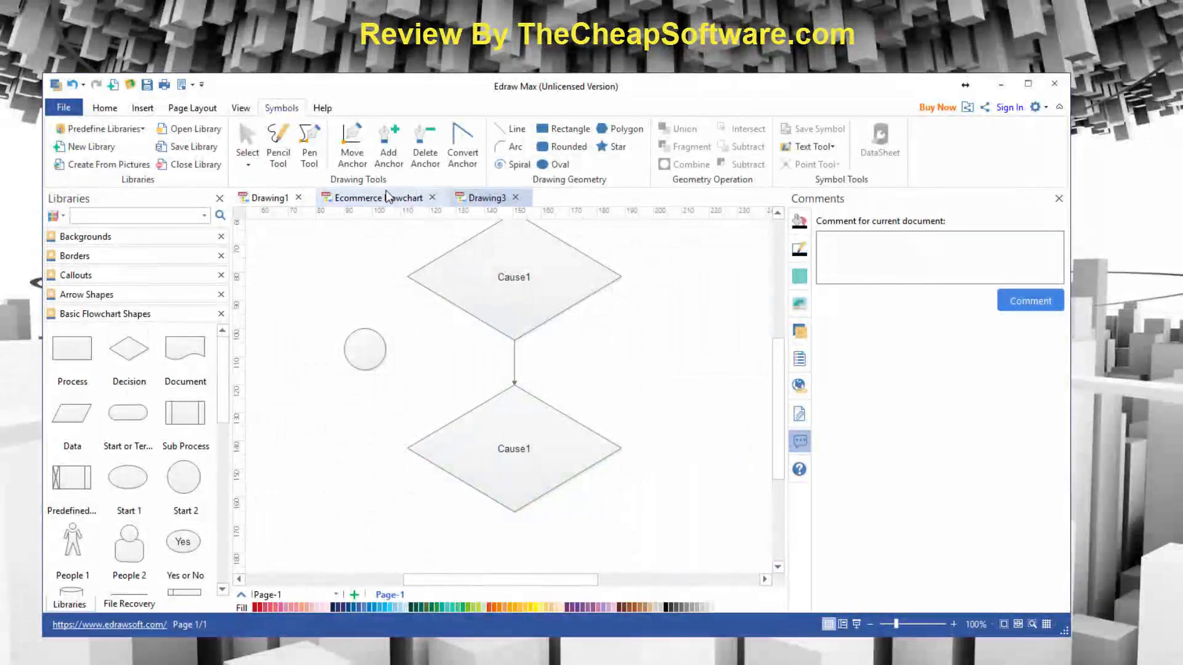
{"action": "left_click", "coordinate": [369, 197]}
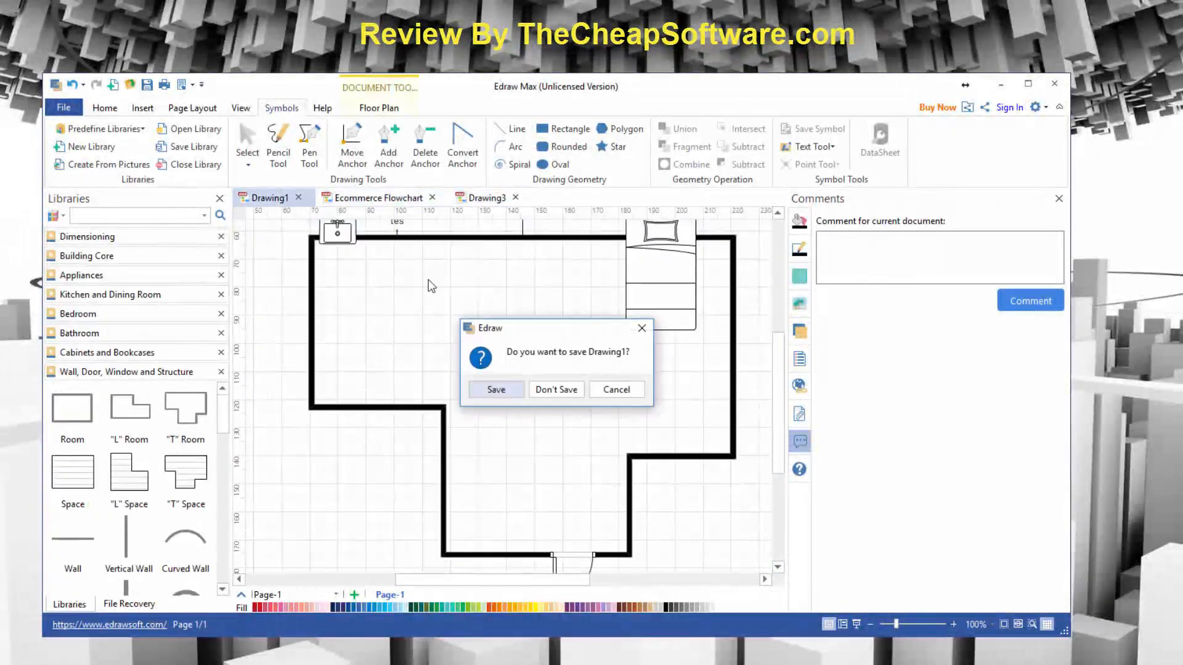
{"action": "left_click", "coordinate": [555, 389]}
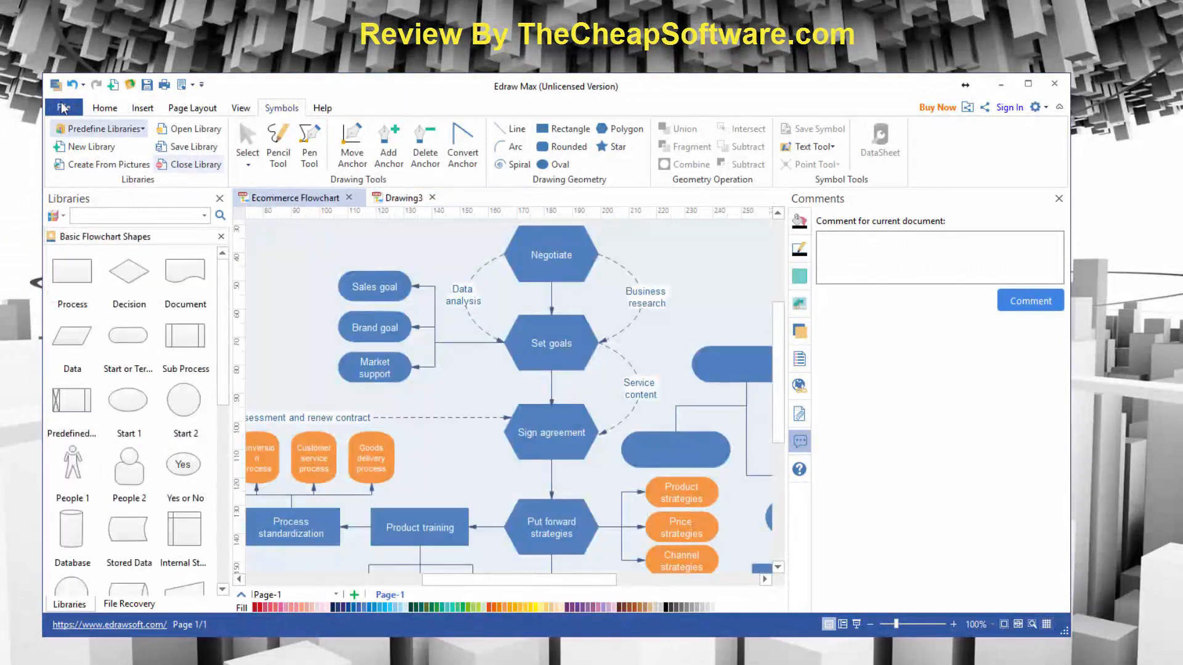
Step: Open the My Infographics 1 example from the Infographic template category
{"action": "left_click", "coordinate": [63, 107]}
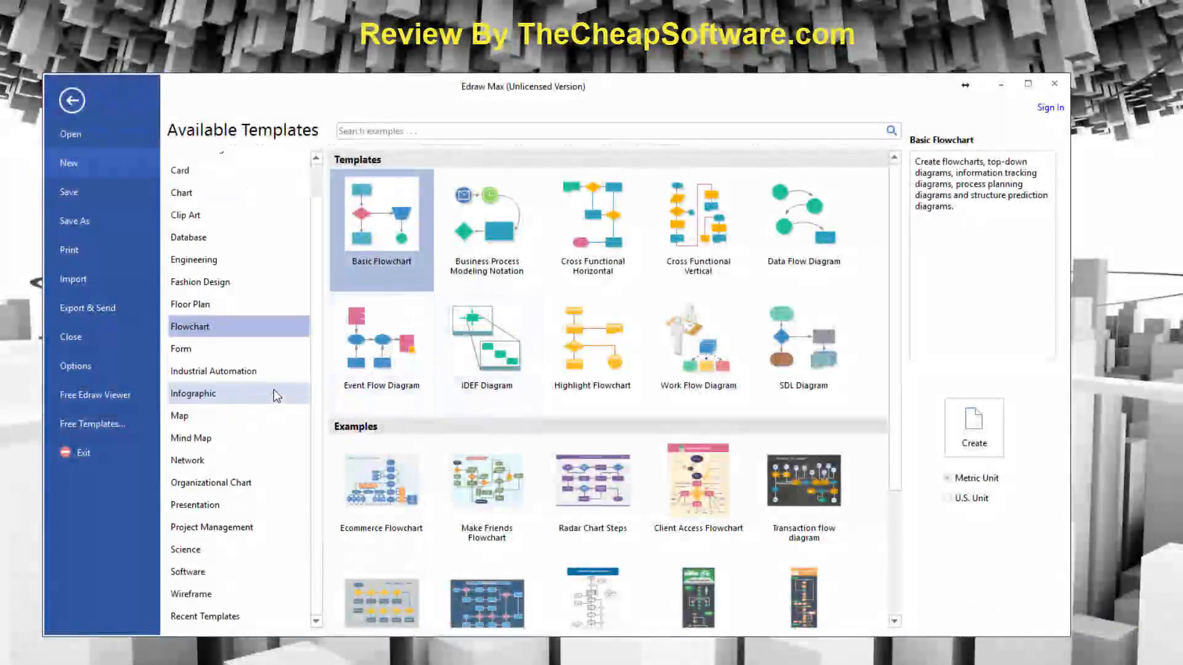
{"action": "left_click", "coordinate": [193, 393]}
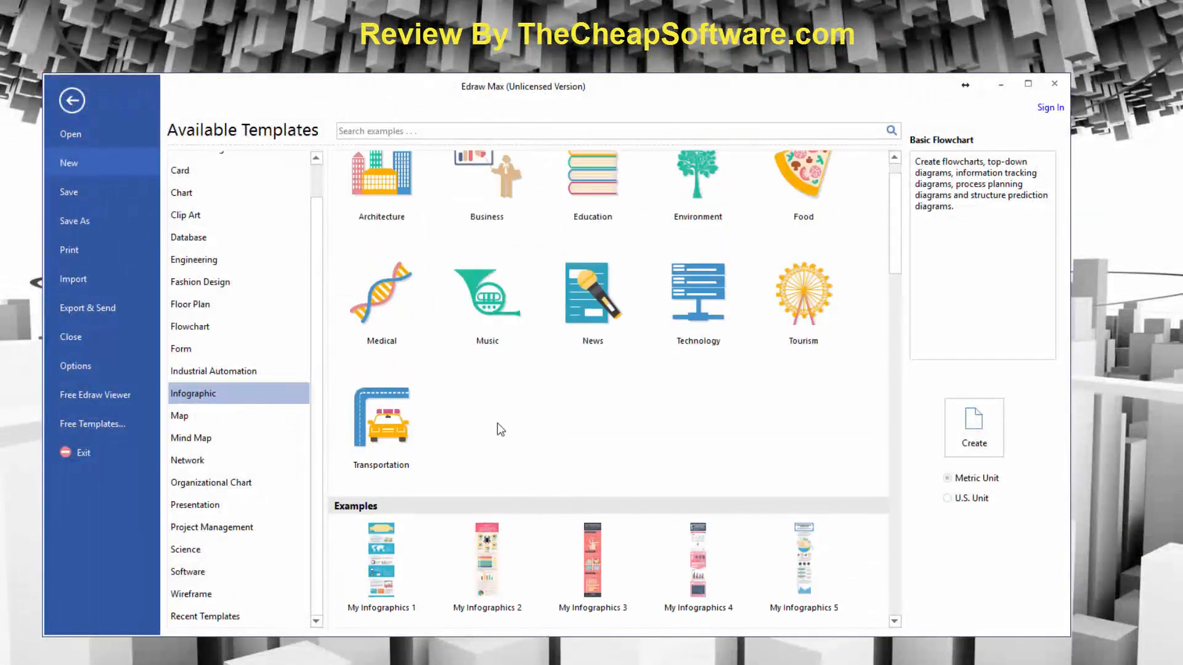
{"action": "scroll", "scroll_direction": "down", "scroll_amount": 3}
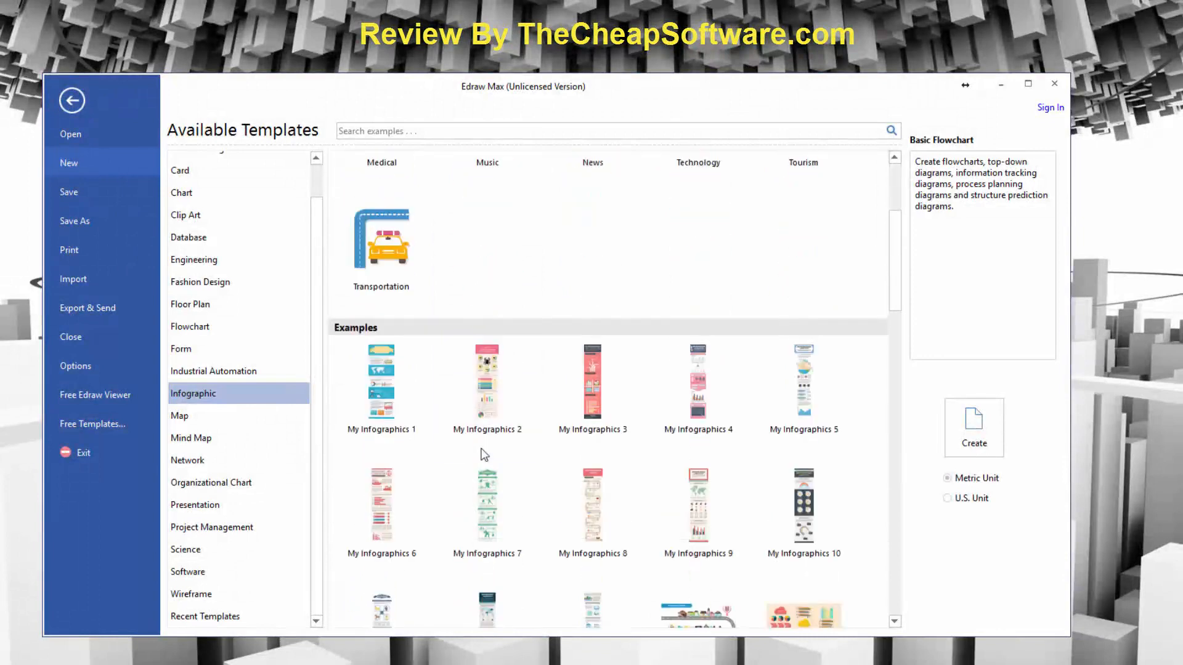
{"action": "scroll", "scroll_direction": "down", "scroll_amount": 3}
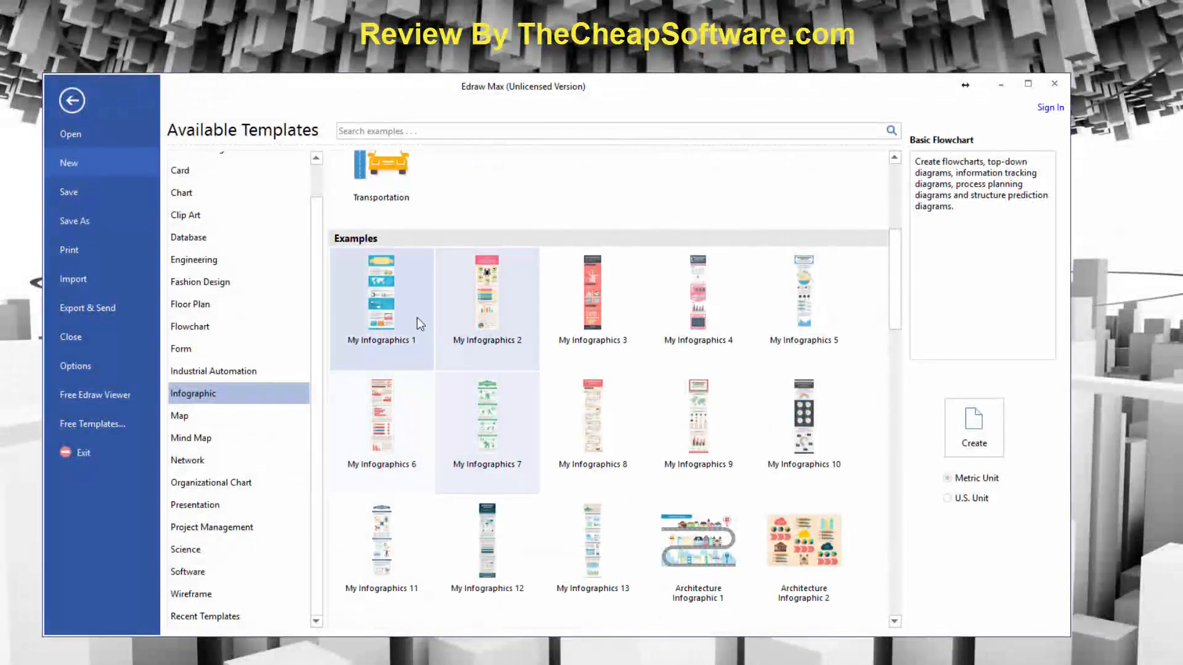
{"action": "left_click", "coordinate": [381, 294]}
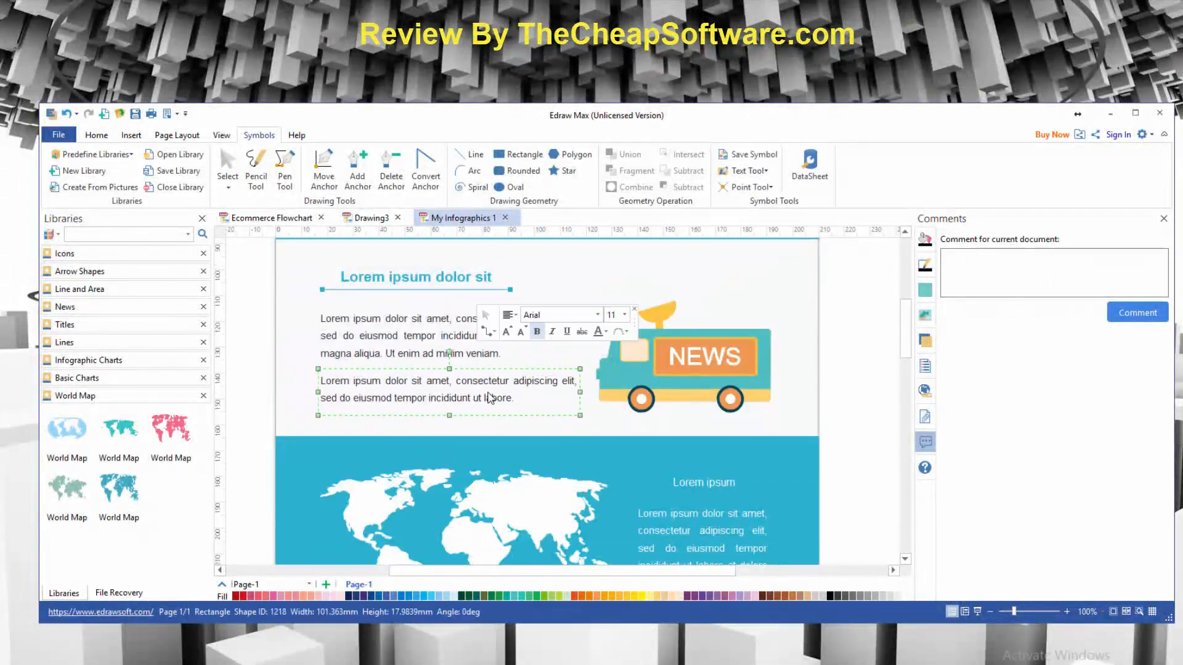
Step: Create blank Drawing5 with the Education symbol library loaded
{"action": "scroll", "scroll_direction": "down", "scroll_amount": 3}
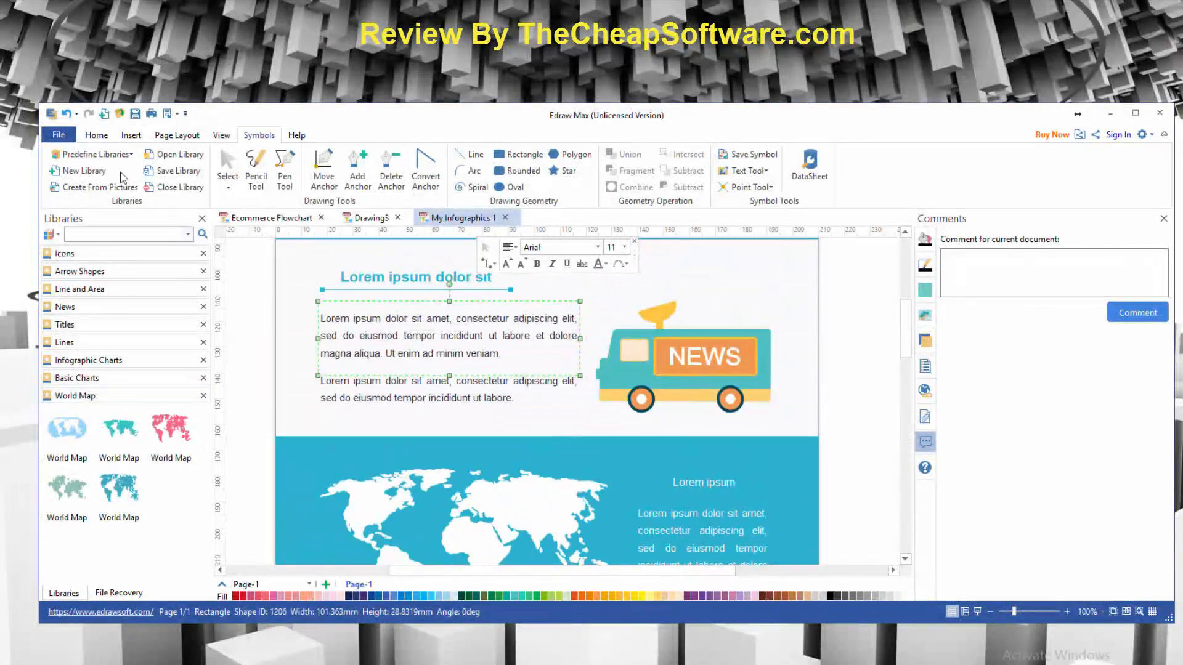
{"action": "left_click", "coordinate": [58, 135]}
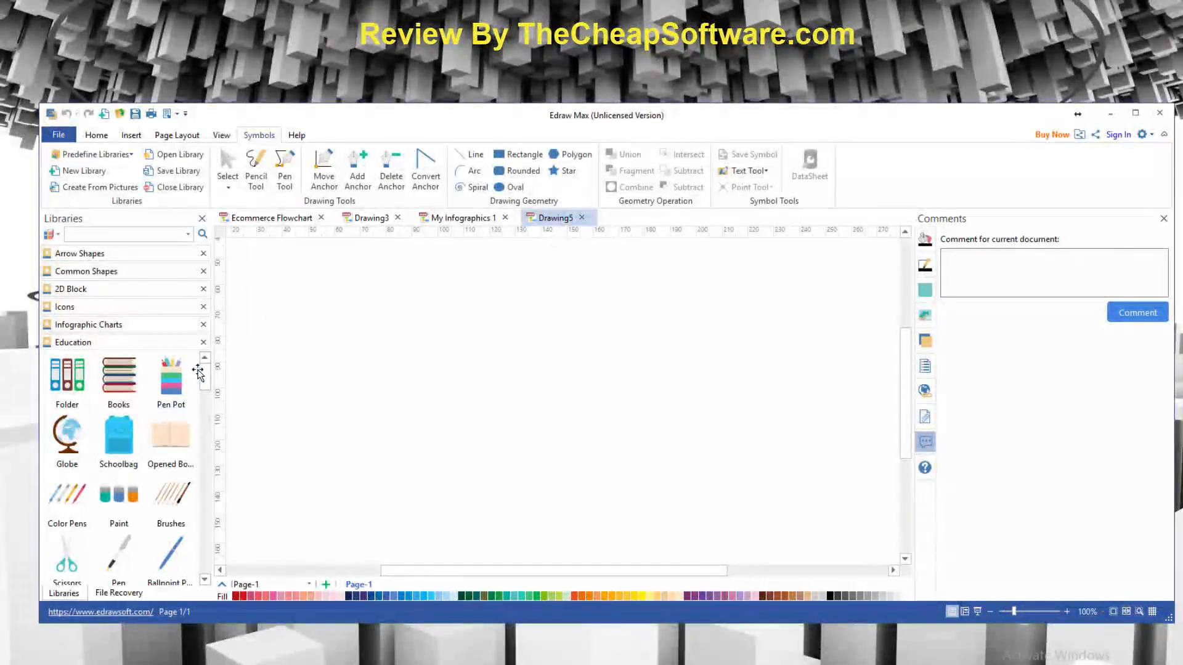
Step: Place a books symbol beside a bold, size-48 'Education Statistics' title
{"action": "left_click_drag", "start_coordinate": [118, 375], "coordinate": [516, 316]}
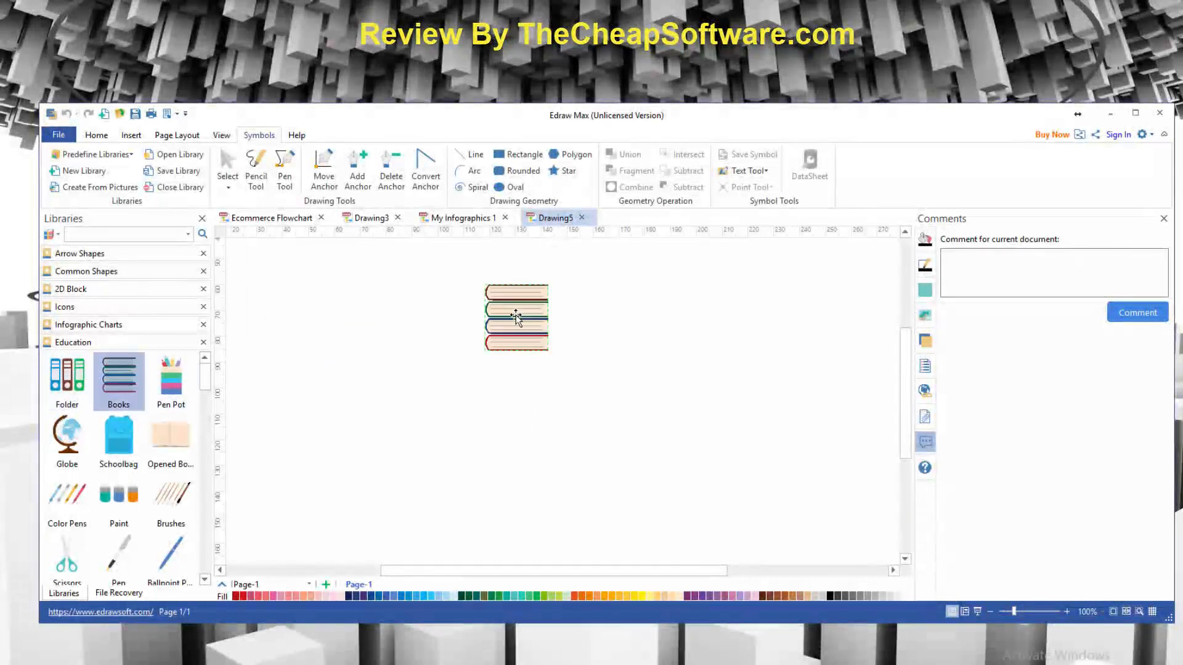
{"action": "left_click_drag", "start_coordinate": [517, 317], "coordinate": [394, 312]}
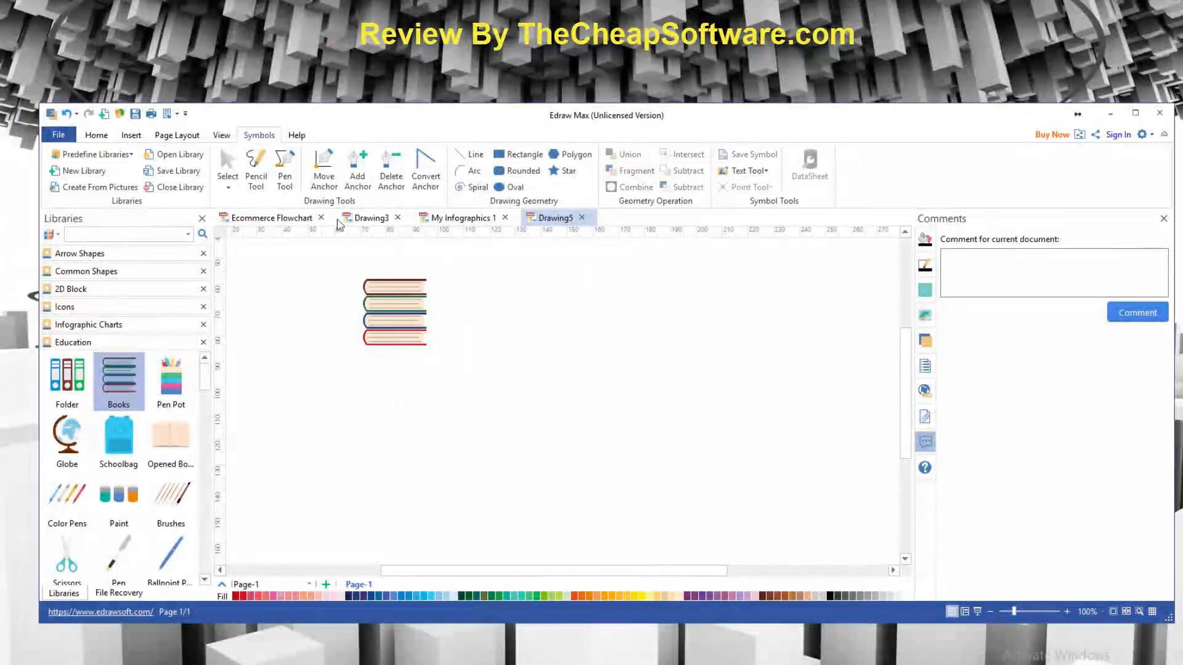
{"action": "left_click", "coordinate": [131, 135]}
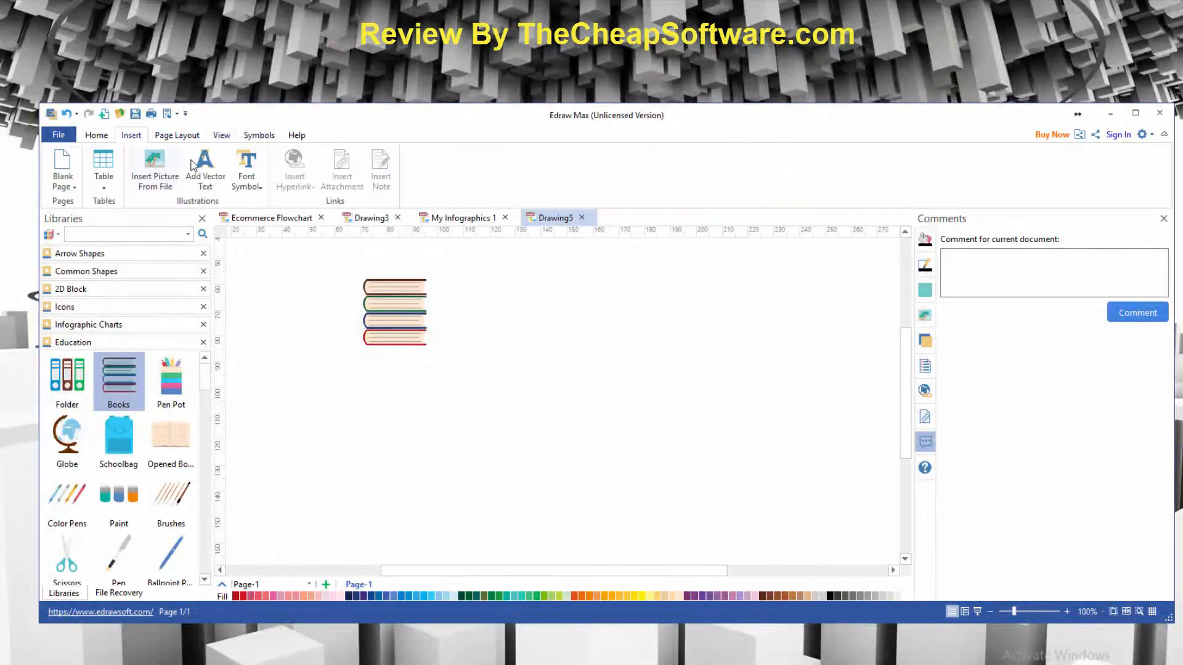
{"action": "left_click", "coordinate": [96, 135]}
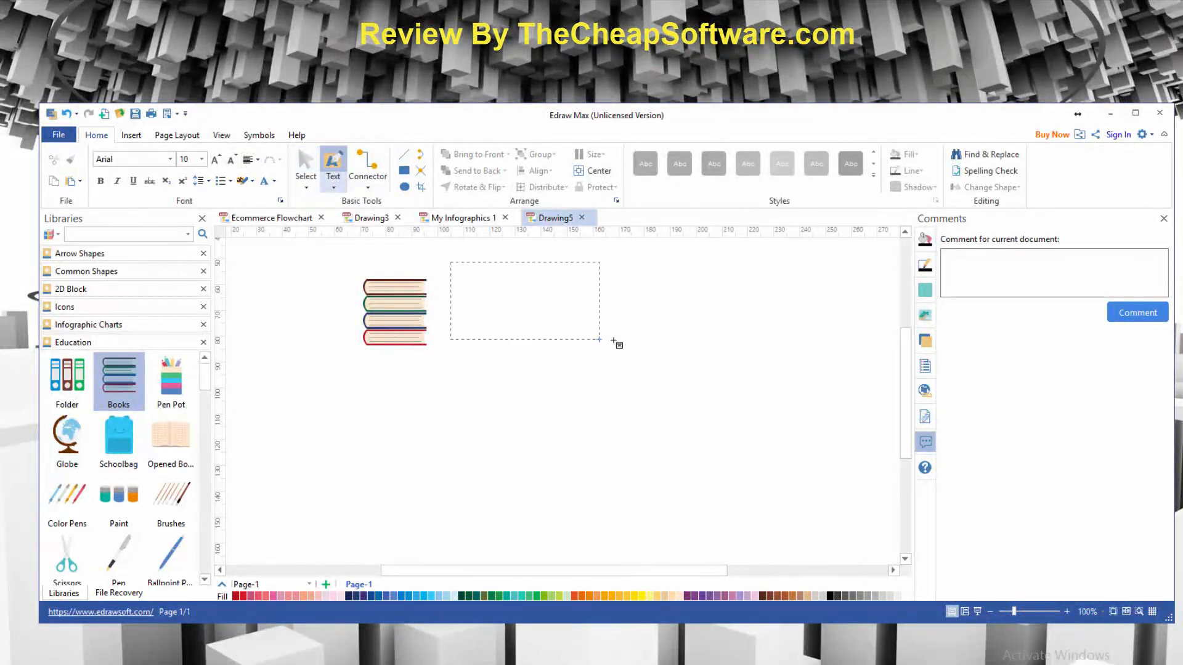
{"action": "type", "text": "Education Statistics"}
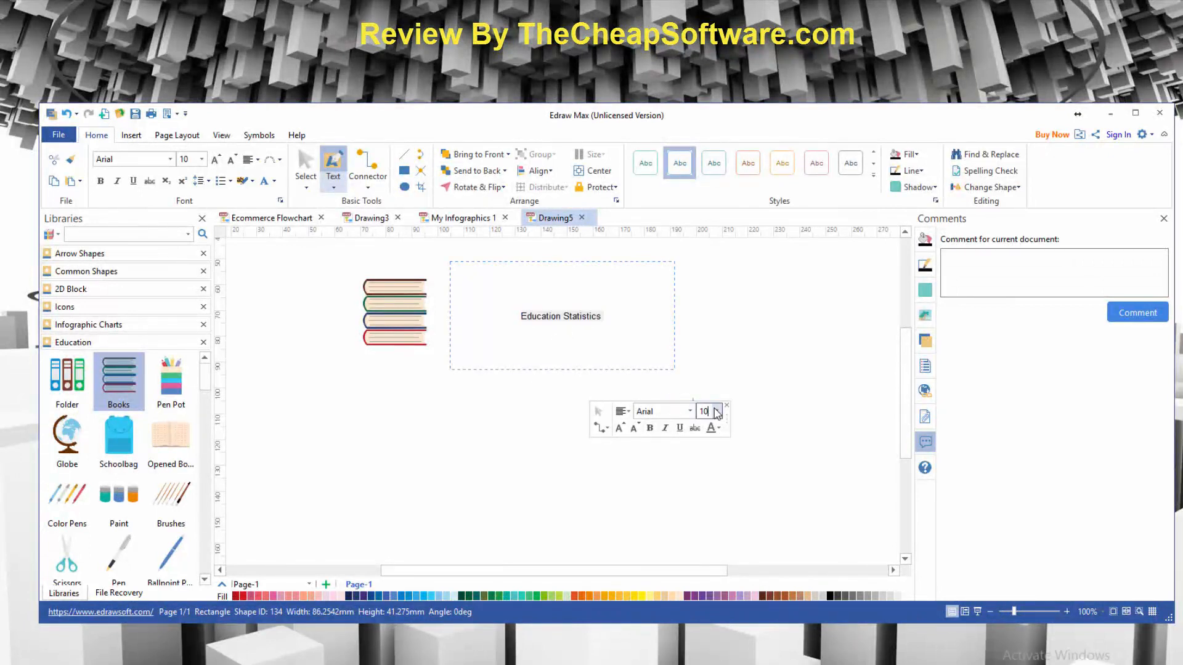
{"action": "left_click", "coordinate": [715, 411]}
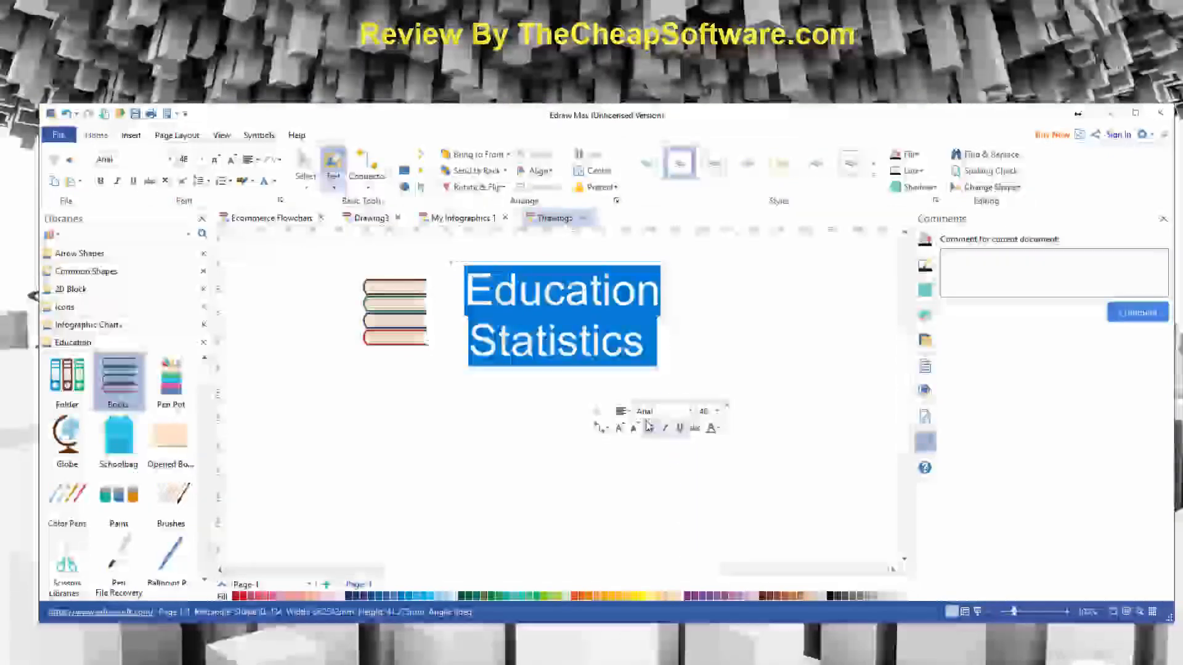
{"action": "left_click", "coordinate": [754, 453]}
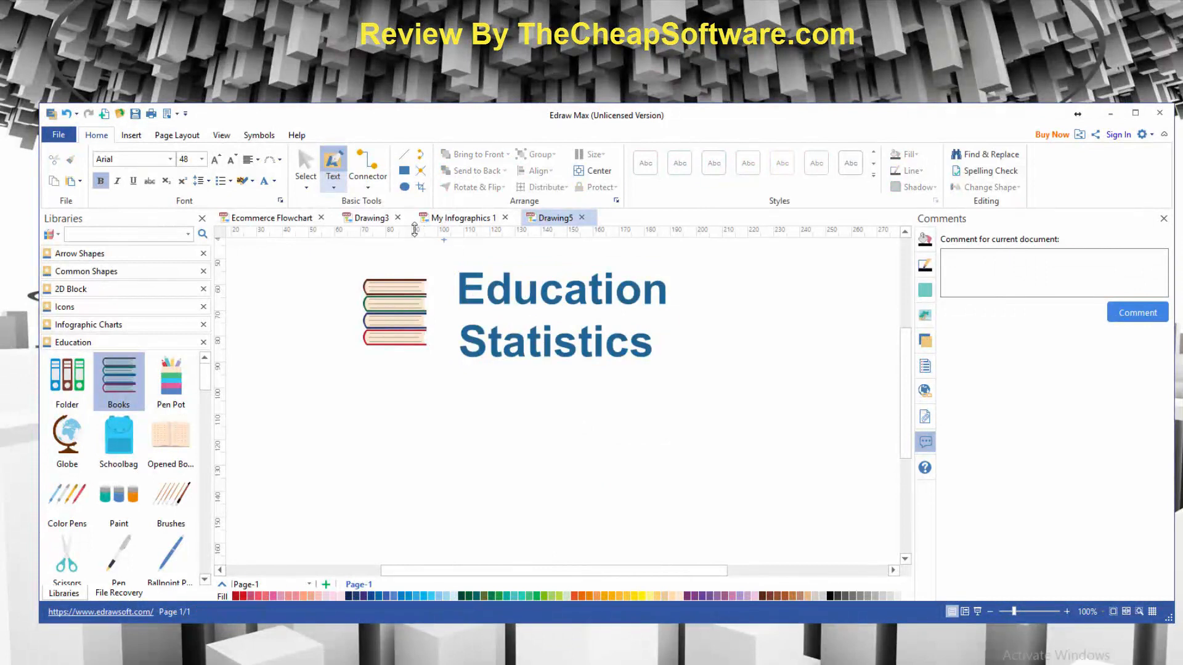
{"action": "left_click", "coordinate": [560, 313]}
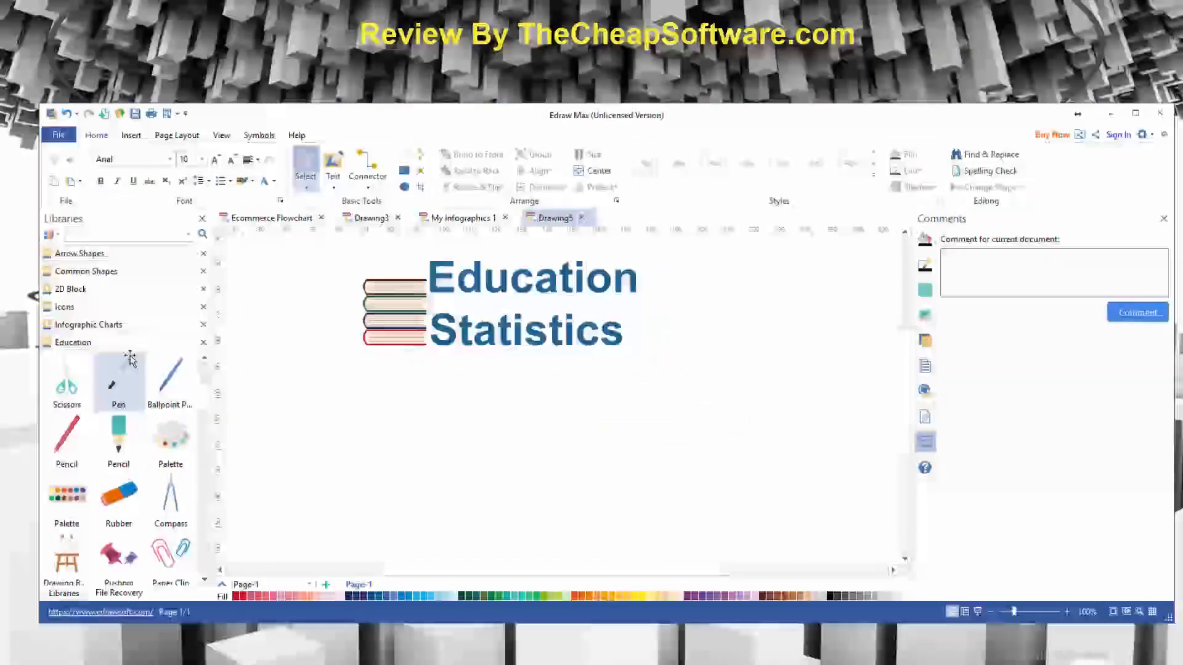
Step: Add charts from the Infographic Charts library below the title, then open an Education infographic example
{"action": "left_click", "coordinate": [87, 324]}
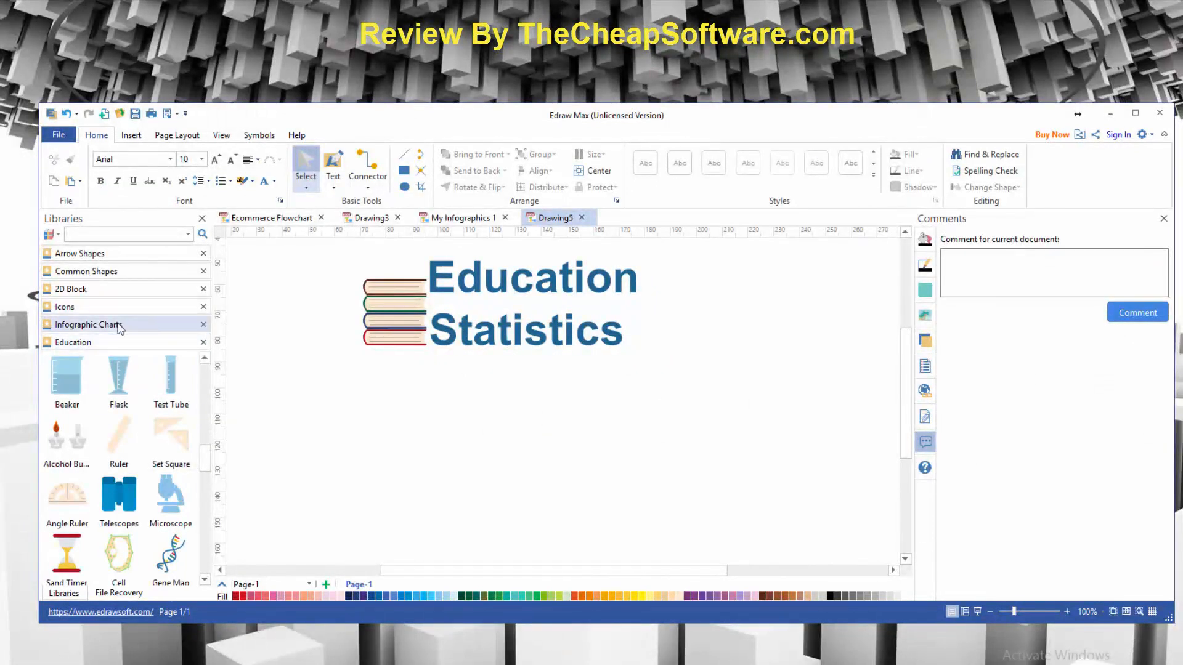
{"action": "left_click", "coordinate": [88, 325]}
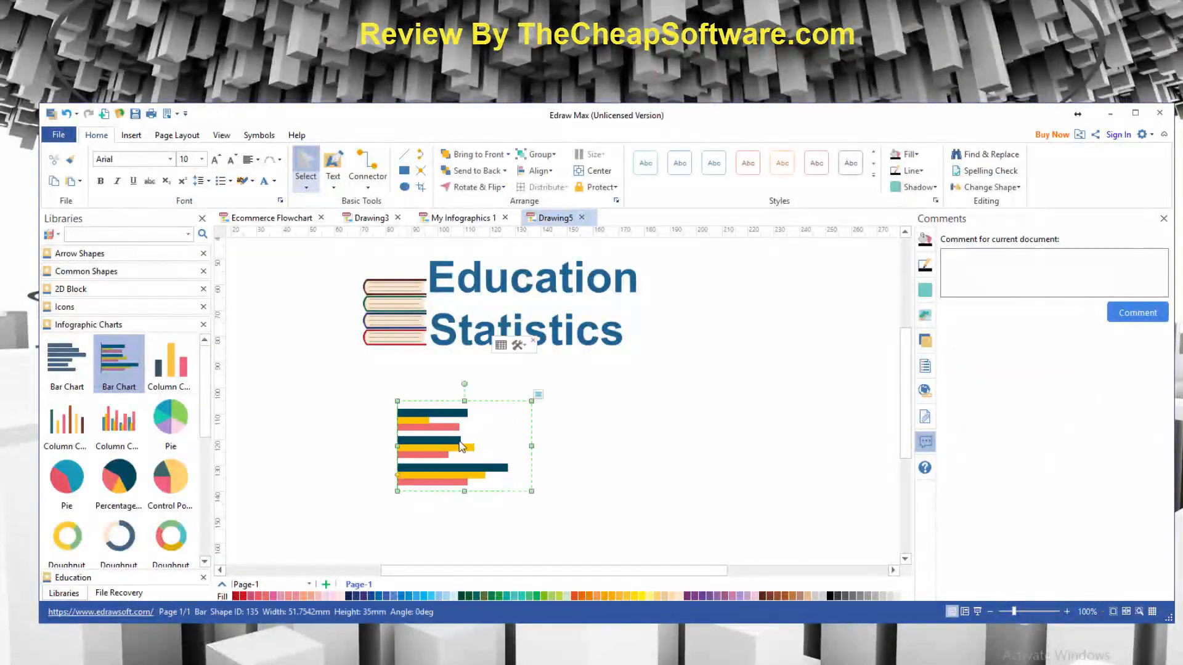
{"action": "left_click_drag", "start_coordinate": [464, 441], "coordinate": [305, 417]}
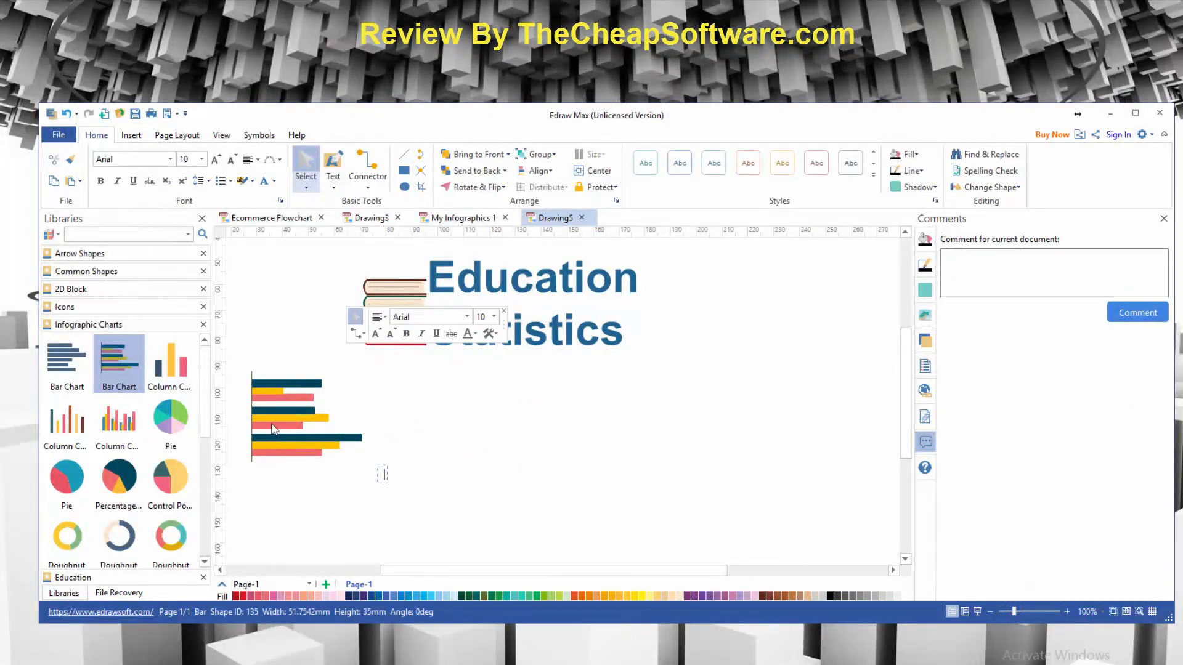
{"action": "left_click", "coordinate": [268, 430]}
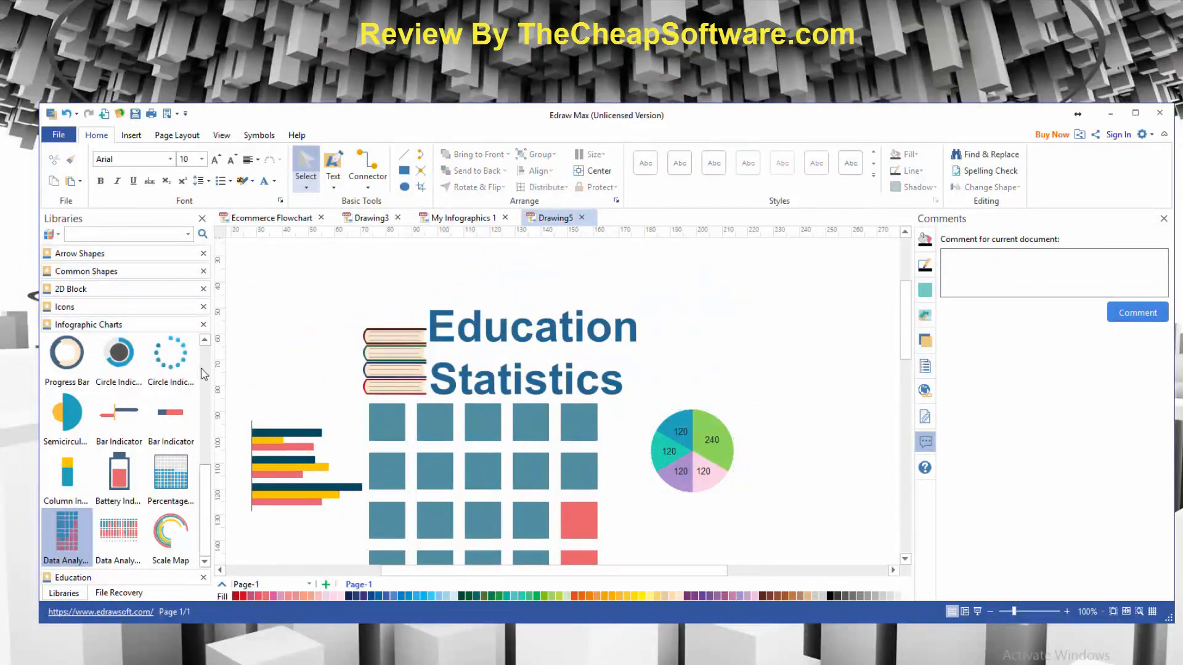
{"action": "left_click", "coordinate": [58, 134]}
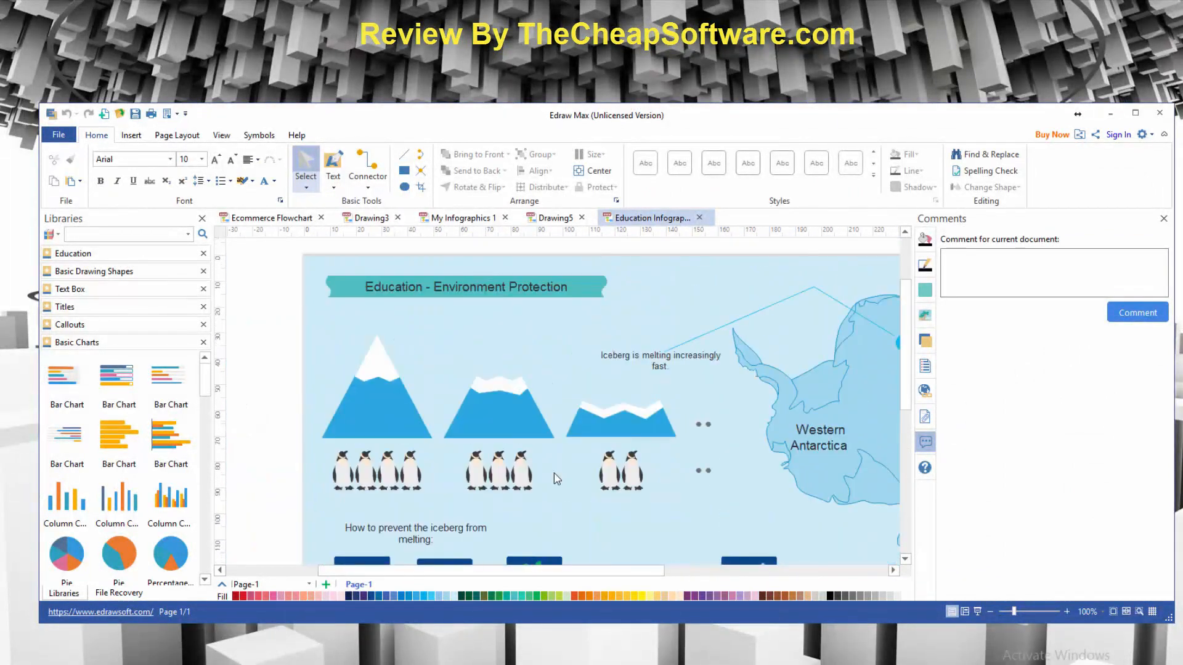
Step: Scroll through the open infographic, then browse the Education infographic templates in File > New
{"action": "left_click", "coordinate": [620, 415]}
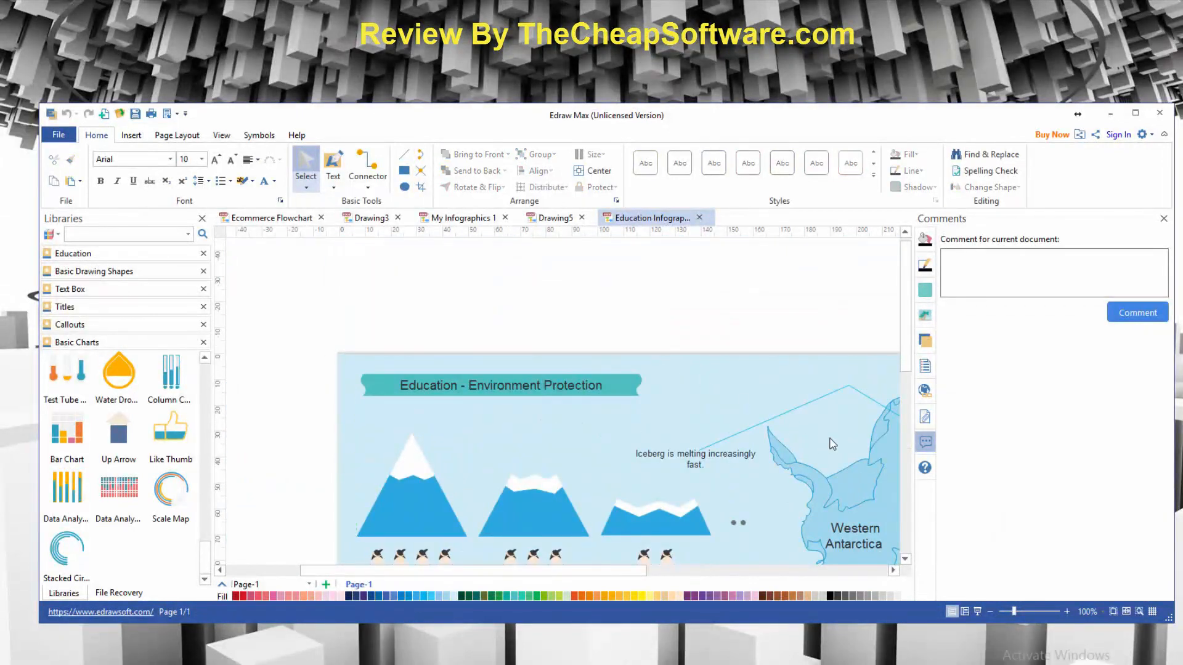
{"action": "scroll", "scroll_direction": "down", "scroll_amount": 3}
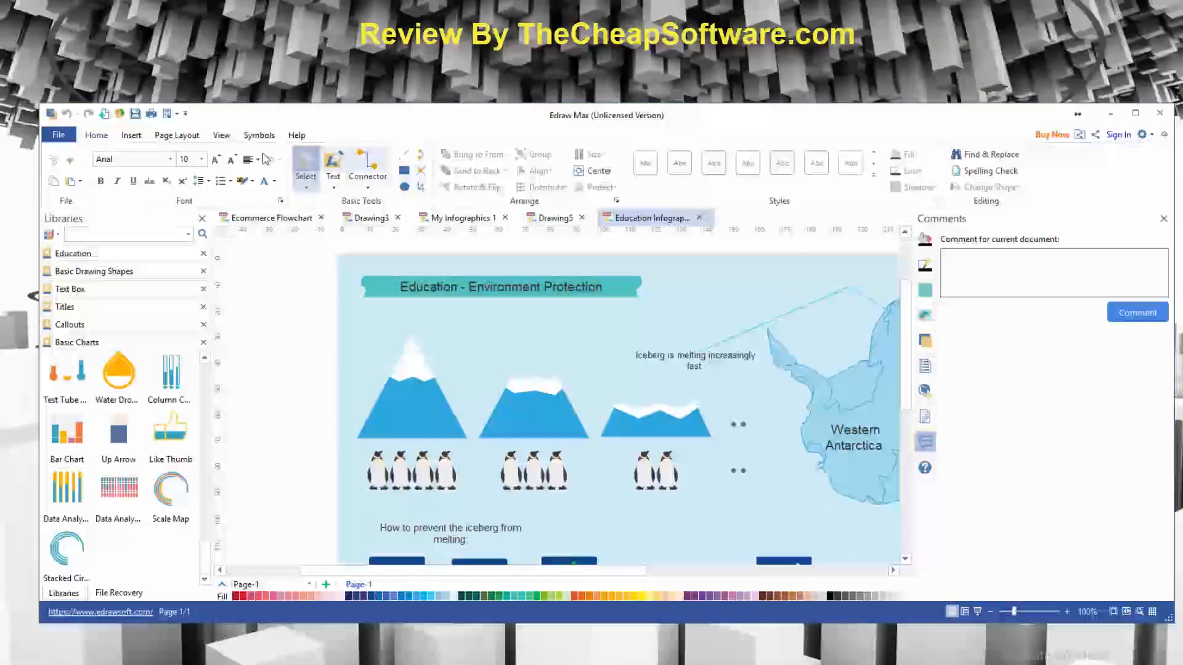
{"action": "left_click", "coordinate": [258, 135]}
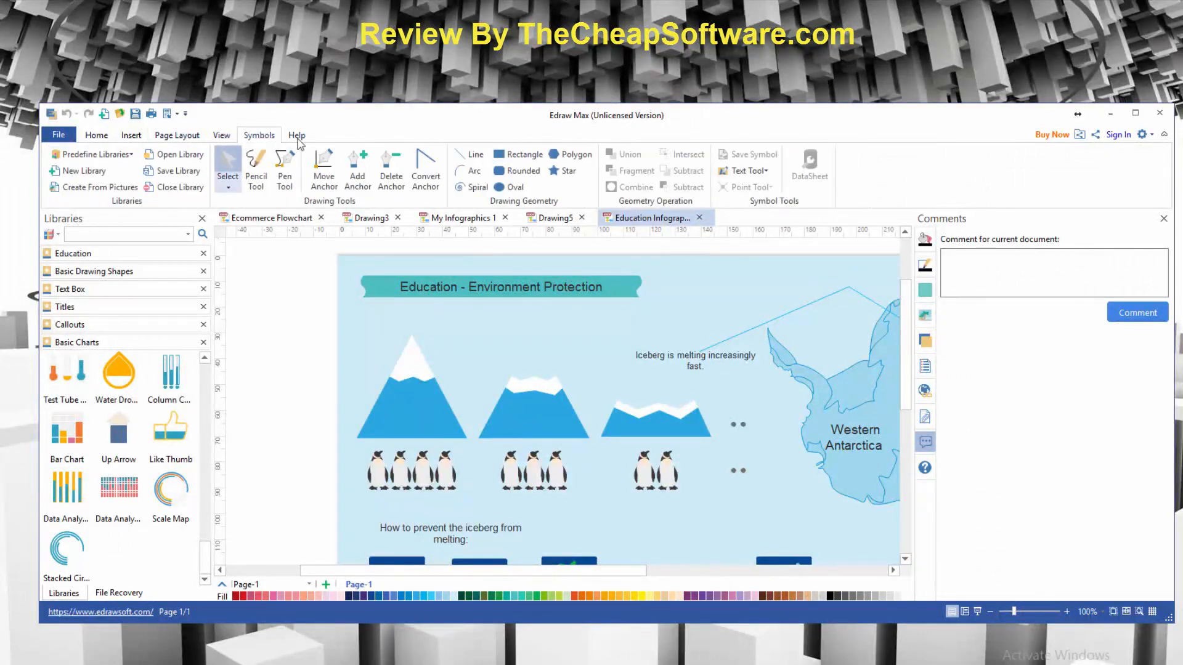
{"action": "scroll", "scroll_direction": "down", "scroll_amount": 3}
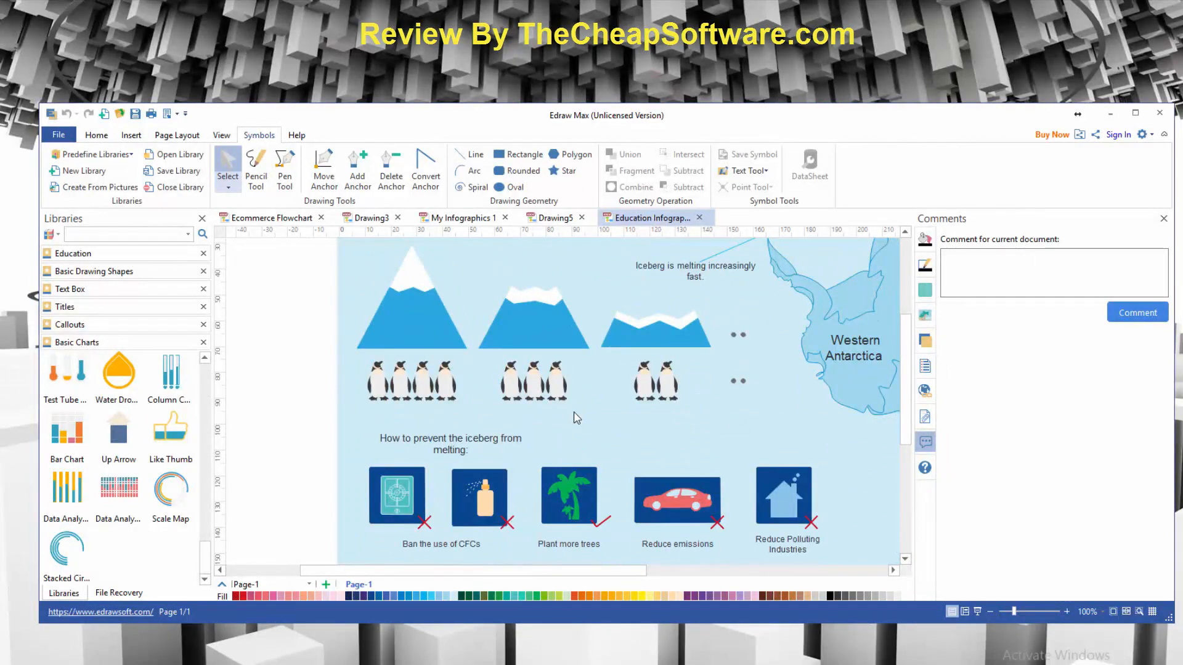
{"action": "left_click", "coordinate": [58, 135]}
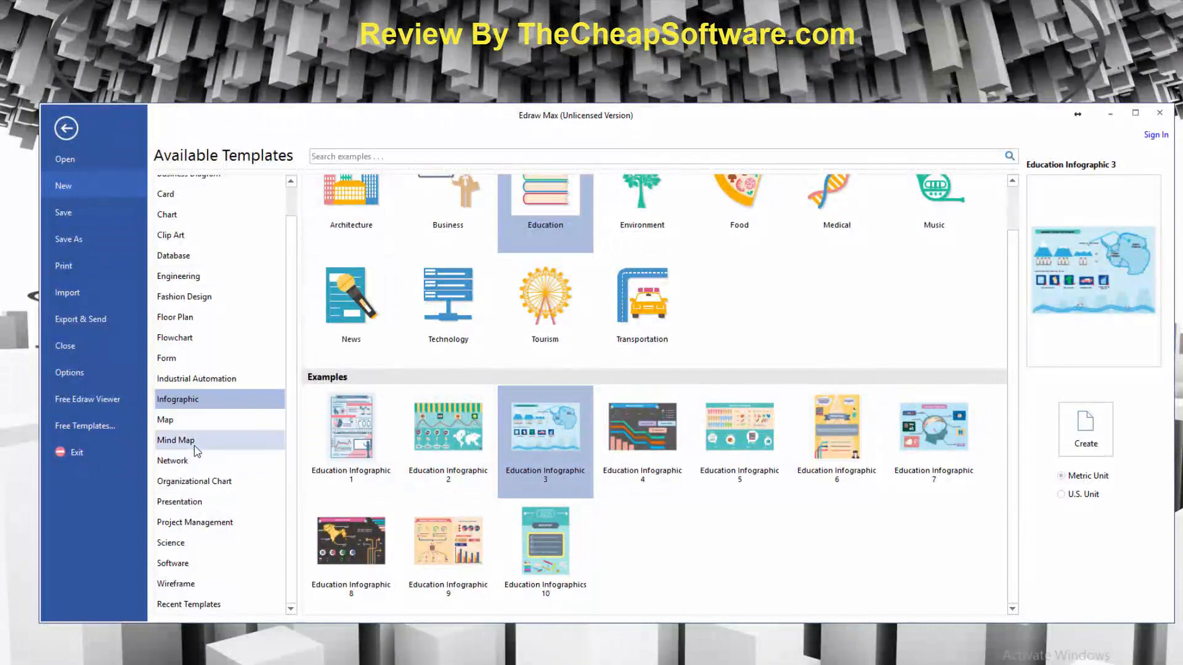
Step: Open the How to Use Mind Map example and view a topic's context menu
{"action": "left_click", "coordinate": [175, 440]}
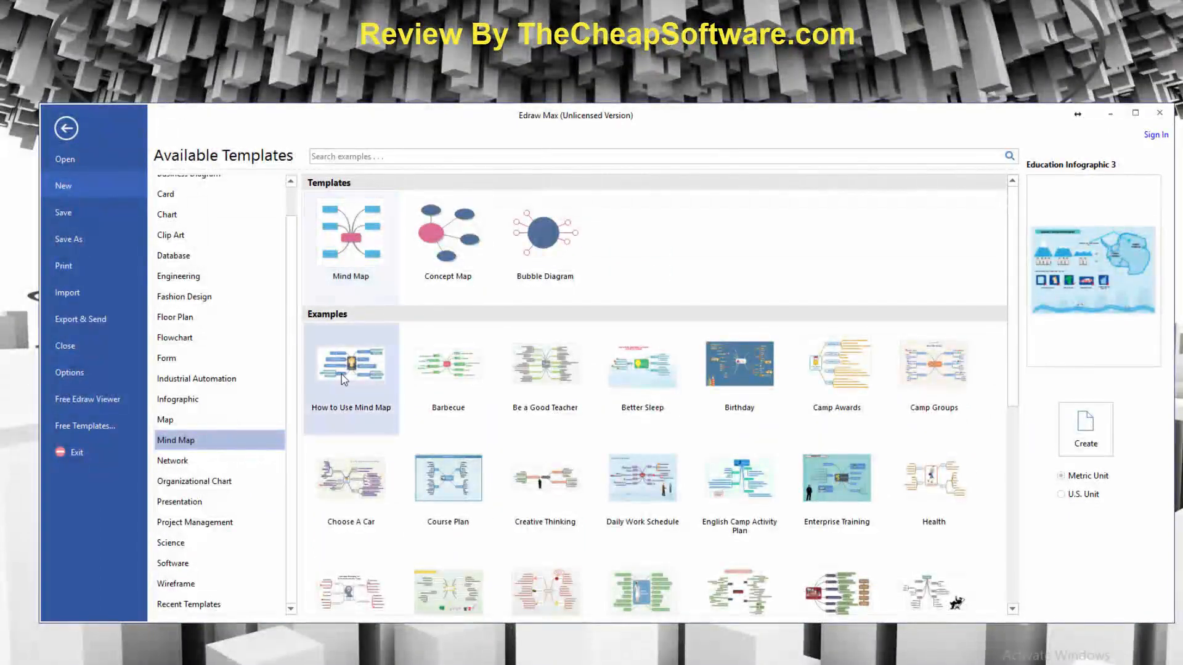
{"action": "left_click", "coordinate": [350, 366]}
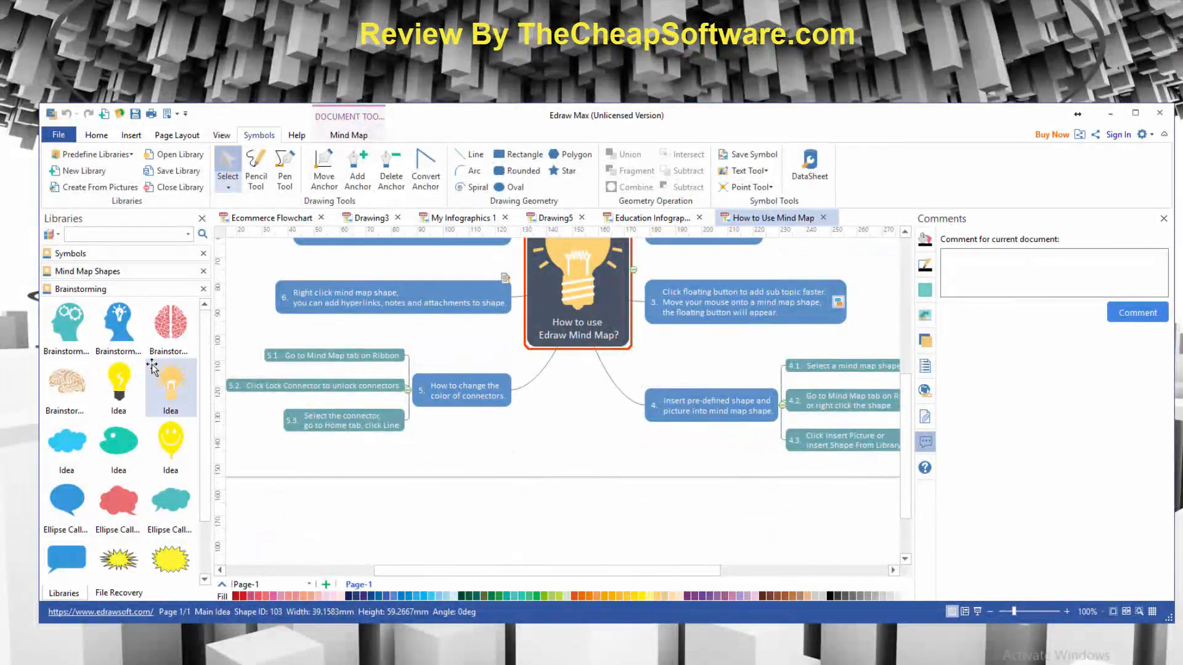
{"action": "scroll", "scroll_direction": "down", "scroll_amount": 3}
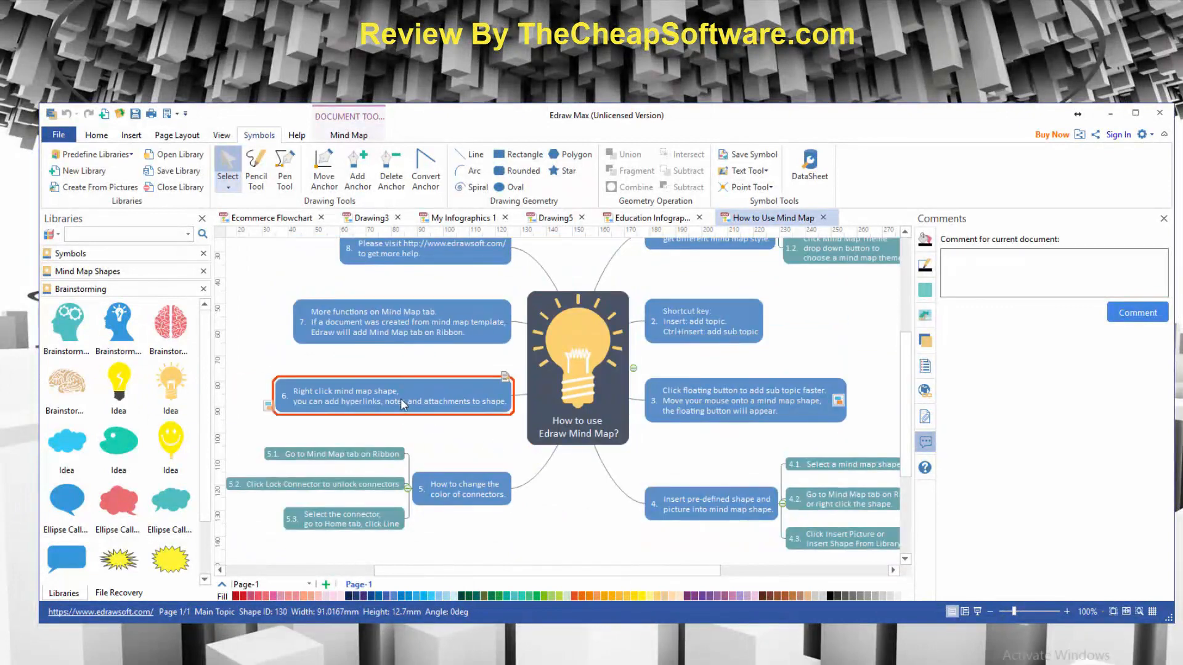
{"action": "right_click", "coordinate": [403, 401]}
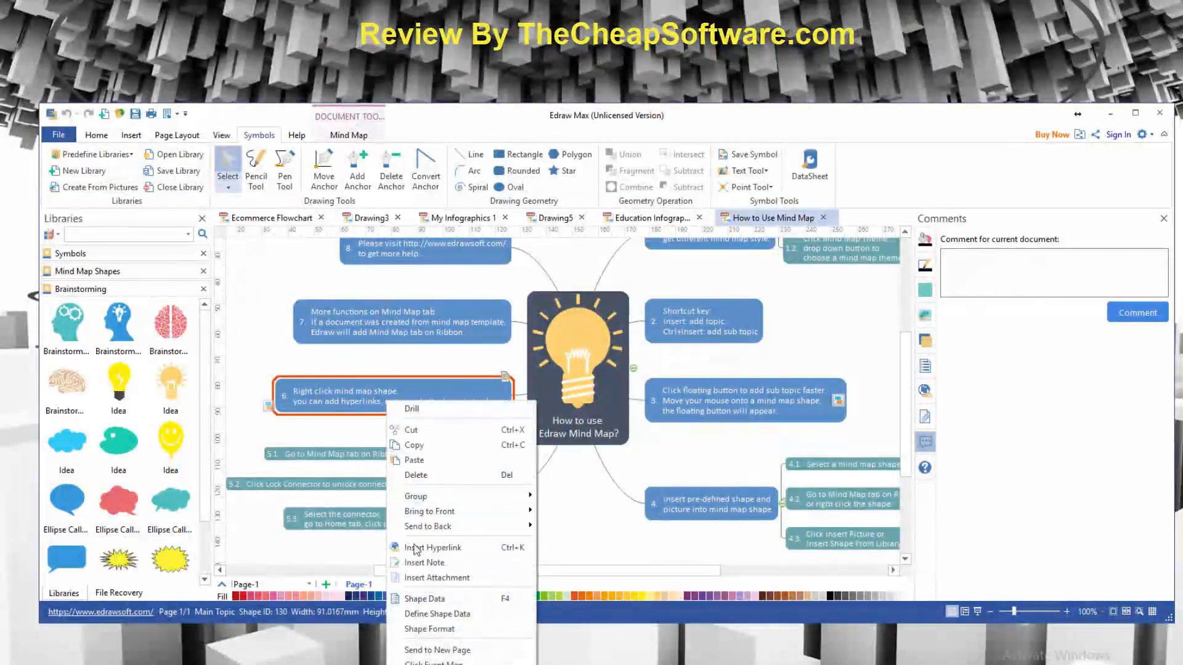
{"action": "mouse_move", "coordinate": [426, 562]}
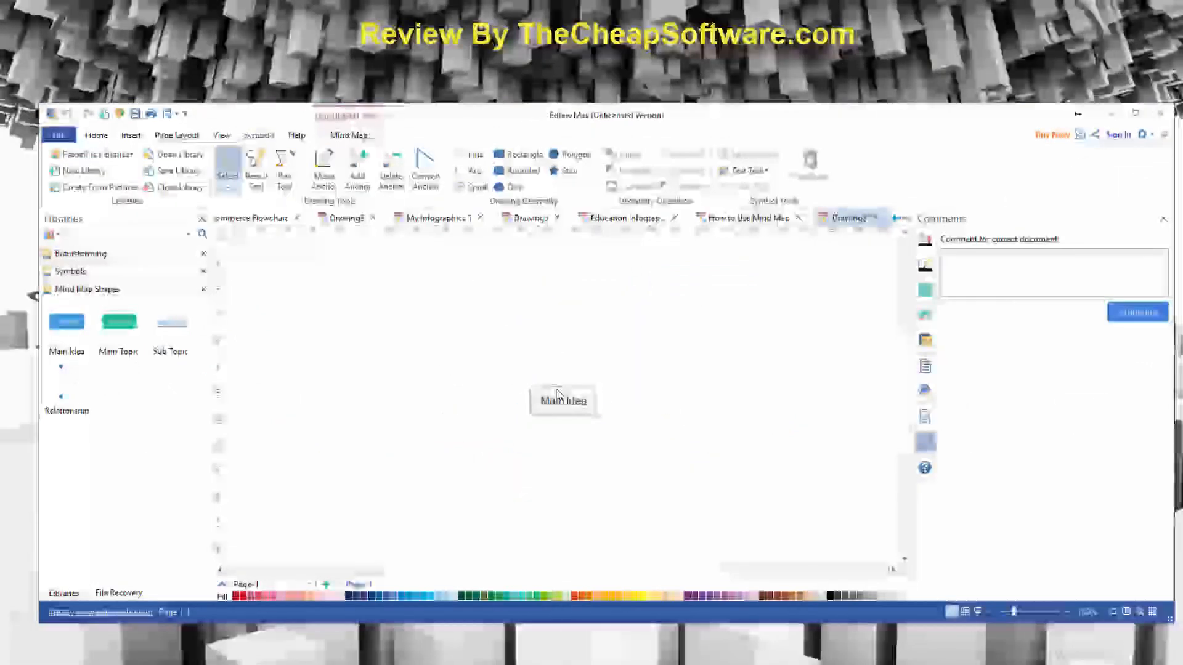
Step: Rename the central idea 'Video Ideas' and attach a 'Youtube Videos Ideas' topic
{"action": "double_click", "coordinate": [563, 400]}
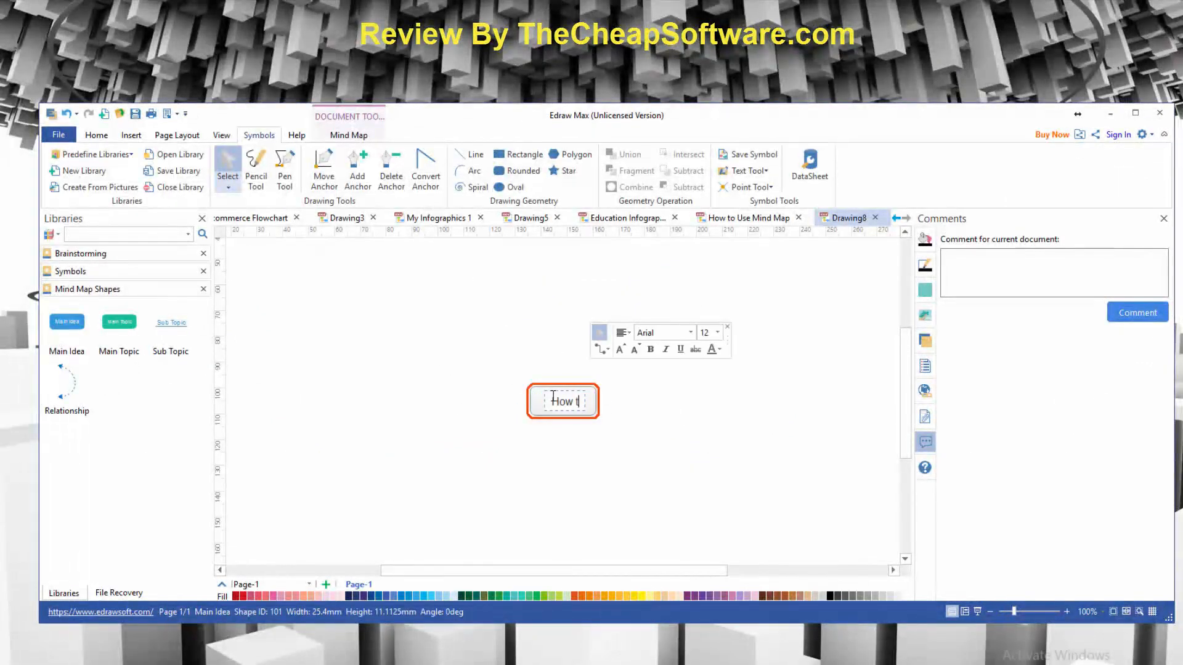
{"action": "type", "text": "Video"}
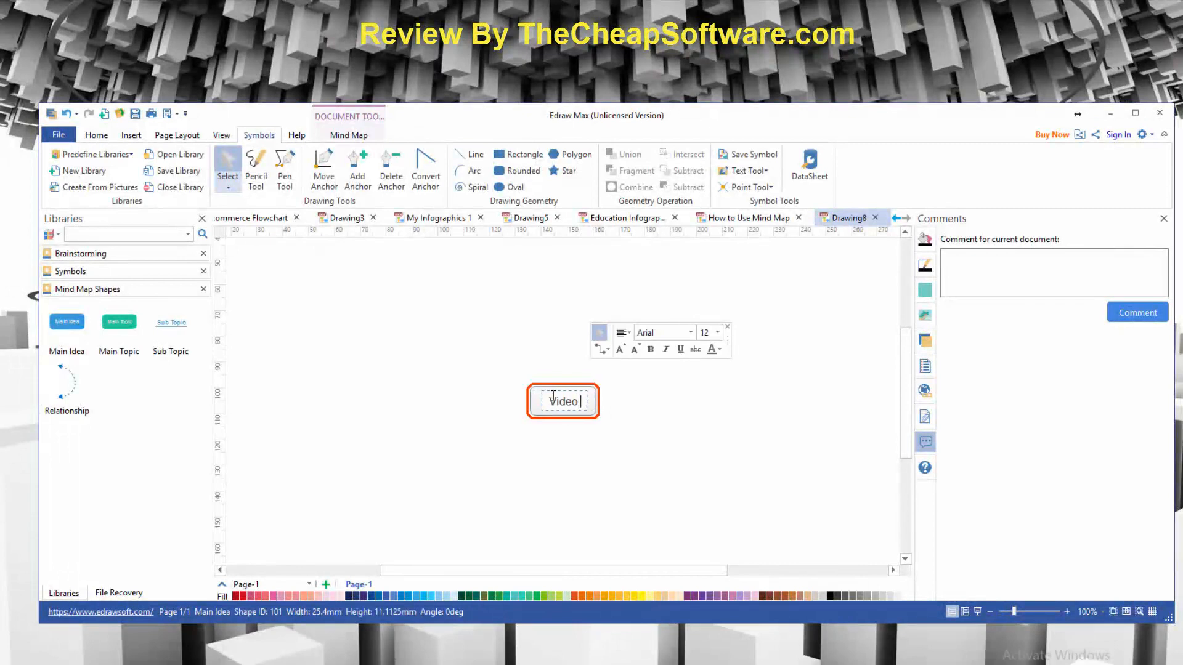
{"action": "type", "text": "Ideas"}
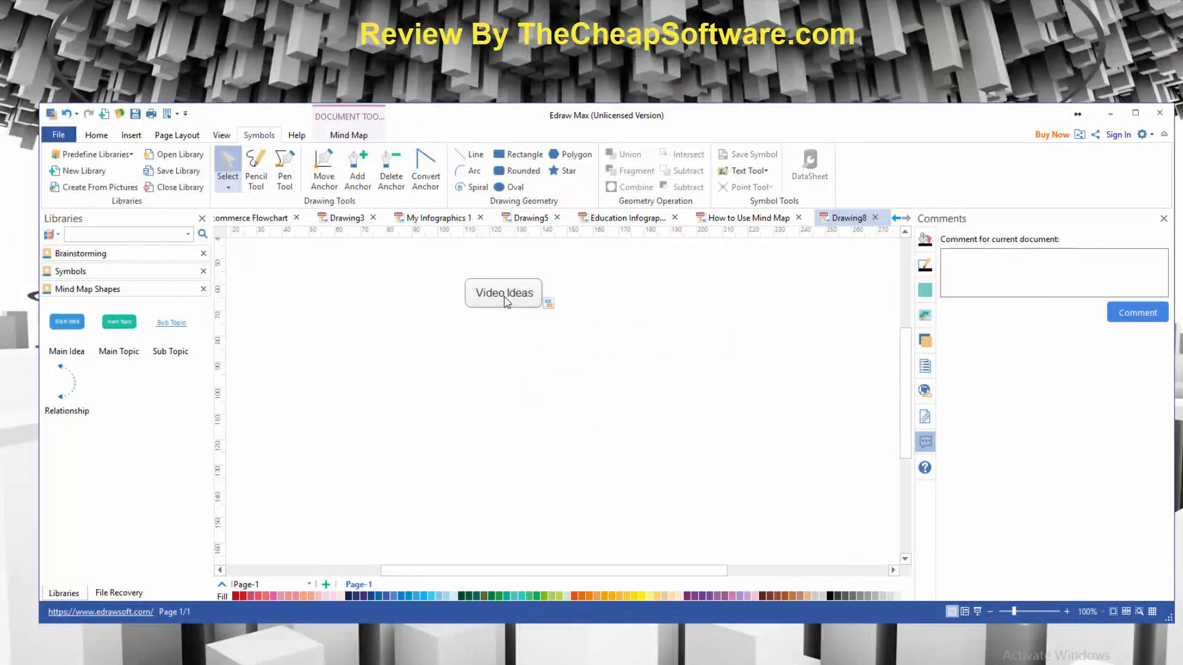
{"action": "left_click", "coordinate": [503, 292]}
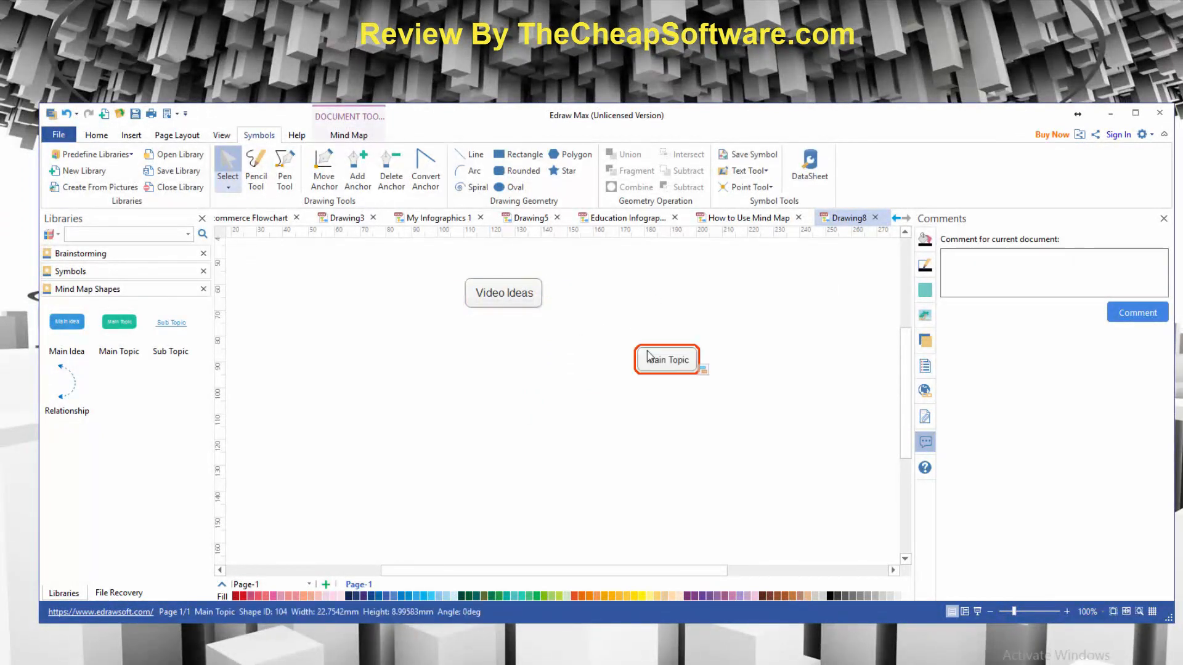
{"action": "left_click_drag", "start_coordinate": [666, 359], "coordinate": [598, 293]}
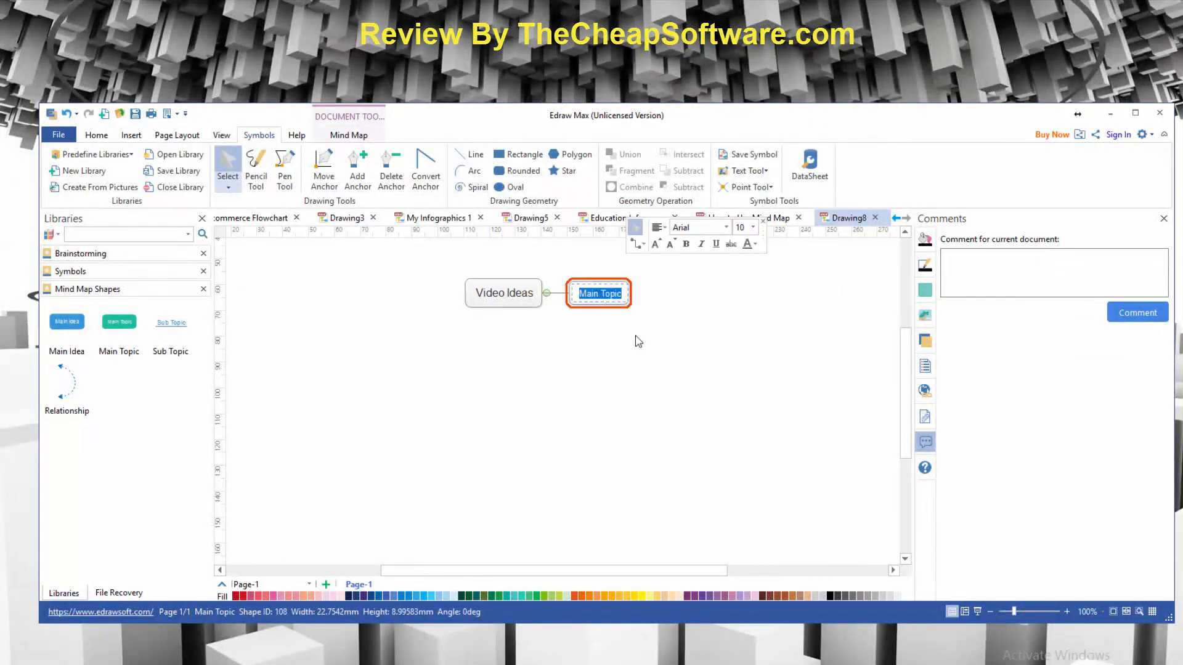
{"action": "type", "text": "Youtube Videos Ideas"}
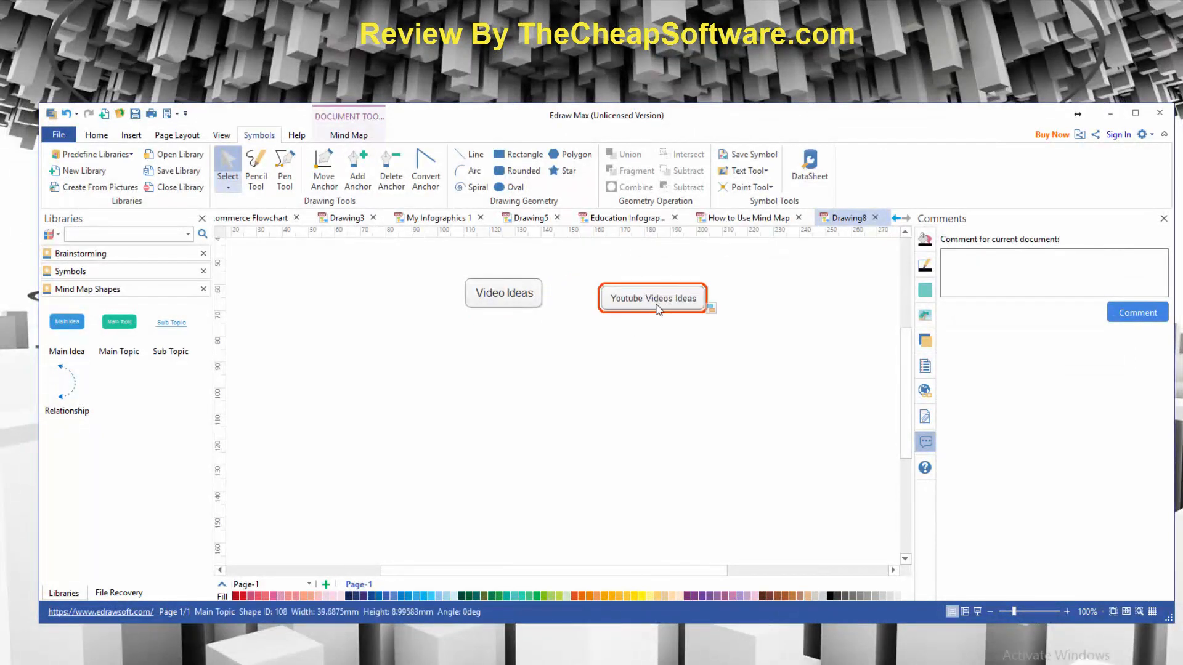
{"action": "left_click_drag", "start_coordinate": [653, 297], "coordinate": [611, 288]}
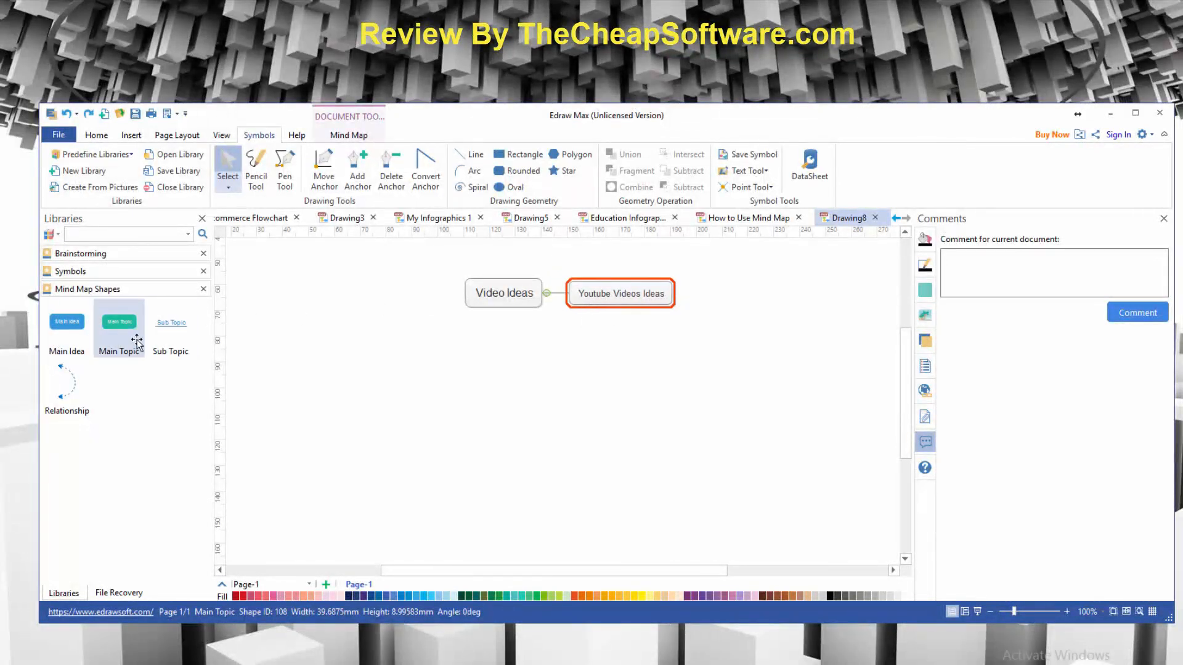
Step: Add 'Long Form Videos' and 'Short Form Videos' subtopics under Youtube Videos Ideas
{"action": "left_click_drag", "start_coordinate": [171, 321], "coordinate": [689, 292]}
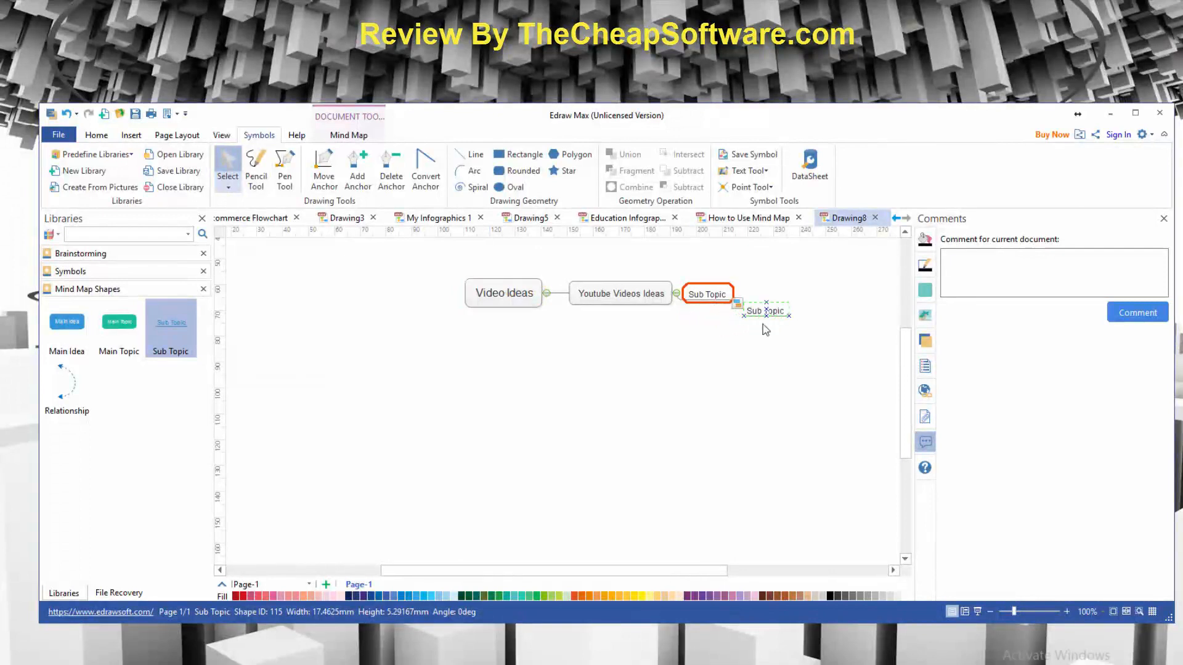
{"action": "double_click", "coordinate": [707, 293]}
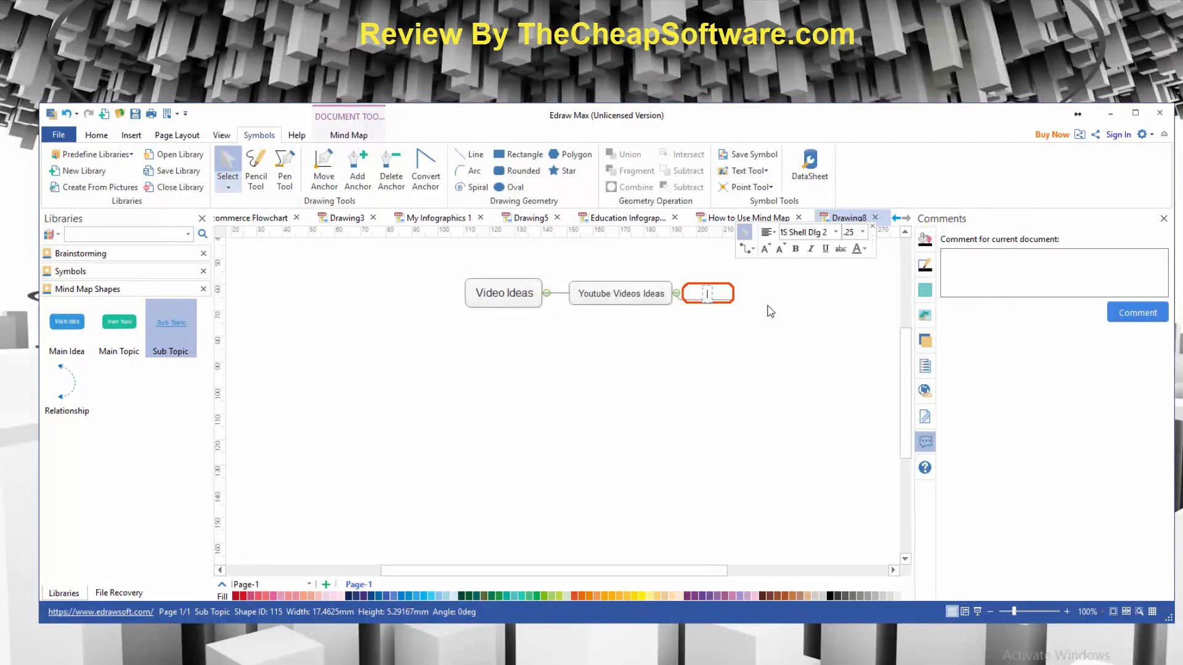
{"action": "type", "text": "Long Form Videos"}
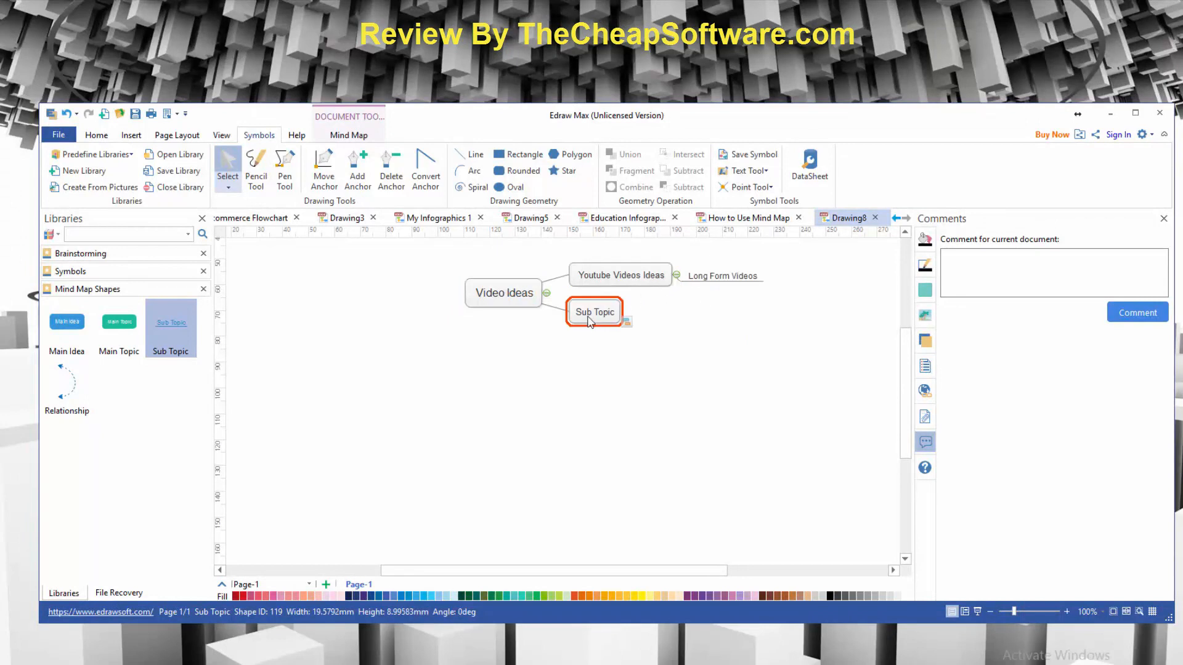
{"action": "double_click", "coordinate": [594, 311]}
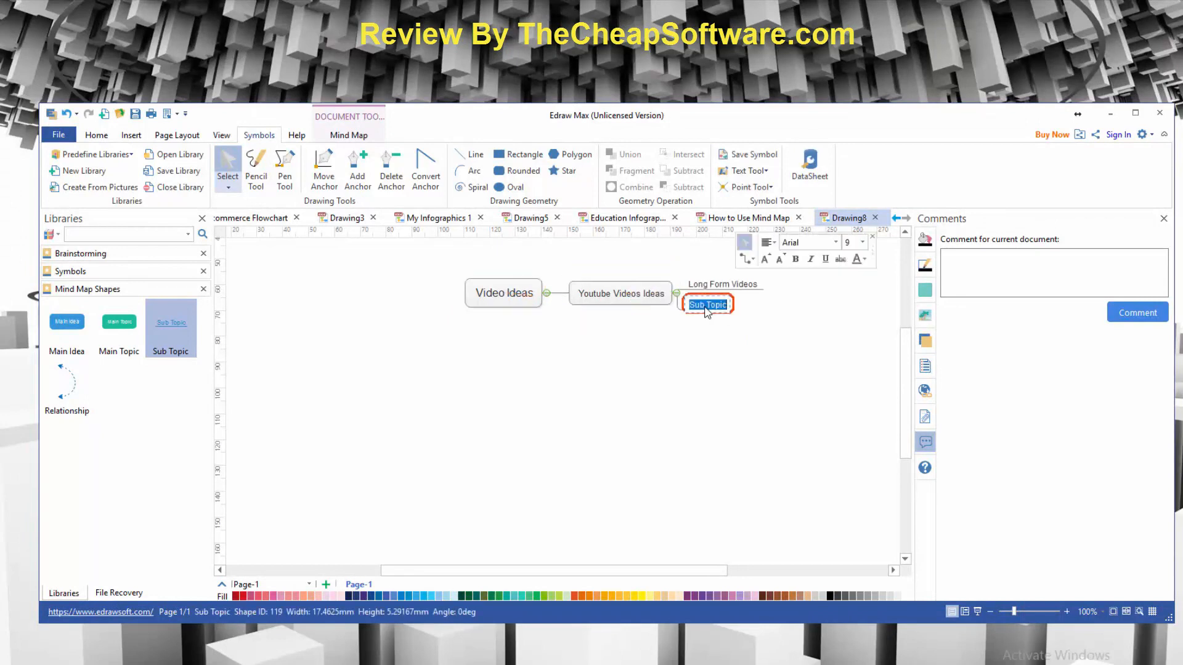
{"action": "type", "text": "Short Form Videos"}
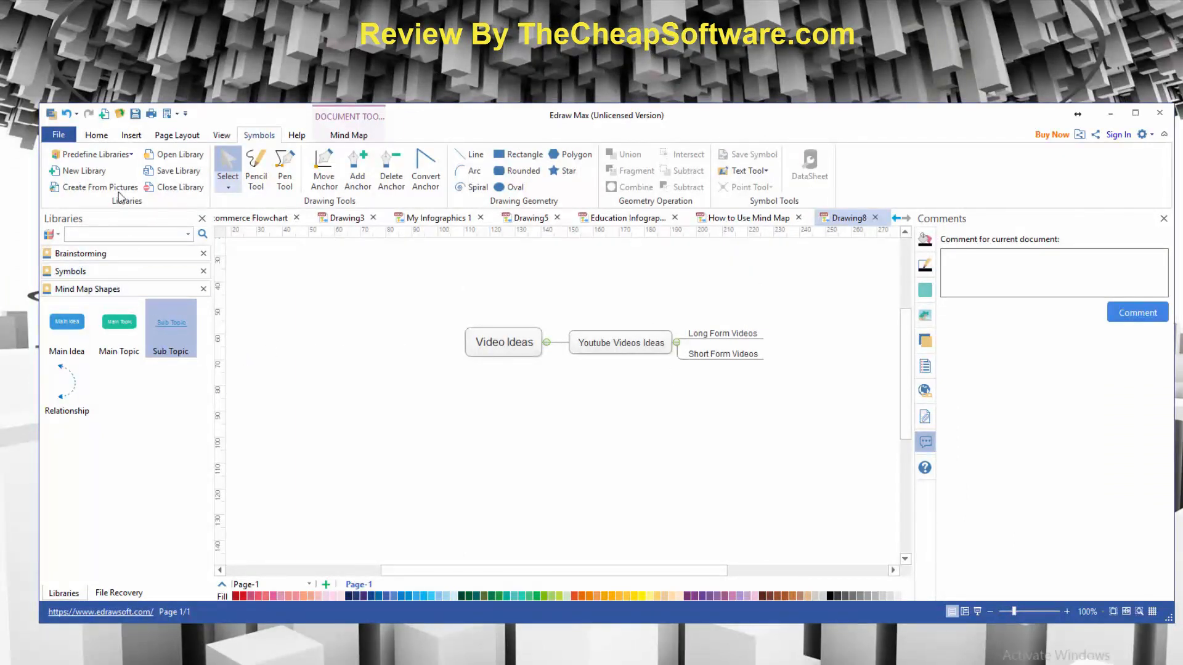
{"action": "left_click", "coordinate": [58, 134]}
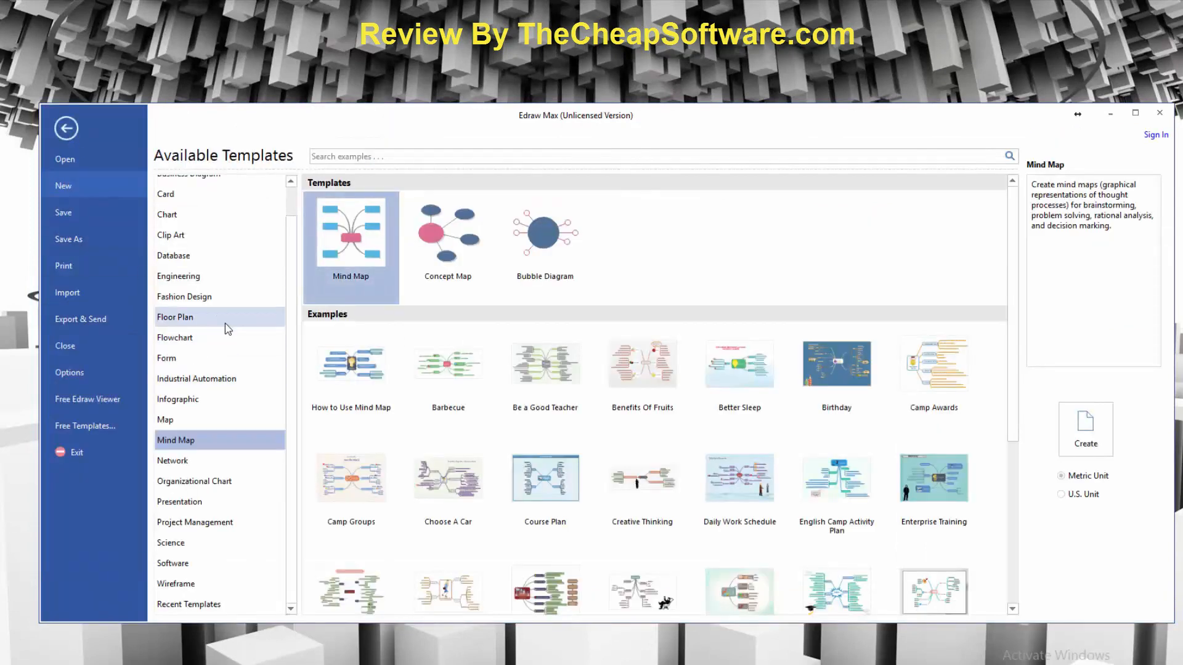
{"action": "left_click", "coordinate": [175, 349]}
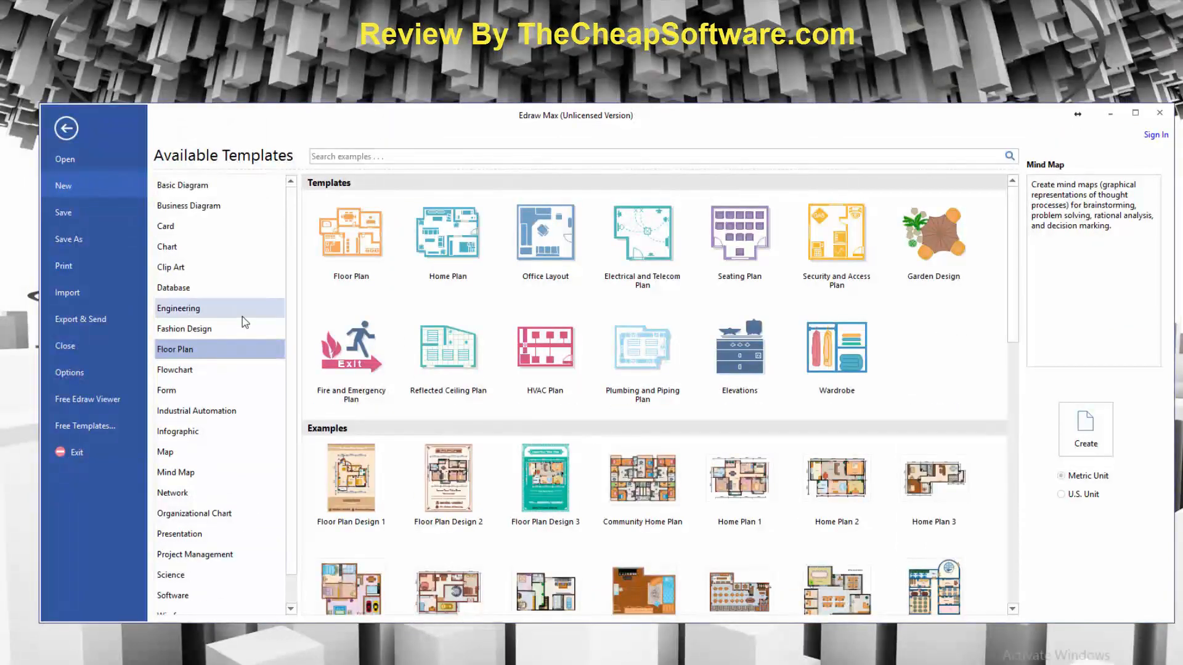
{"action": "left_click", "coordinate": [174, 288]}
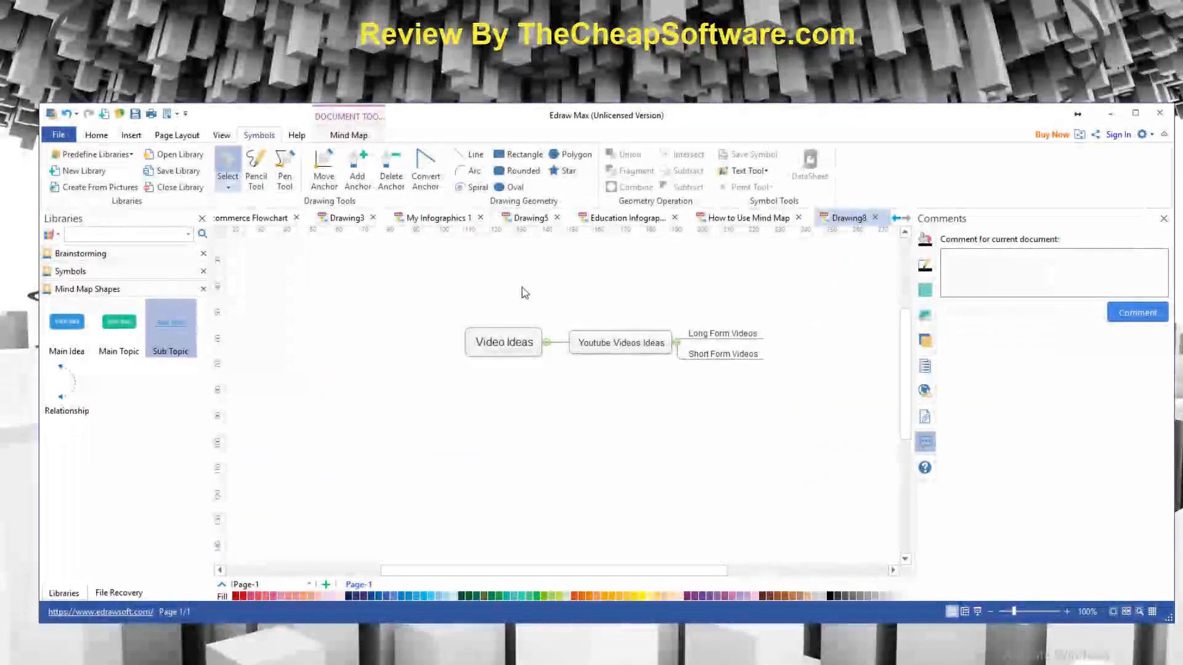
{"action": "mouse_move", "coordinate": [745, 278]}
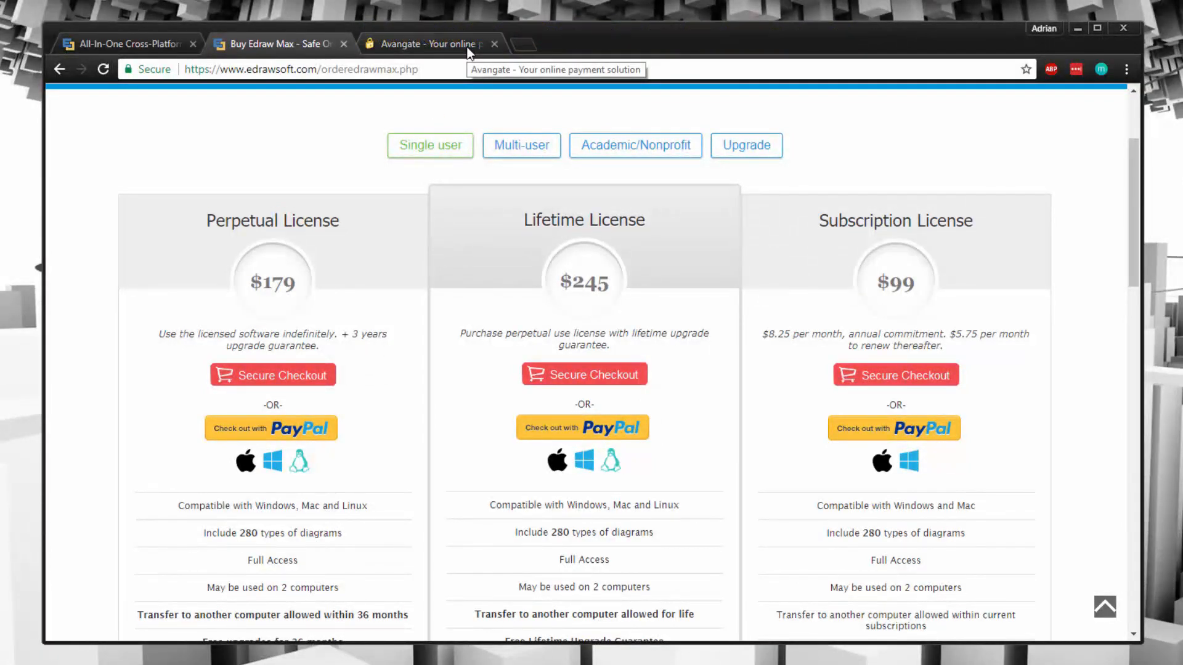
Step: Switch to the Avangate checkout tab showing the Edraw Max Lifetime License at $220.50
{"action": "left_click", "coordinate": [583, 374]}
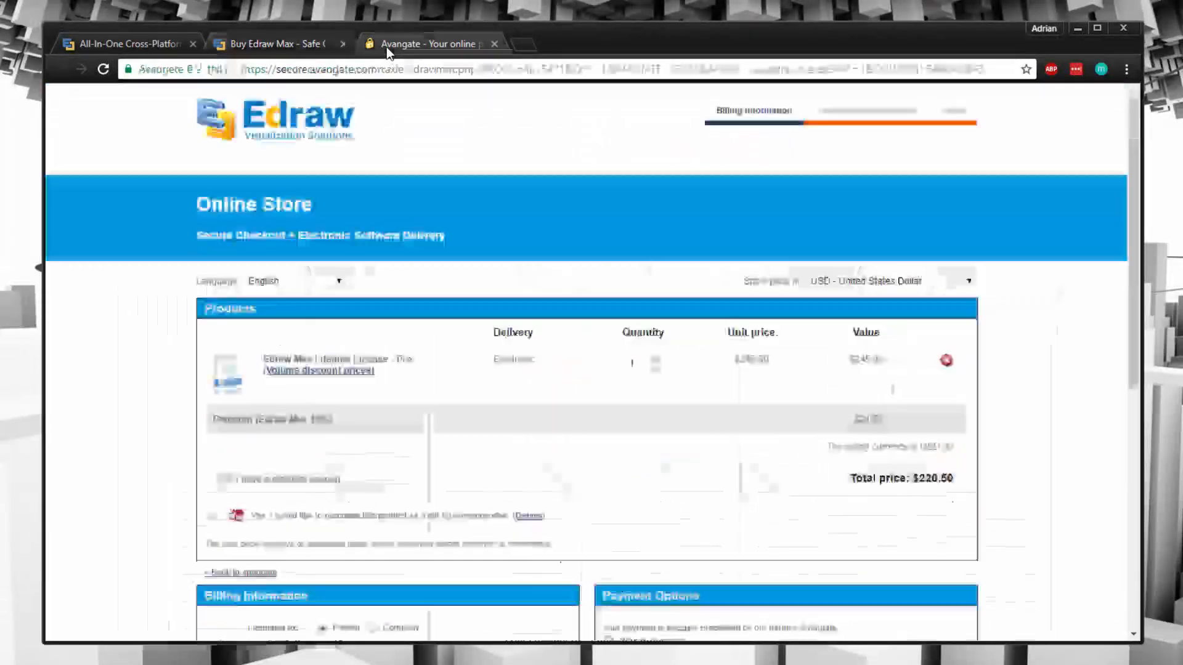